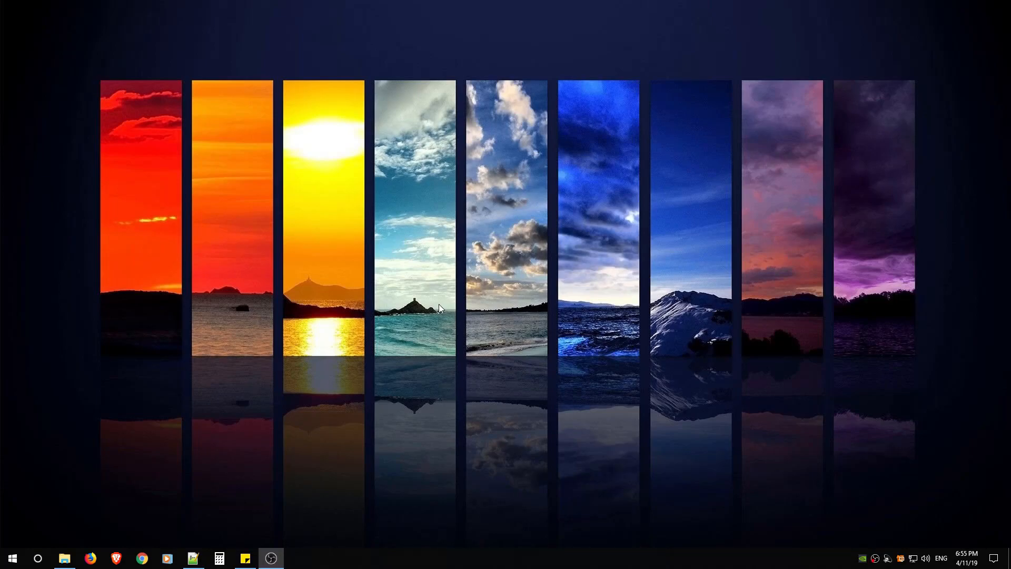
mouse_move(496, 235)
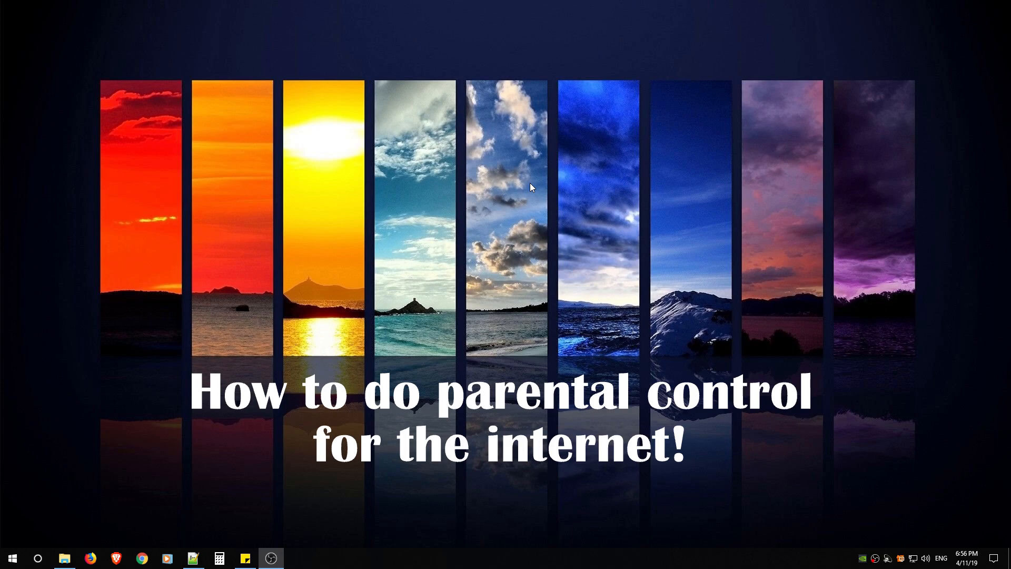
mouse_move(109, 546)
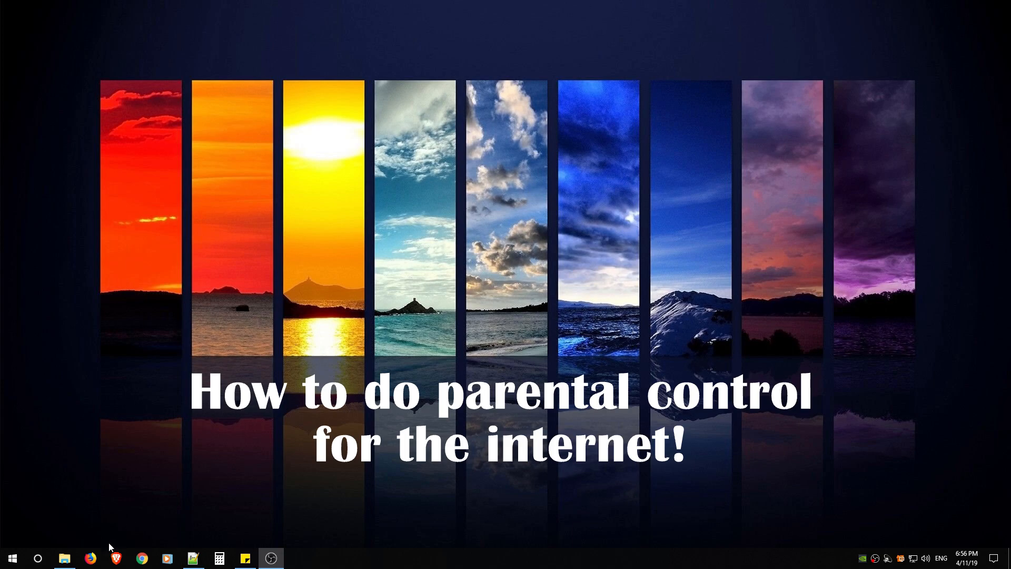
mouse_move(370, 317)
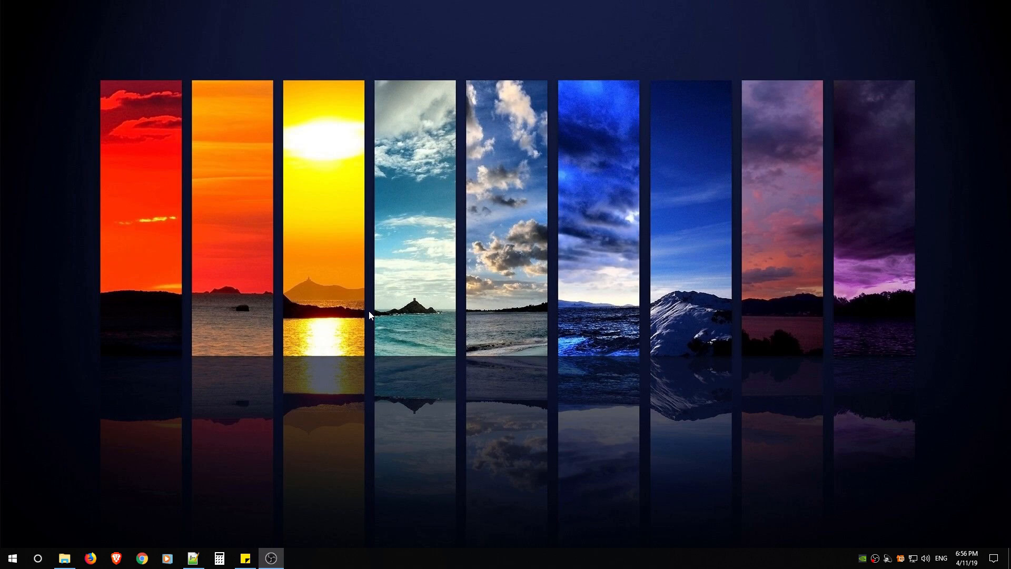
mouse_move(438, 301)
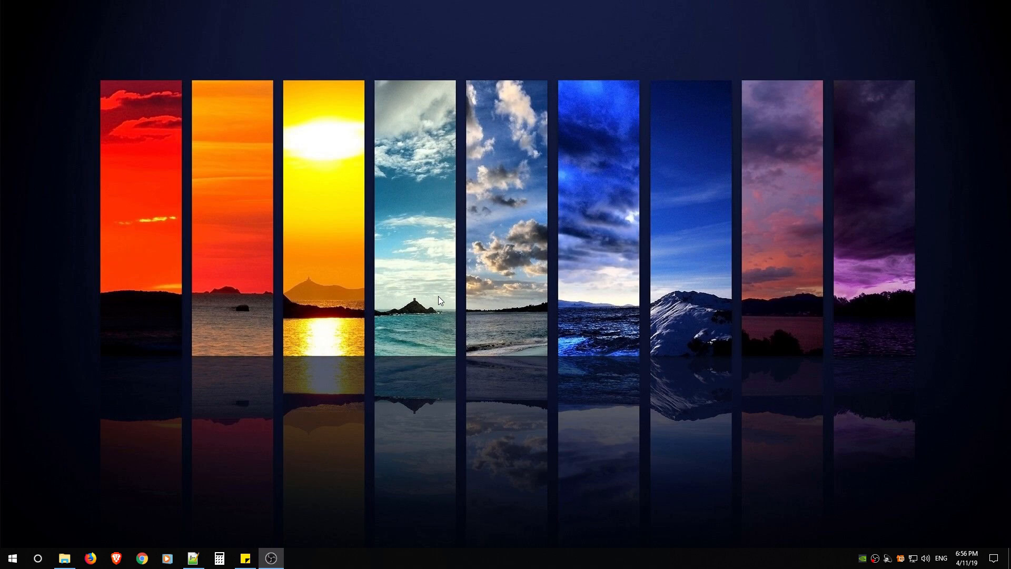
mouse_move(262, 306)
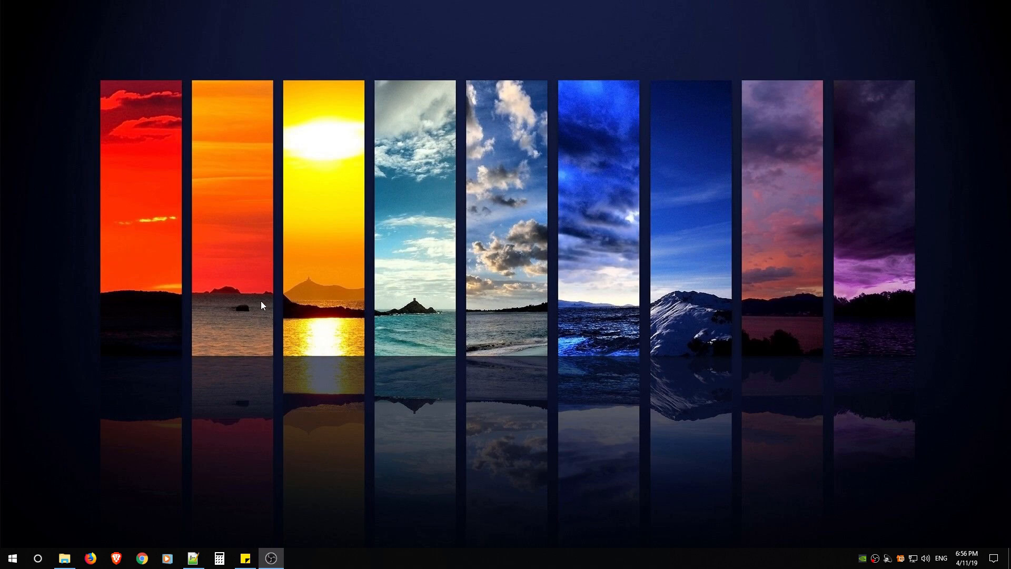
mouse_move(510, 407)
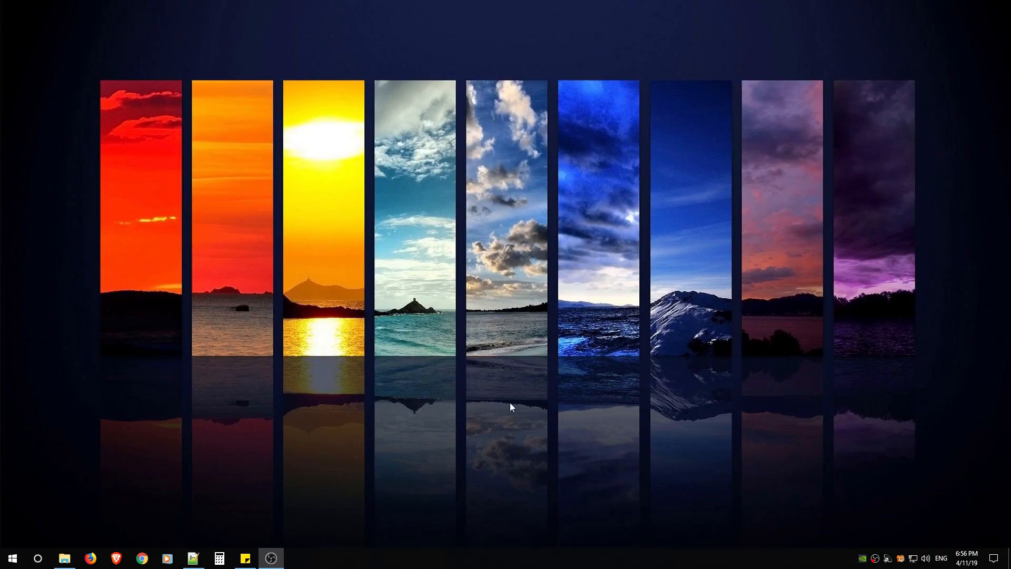
mouse_move(234, 412)
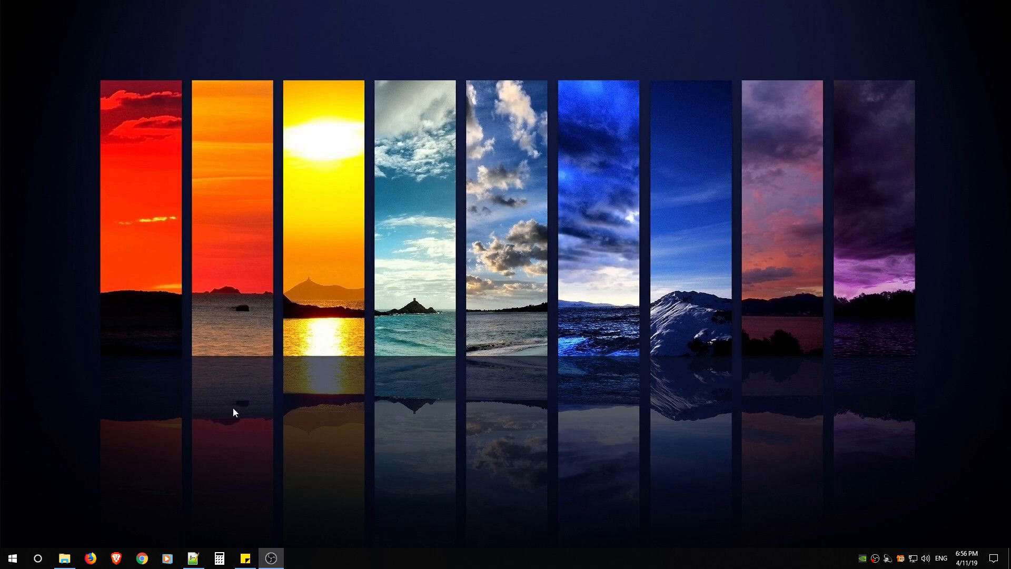
- Open Brave and run a DuckDuckGo search for OpenDNS
left_click(115, 558)
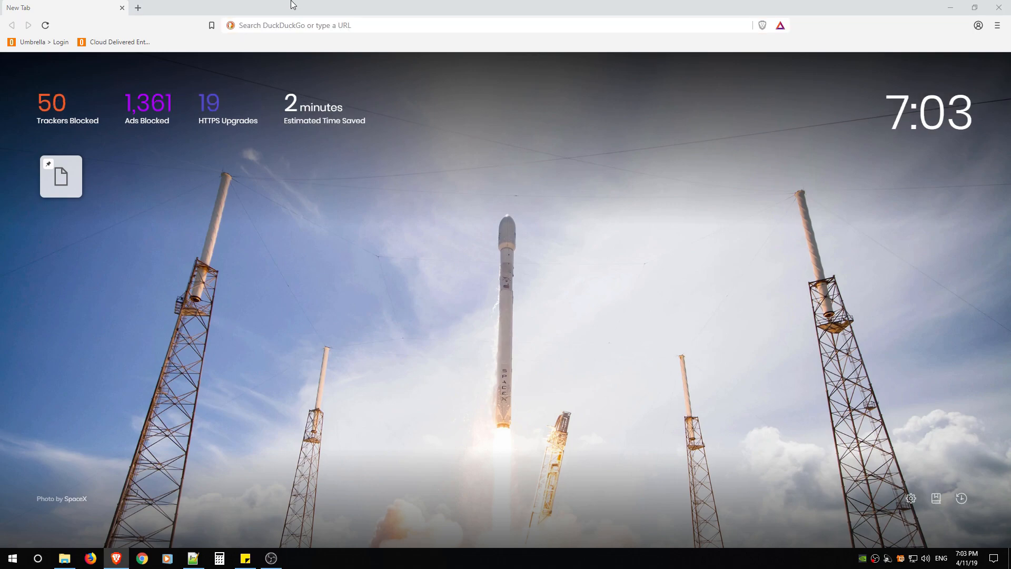
left_click(312, 26)
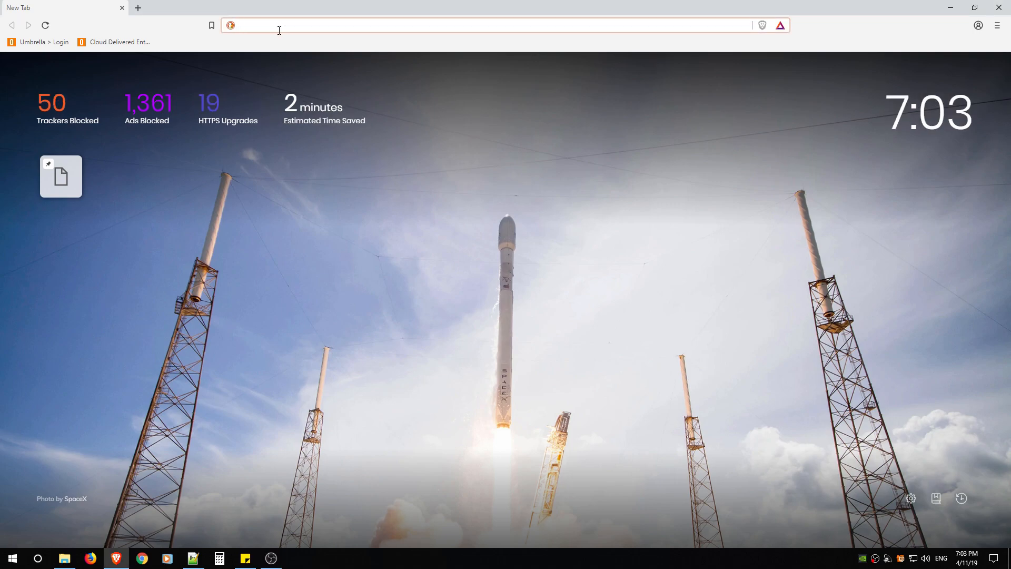
type("opendns login")
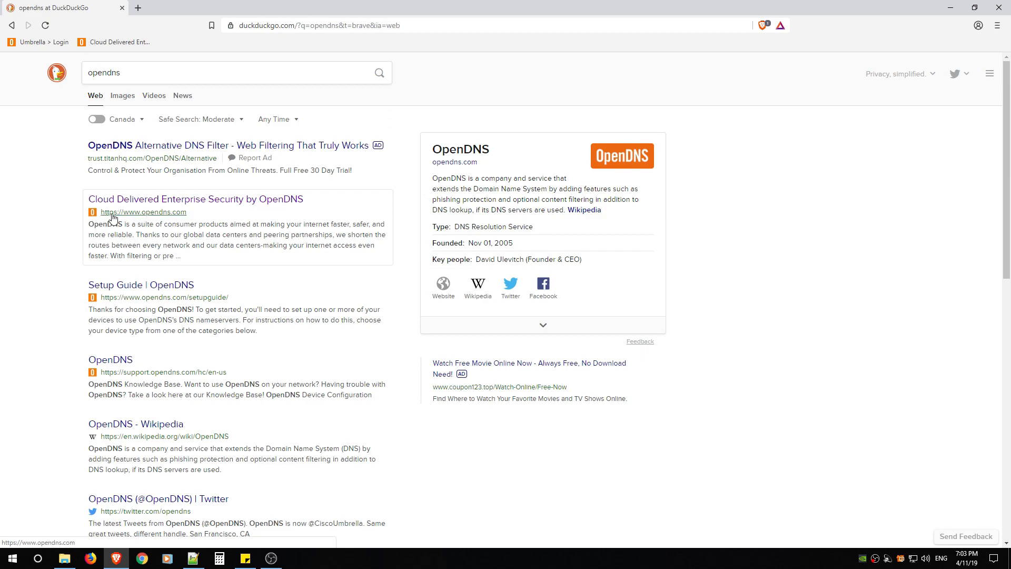
mouse_move(150, 217)
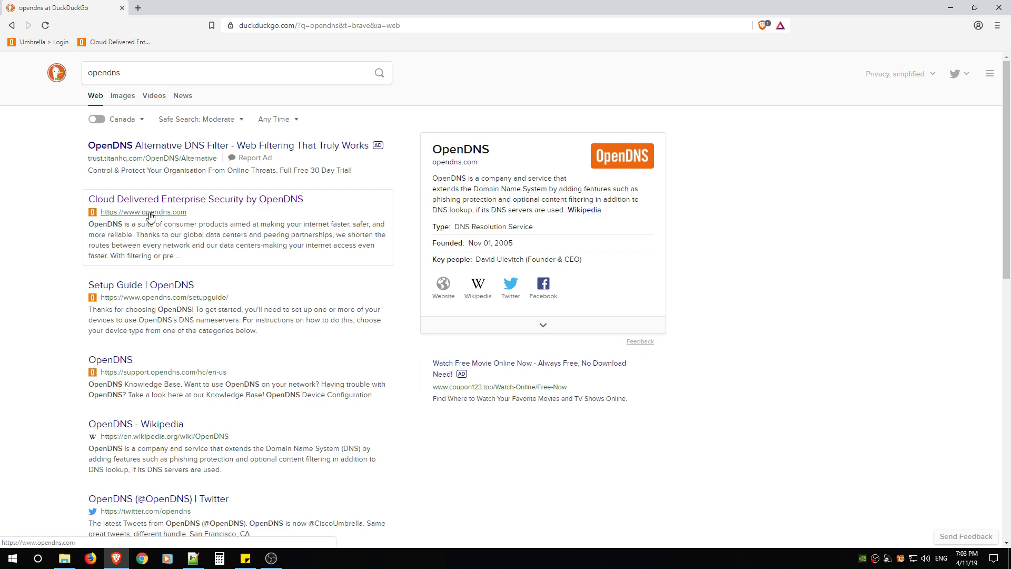
- Go from opendns.com's consumer Learn More page to the OpenDNS Home Sign Up form
left_click(142, 212)
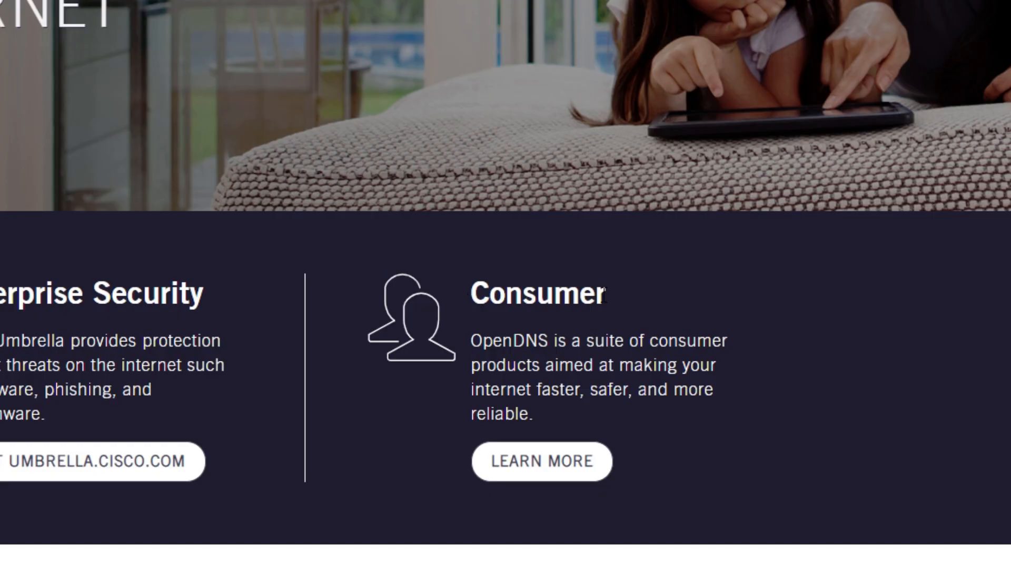
left_click(542, 461)
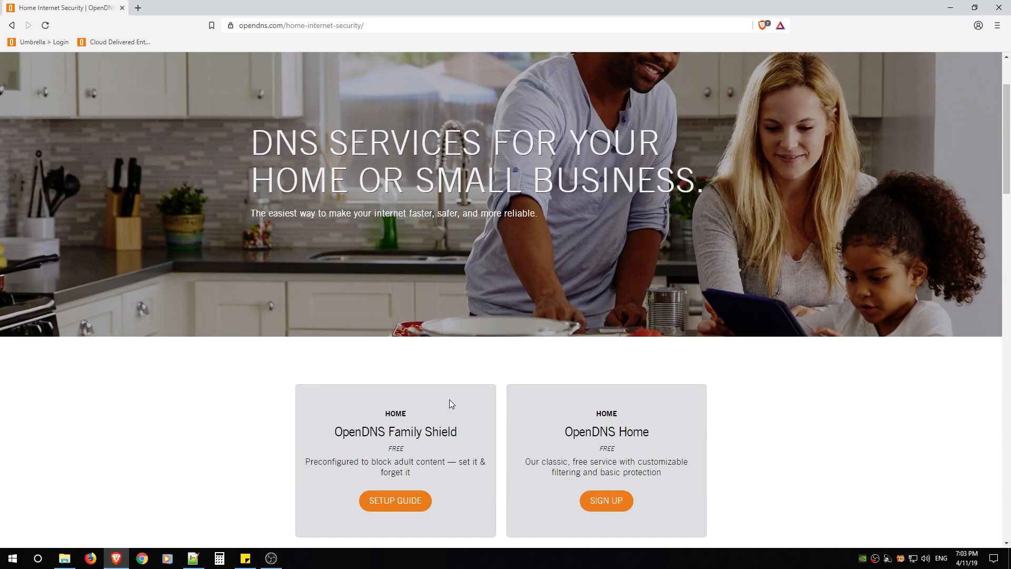
scroll("down", 3)
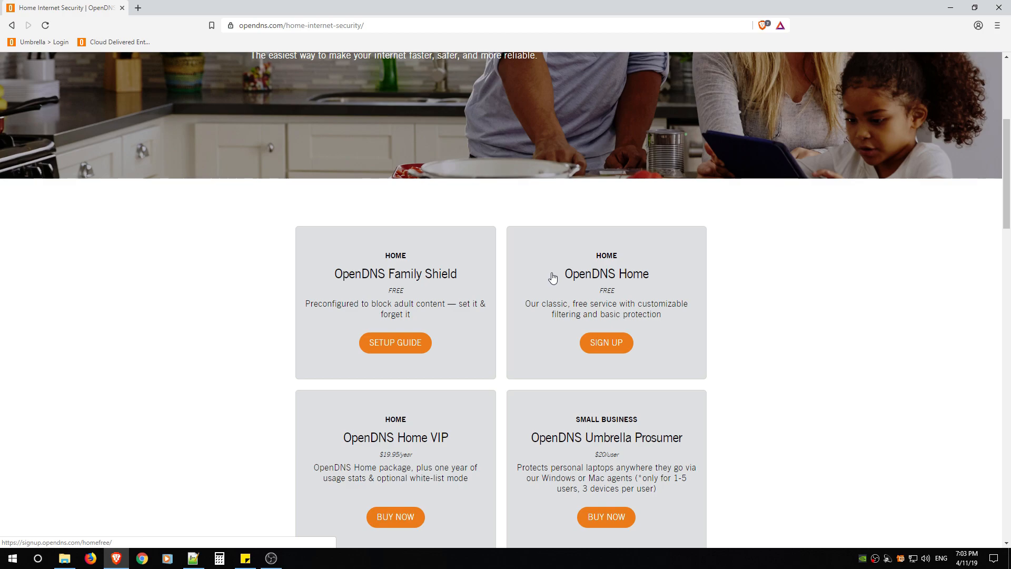
mouse_move(545, 270)
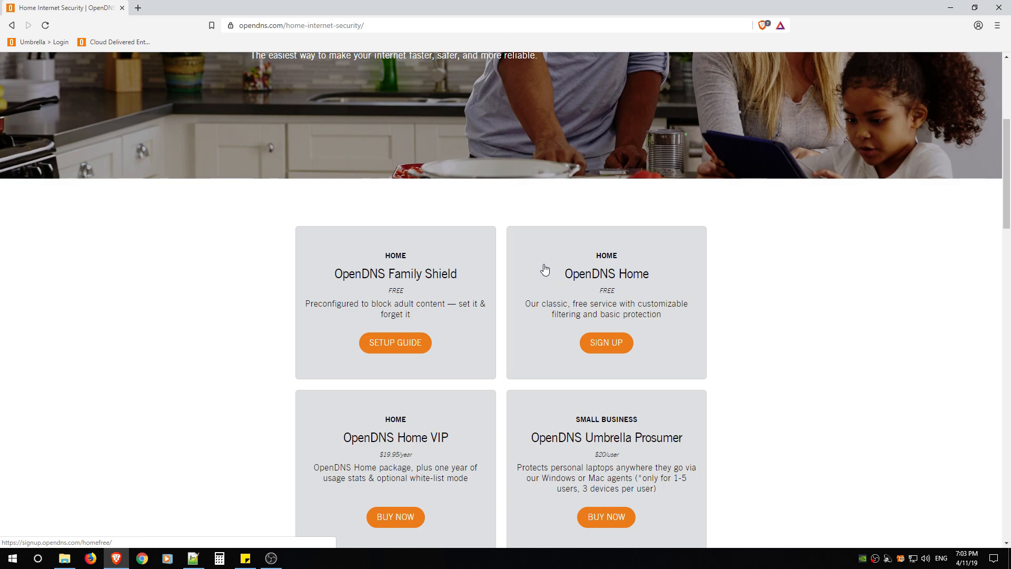
mouse_move(603, 321)
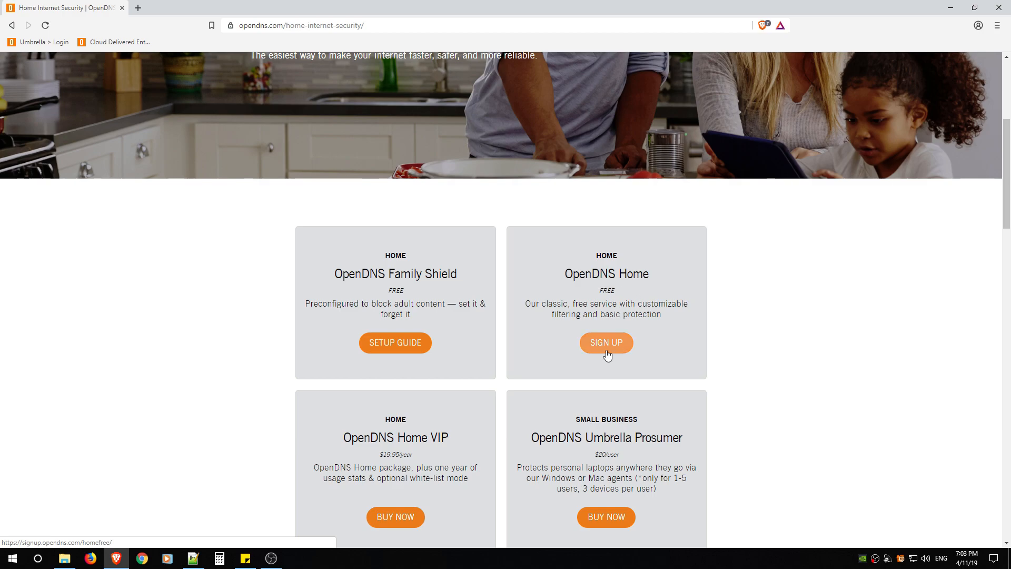
left_click(606, 343)
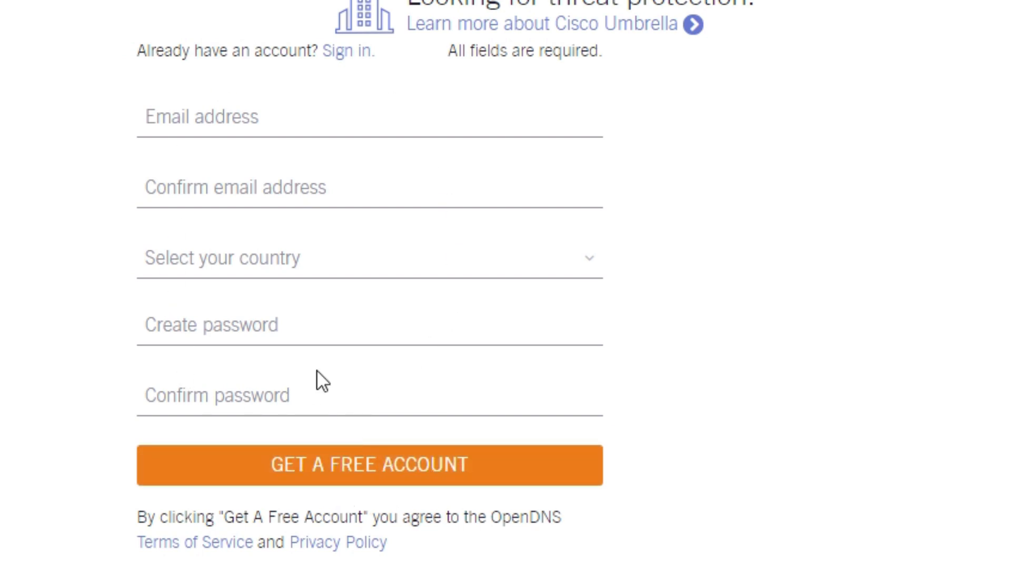
mouse_move(283, 244)
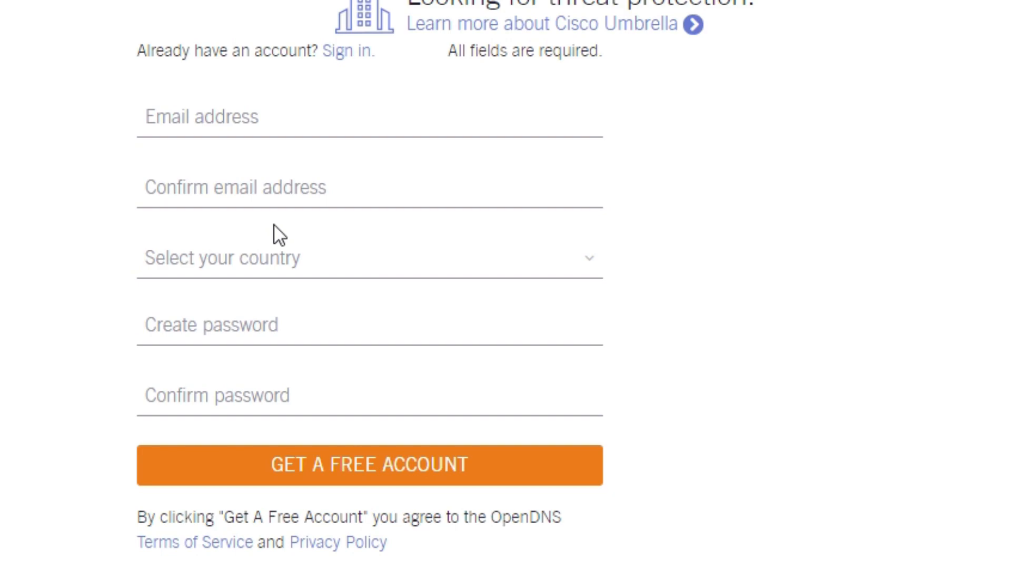
mouse_move(322, 399)
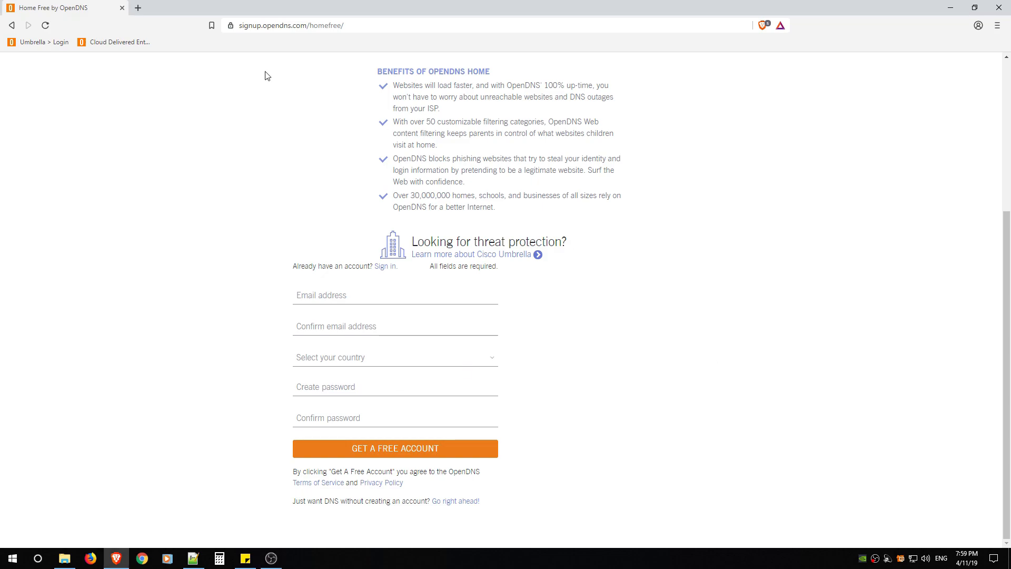
- Search DuckDuckGo for 'opendns login' and open the login.opendns.com result
left_click(290, 26)
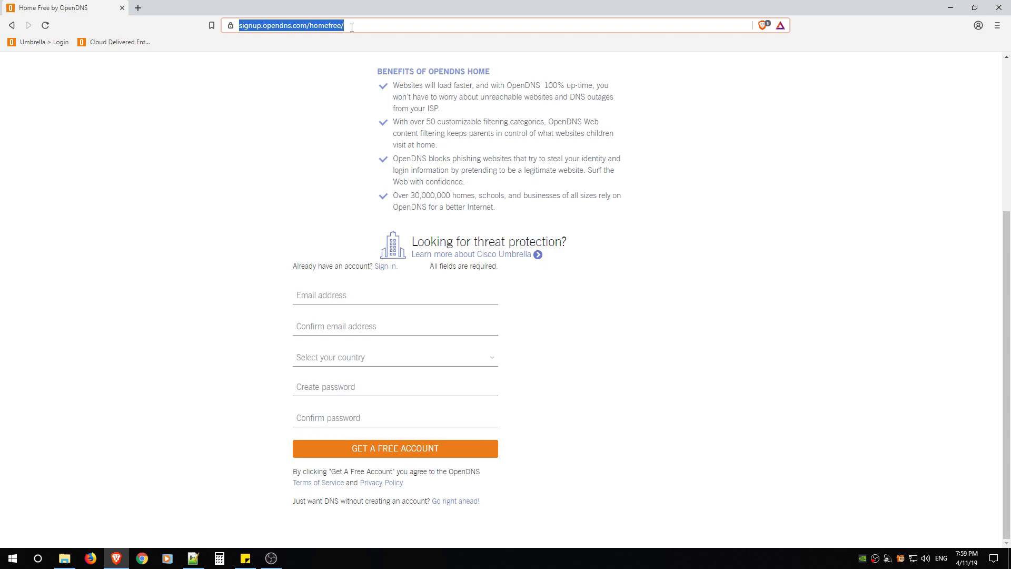
type("opendns login")
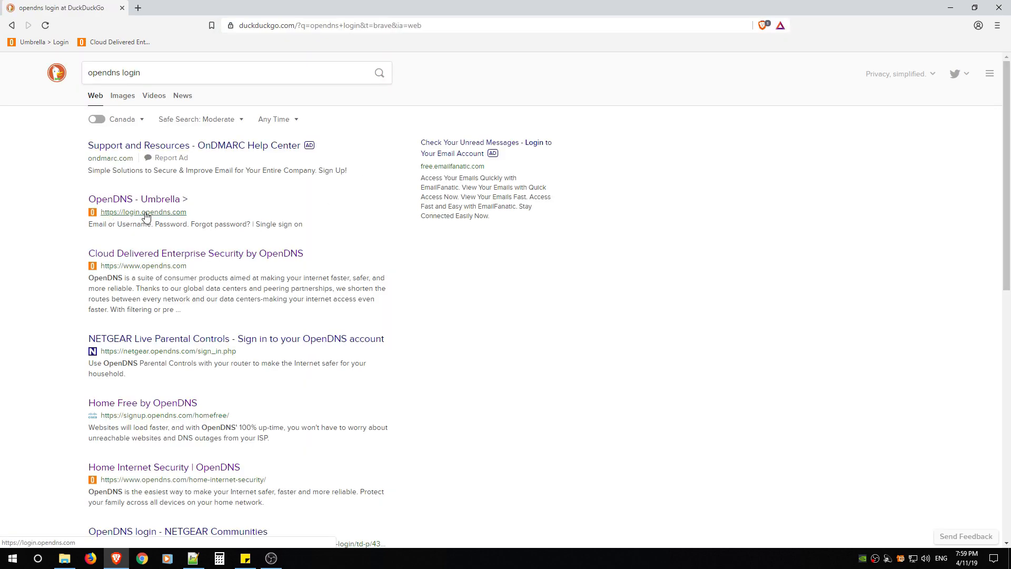
mouse_move(181, 230)
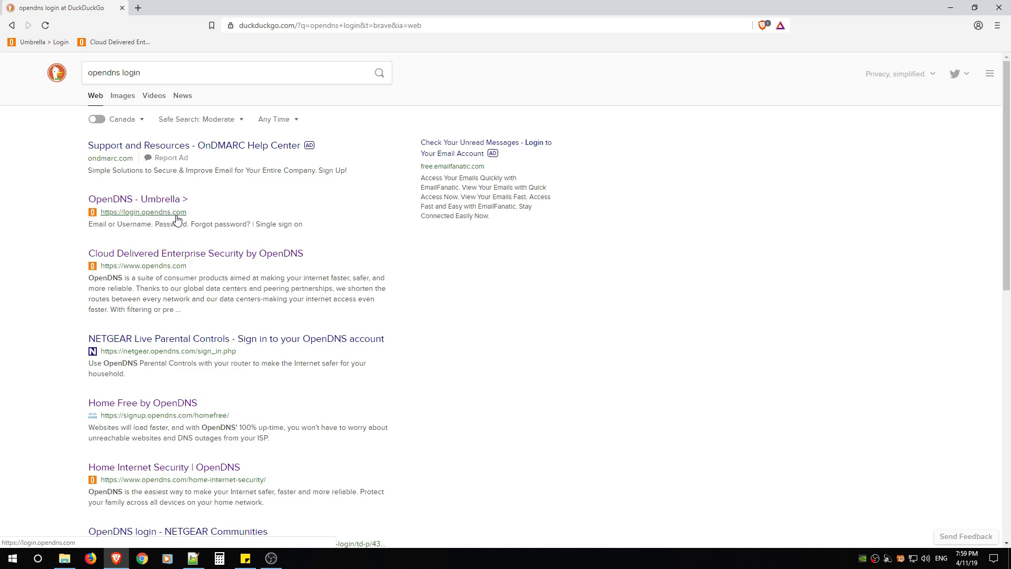
left_click(143, 211)
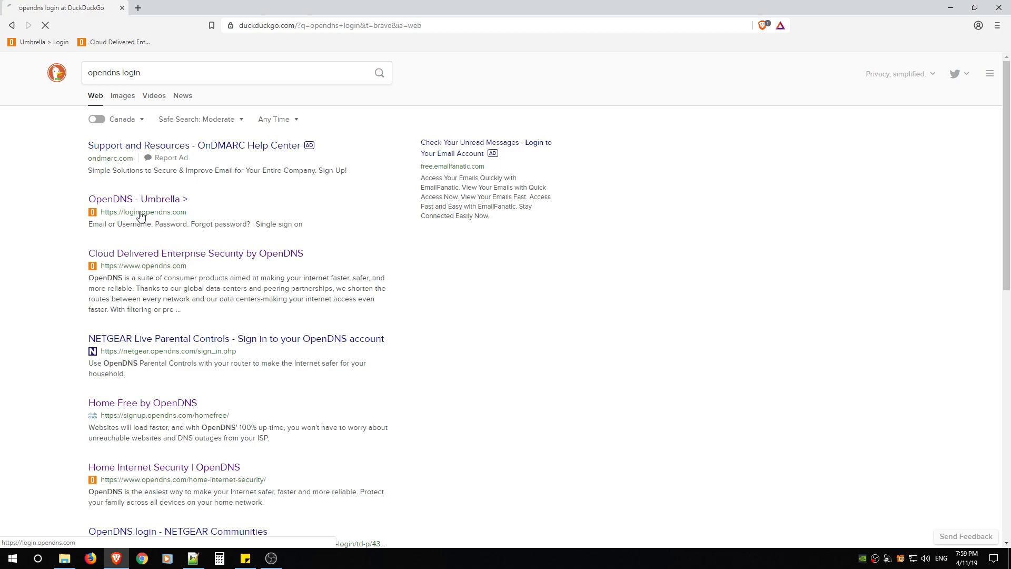
left_click(137, 198)
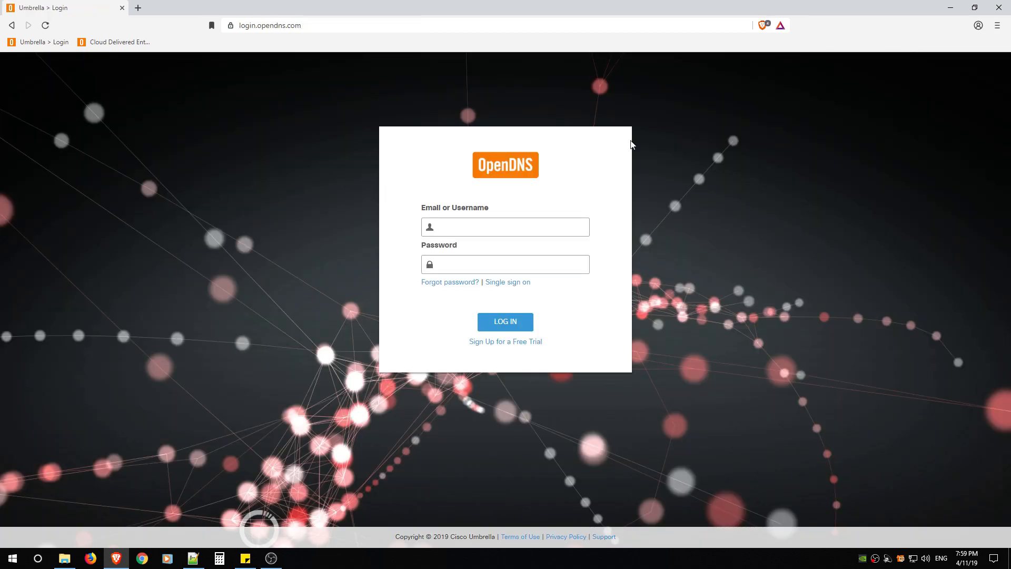
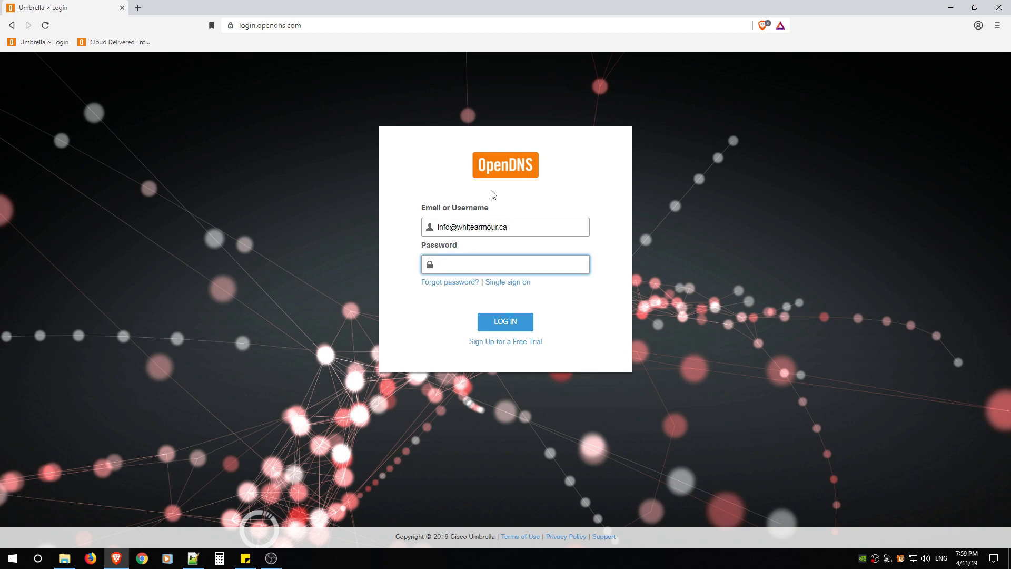
left_click(506, 321)
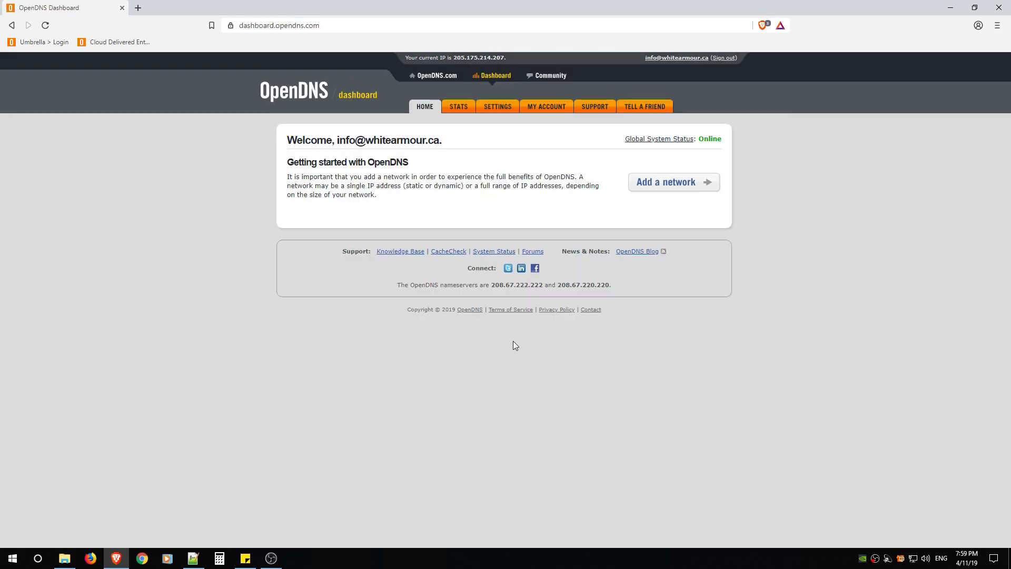
mouse_move(267, 273)
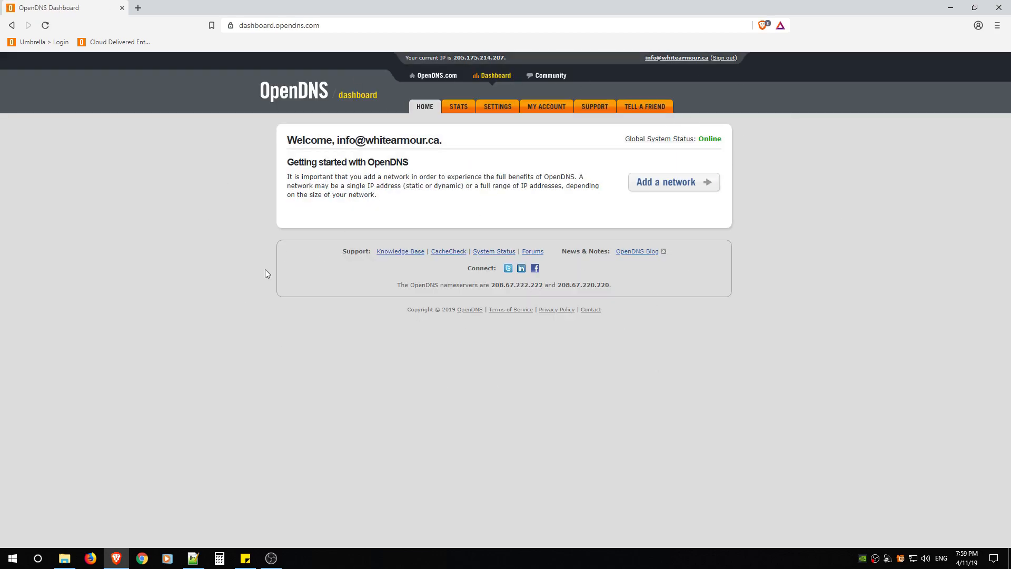
mouse_move(429, 175)
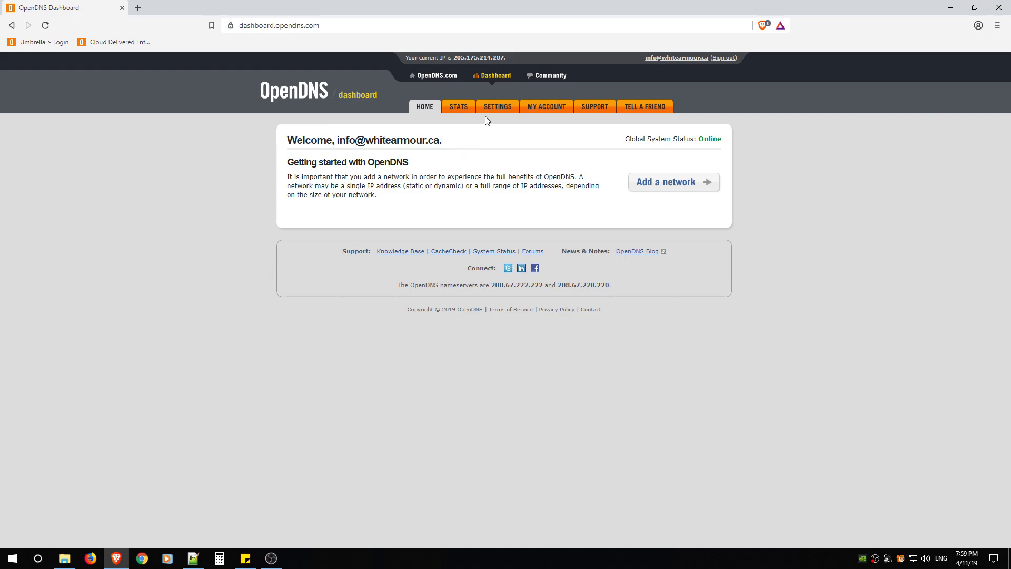
- Submit the current IP 205.175.214.207 as a new network from the Settings tab
left_click(497, 107)
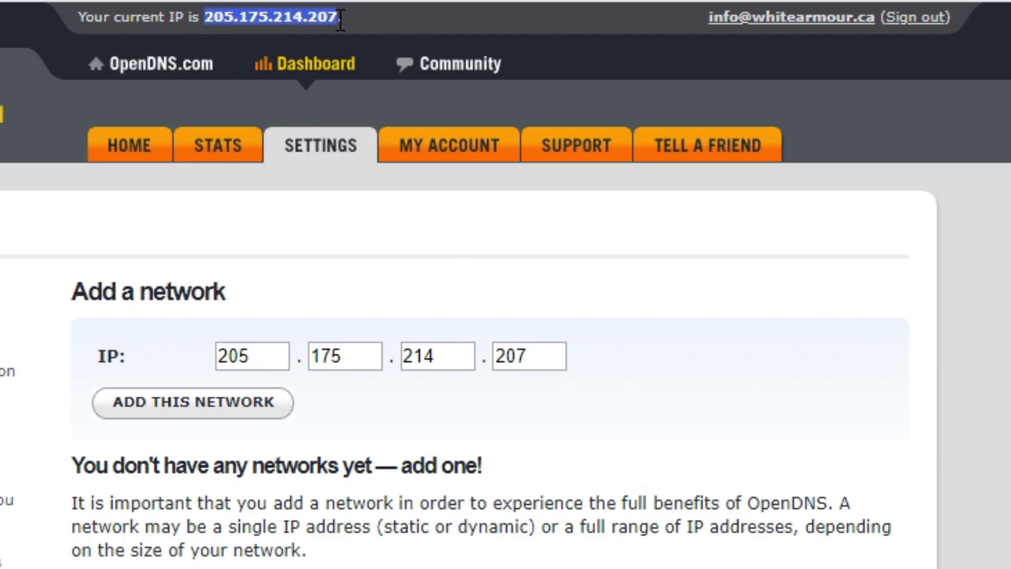
mouse_move(323, 281)
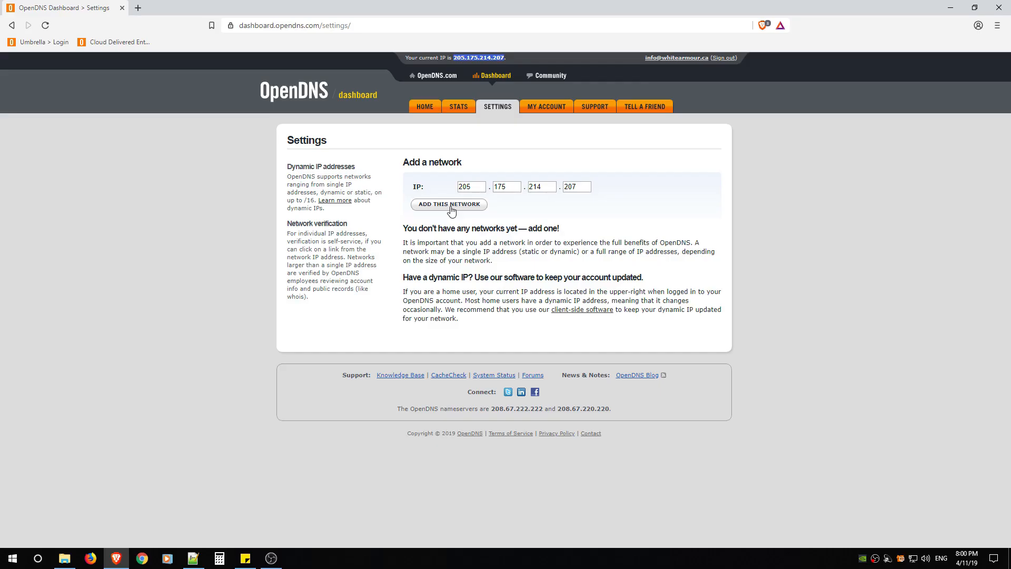
mouse_move(456, 187)
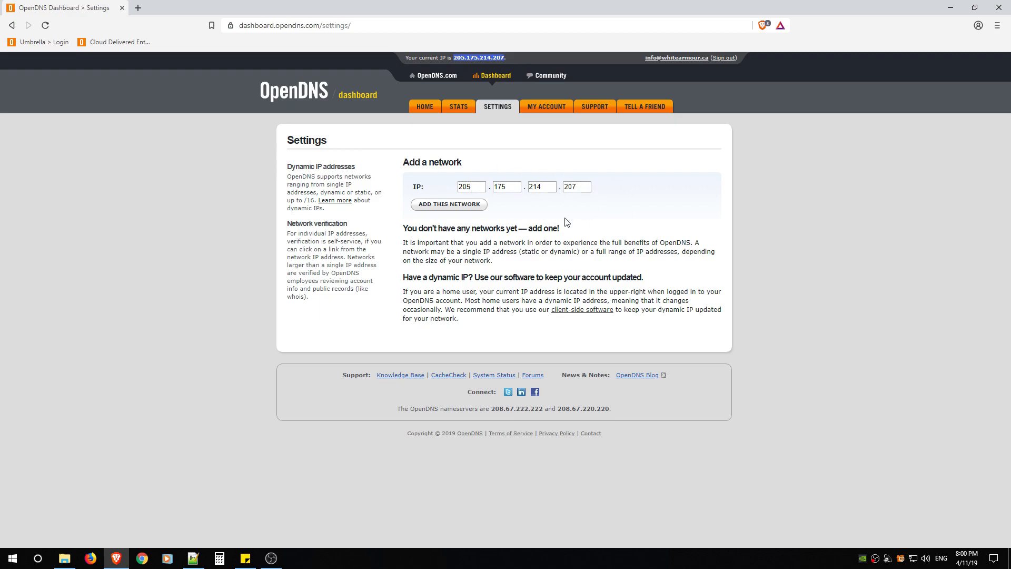
mouse_move(473, 238)
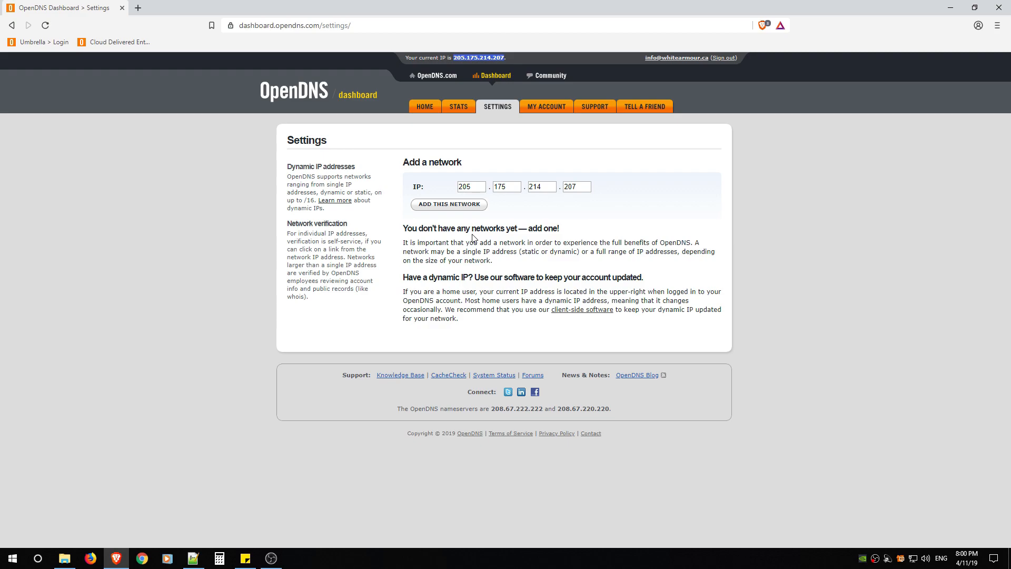
mouse_move(494, 292)
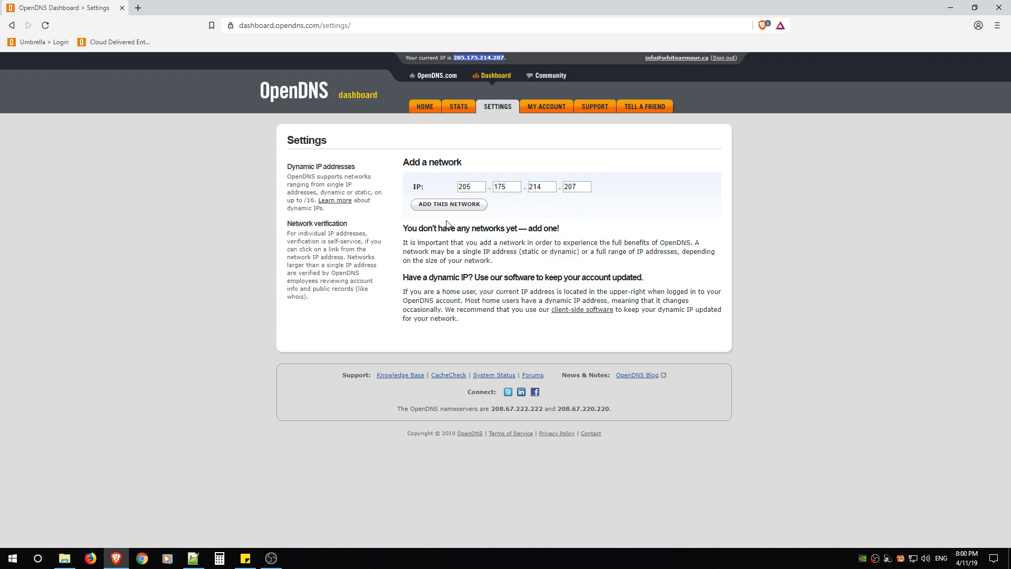
left_click(448, 204)
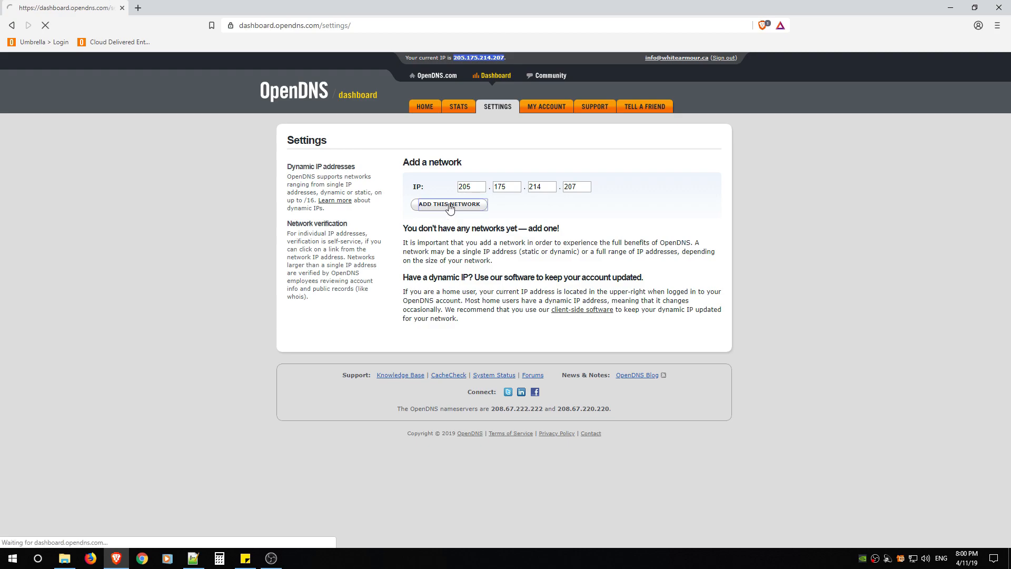
- Name the network 'Home', save the OpenDNS Updater for Windows installer, and finish setup
left_click(450, 205)
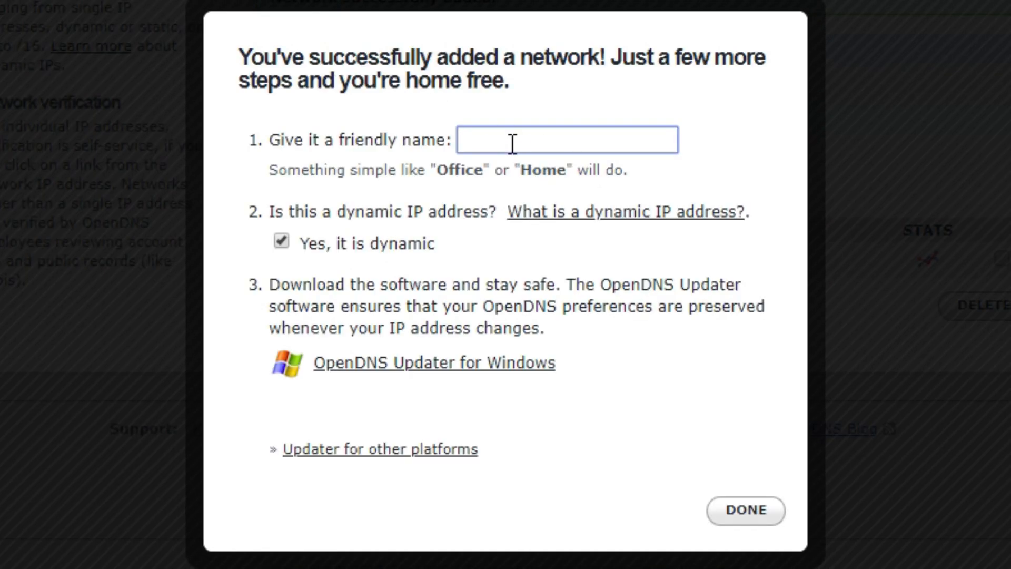
type("Home")
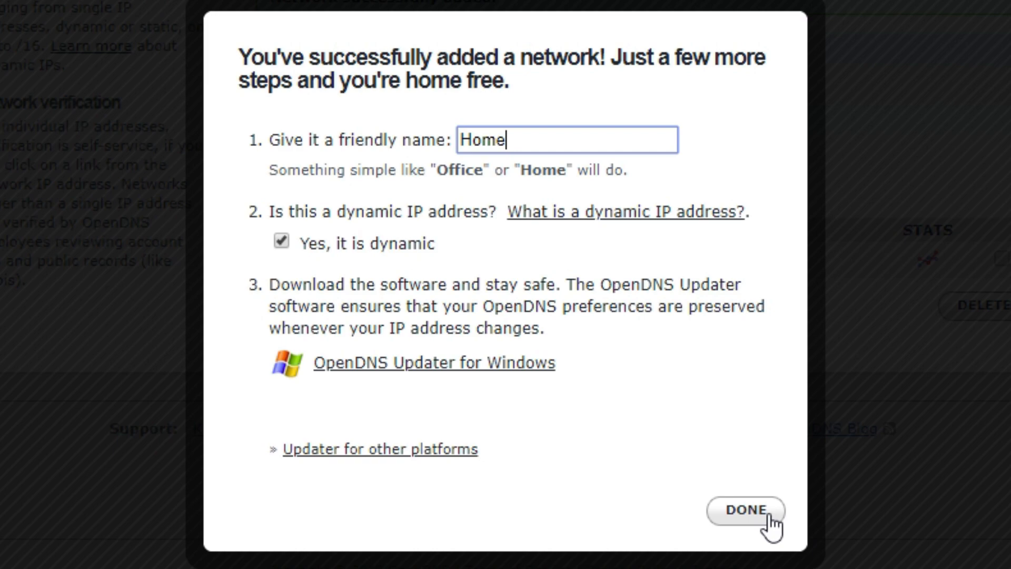
mouse_move(500, 393)
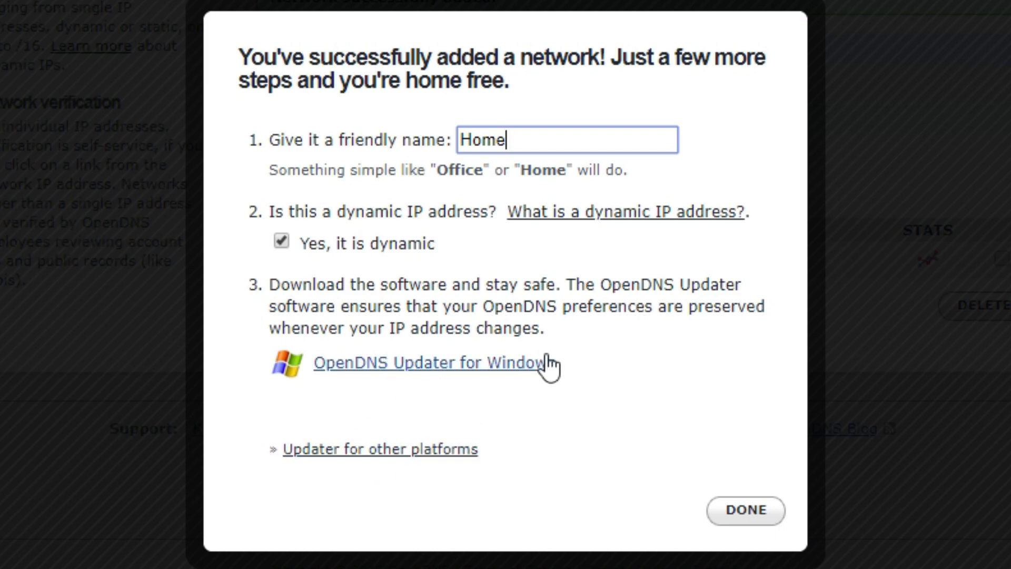
mouse_move(387, 456)
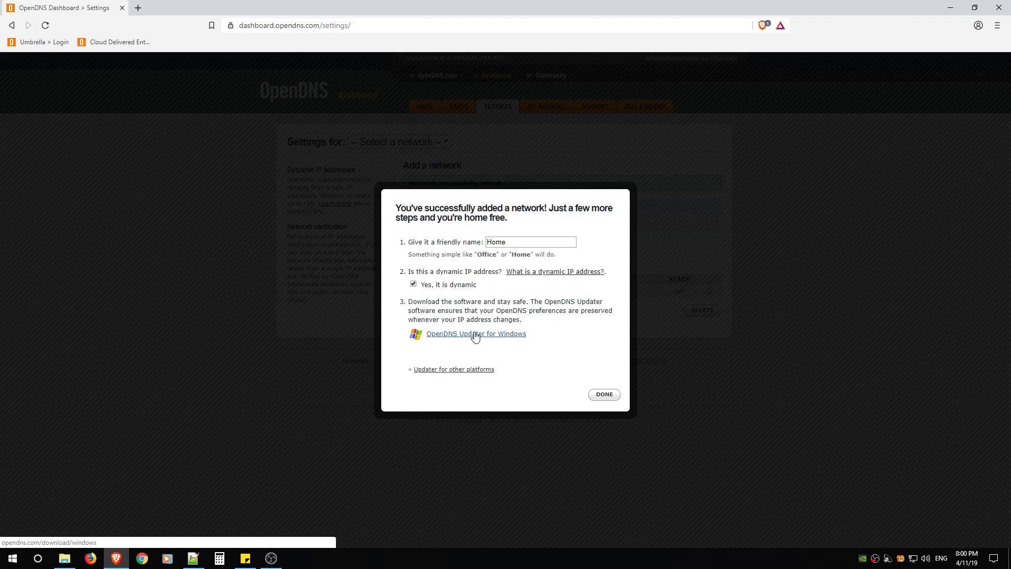
left_click(475, 333)
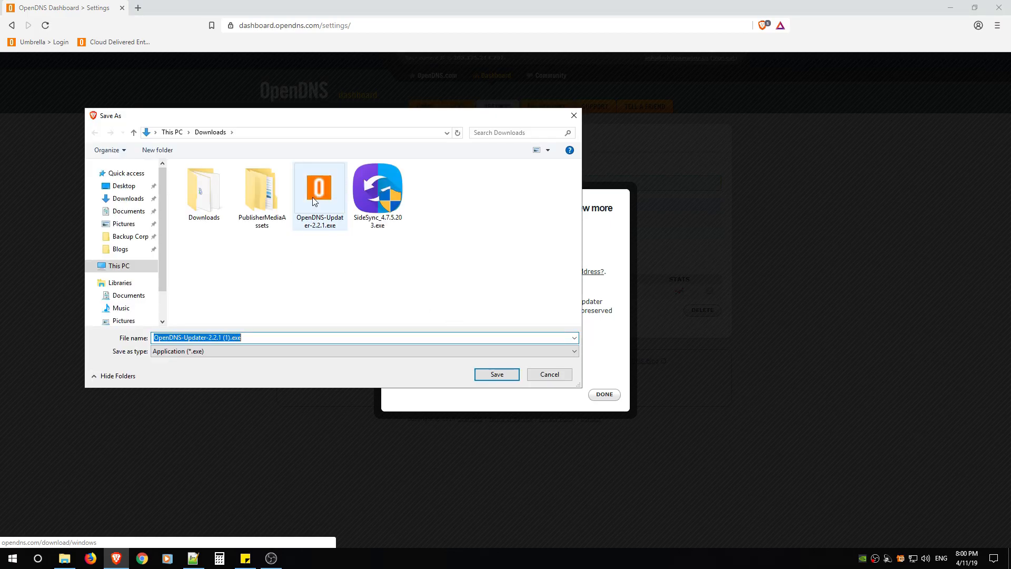
left_click(496, 374)
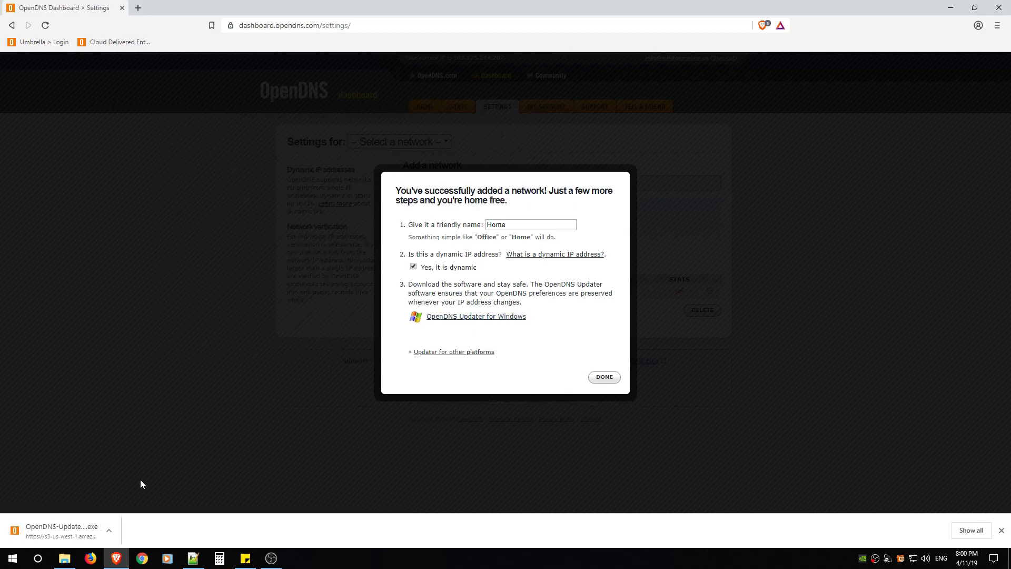
mouse_move(401, 473)
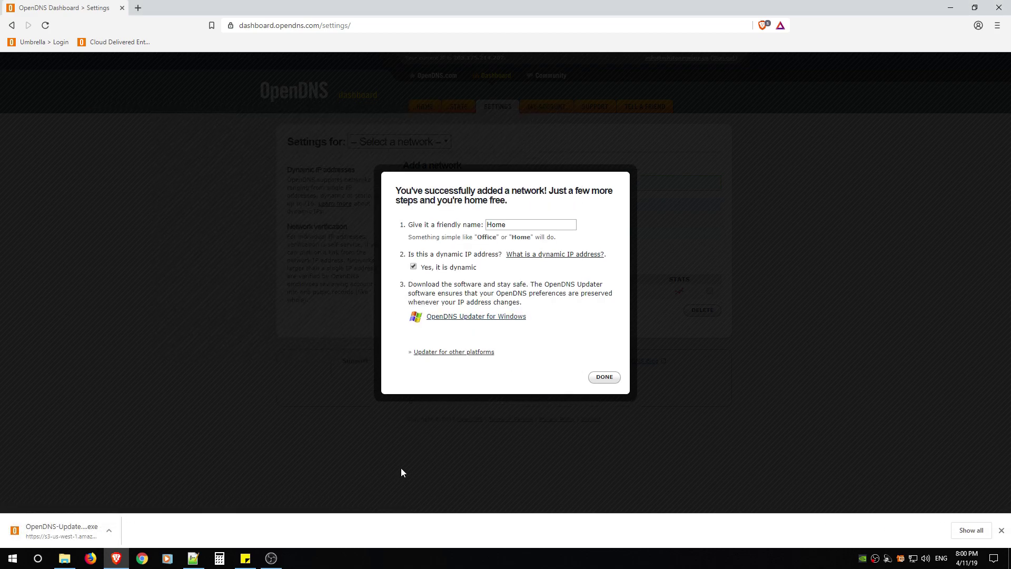
left_click(530, 224)
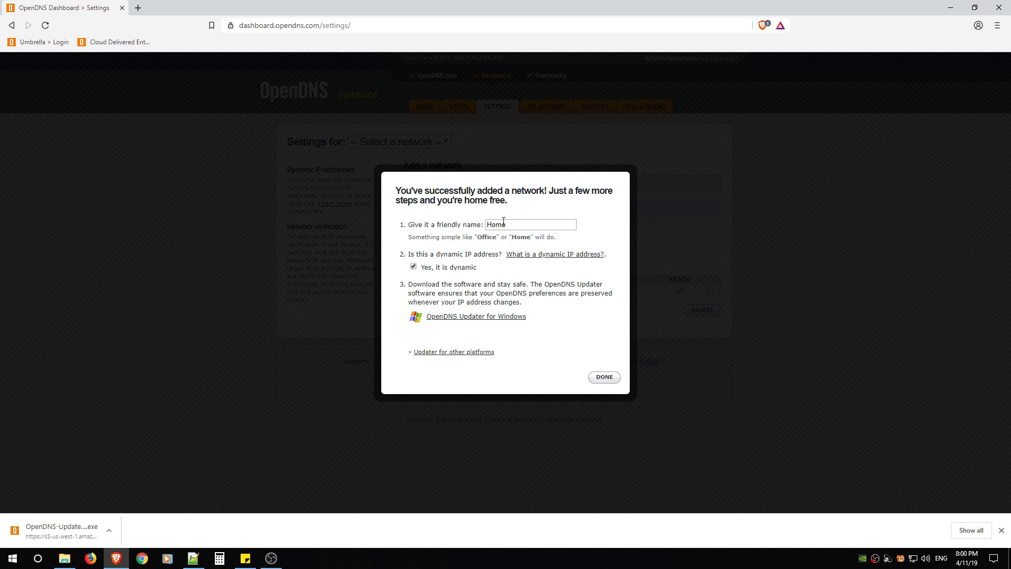
mouse_move(469, 330)
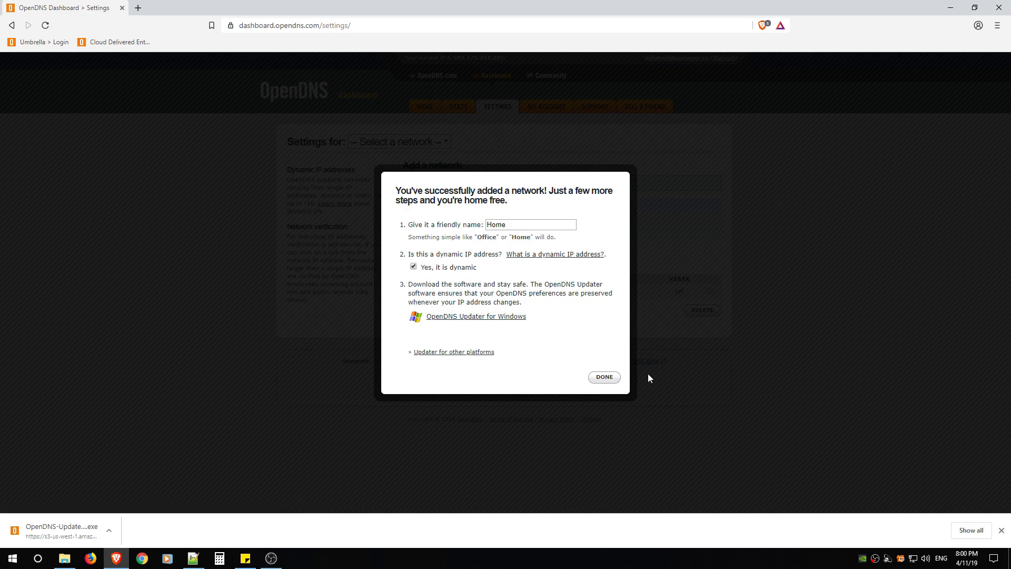
left_click(604, 376)
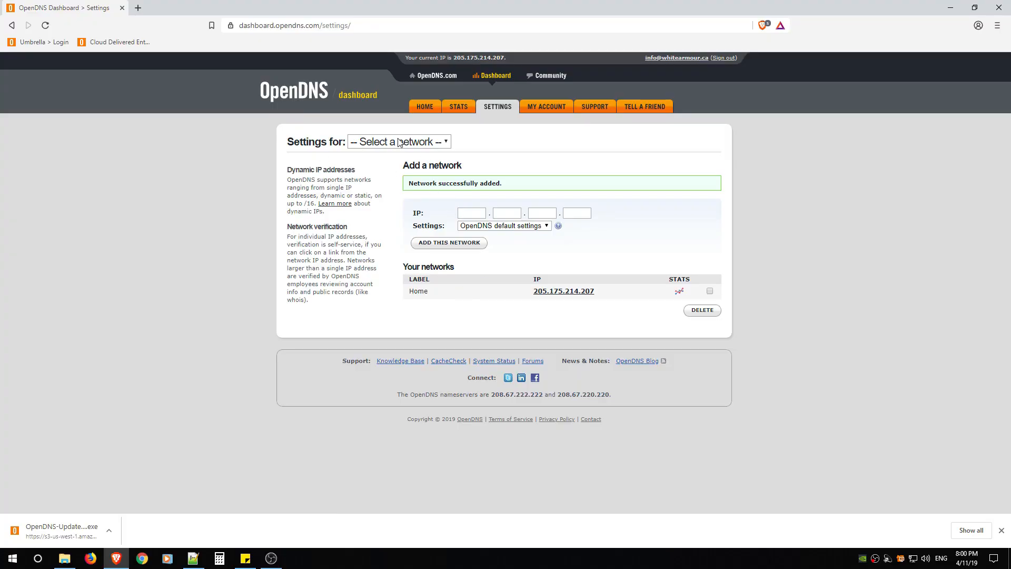
mouse_move(383, 183)
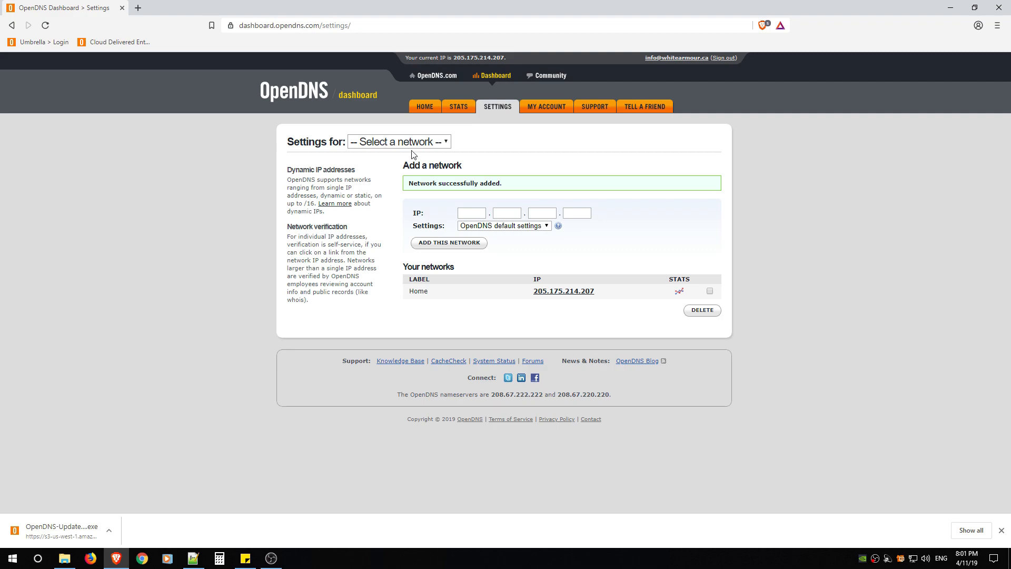
mouse_move(400, 144)
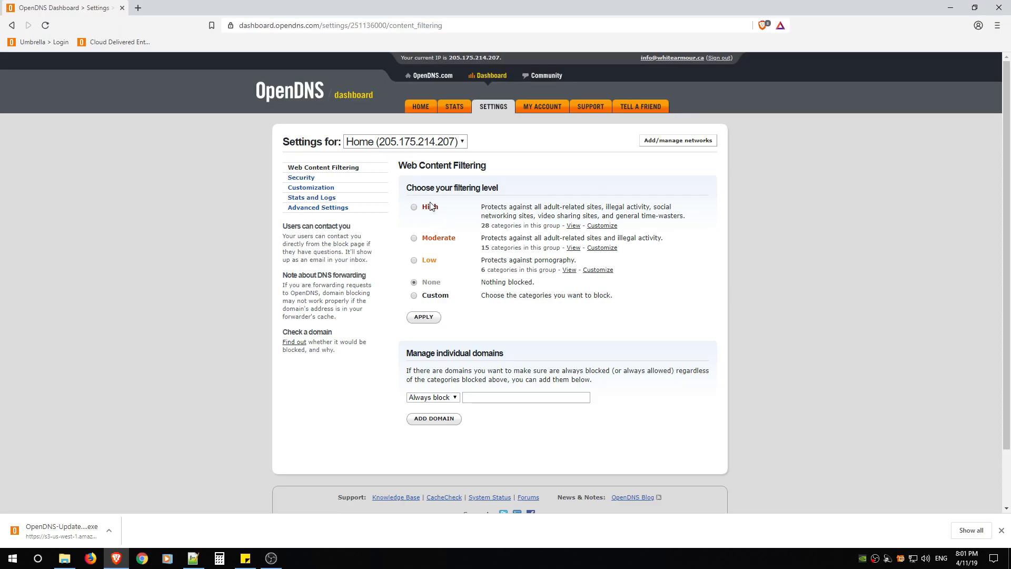
mouse_move(300, 210)
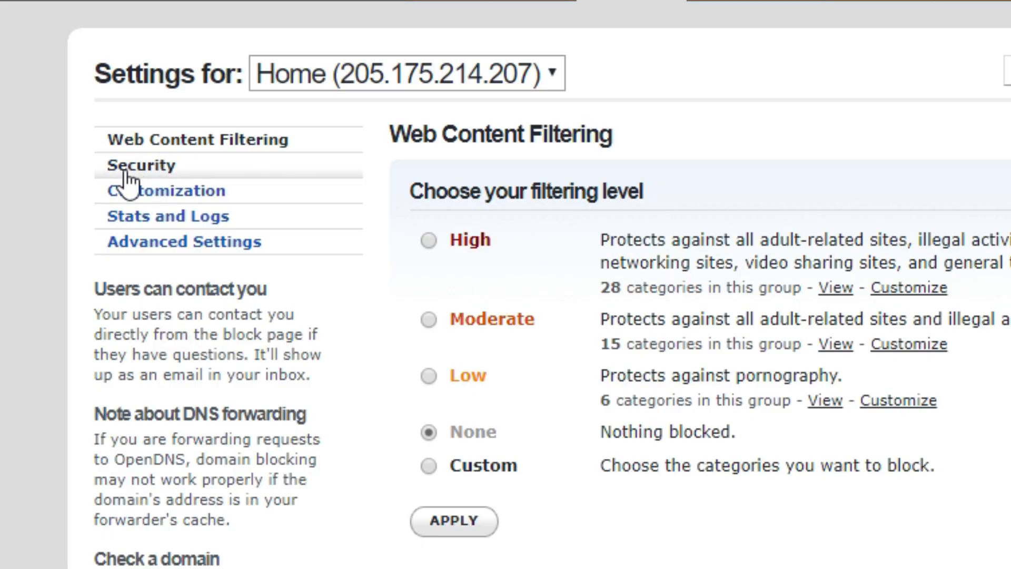
- Review Home's Web Content Filtering levels, trying Custom, then leave the level at None
scroll("down", 3)
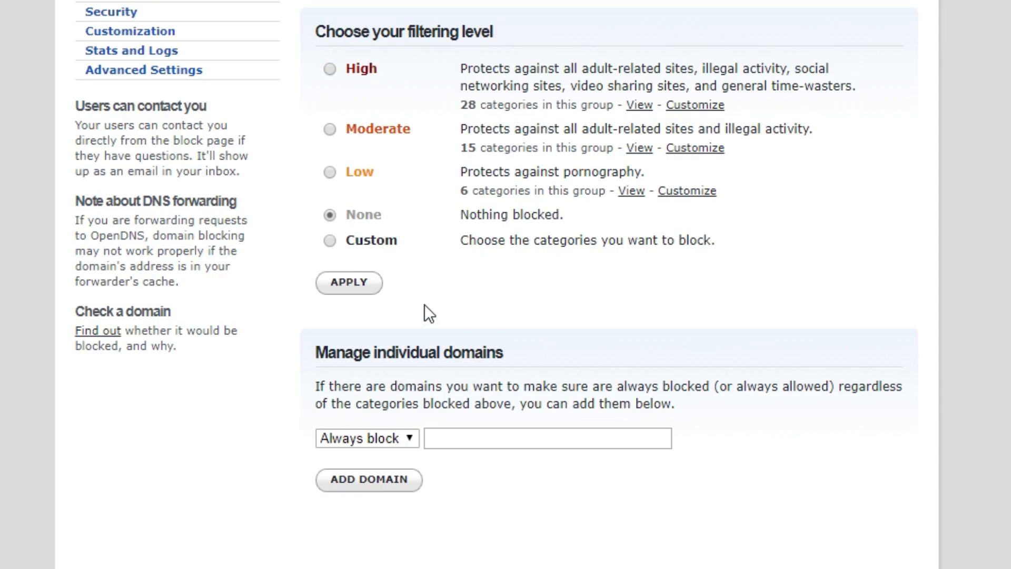
left_click(329, 240)
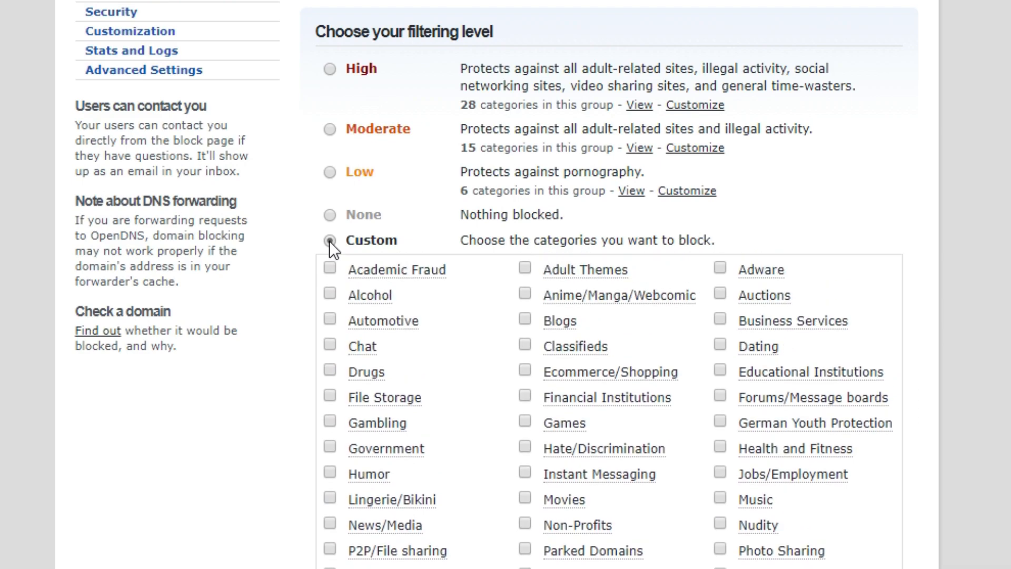
left_click(329, 240)
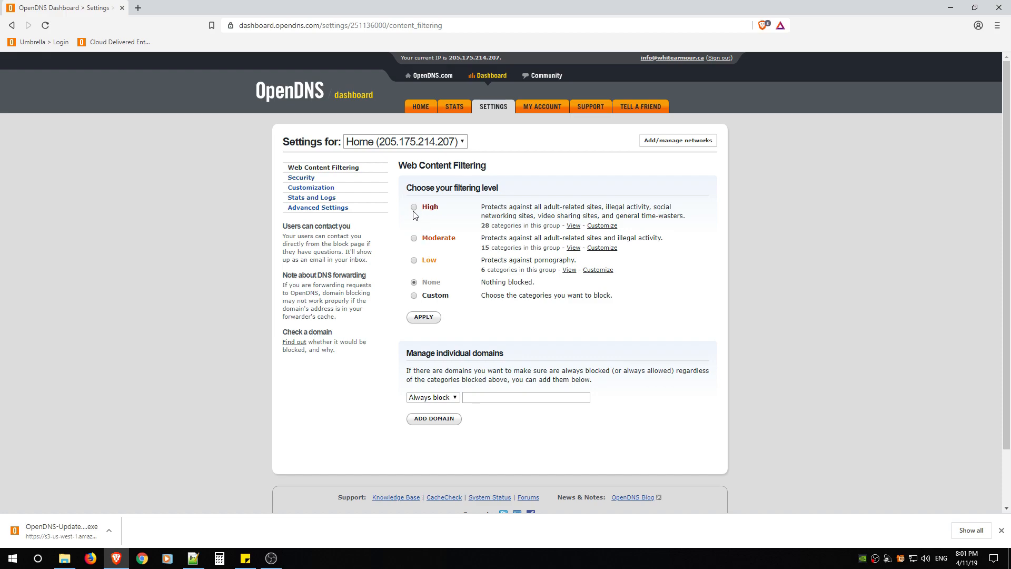
mouse_move(303, 198)
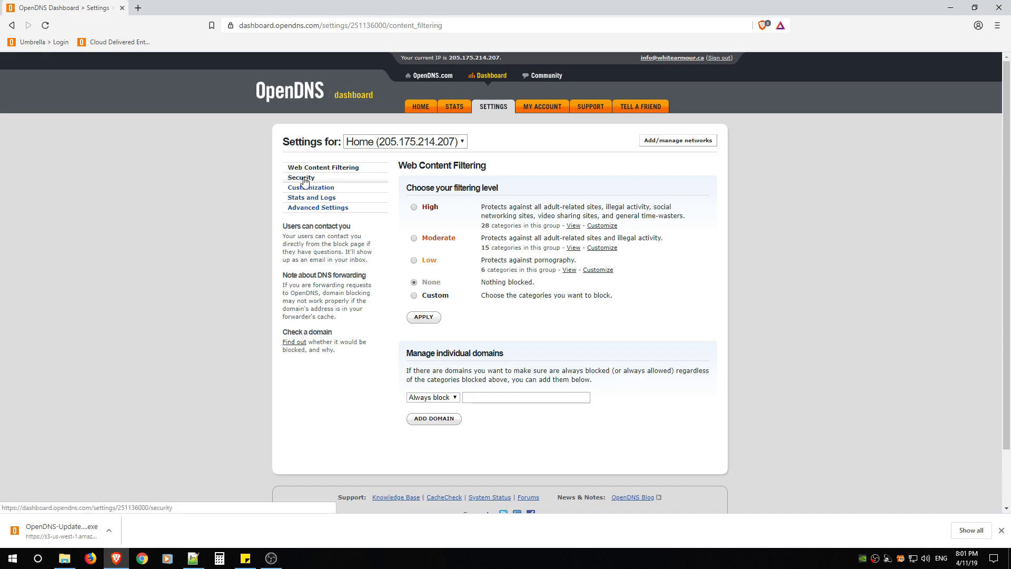
- Enable 'Block internal IP addresses' in Home's security settings and apply
left_click(300, 178)
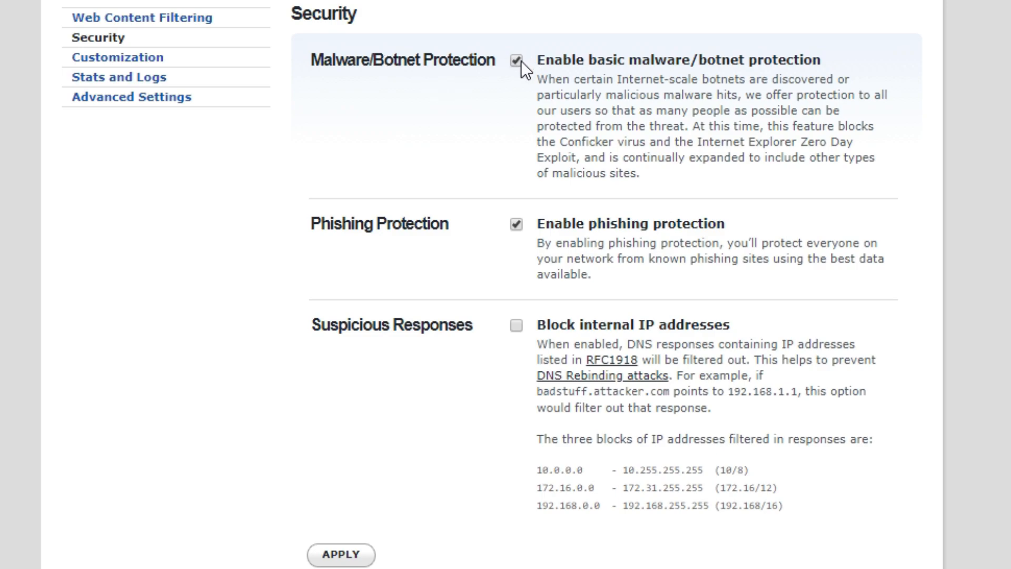
mouse_move(372, 315)
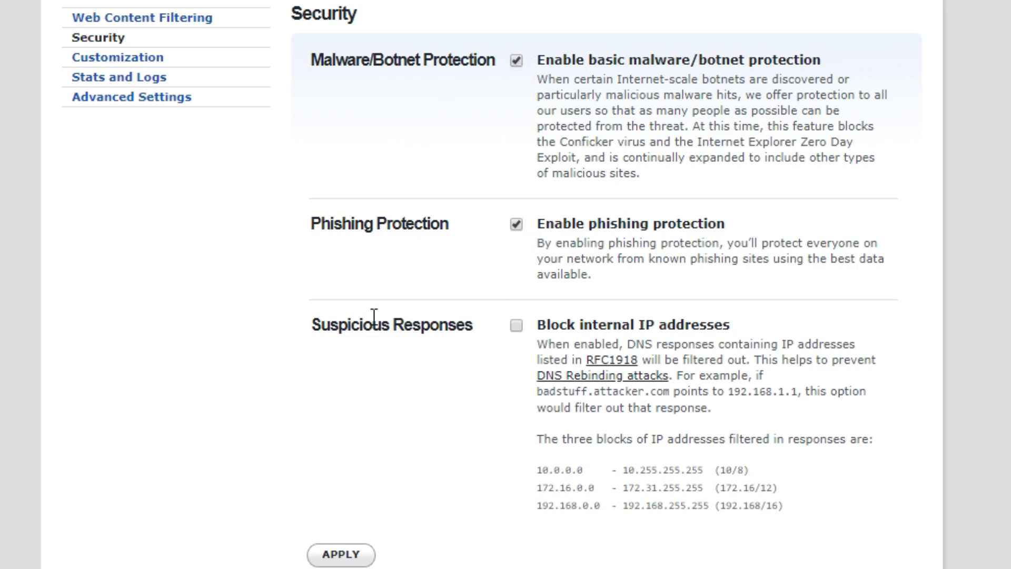
left_click(516, 325)
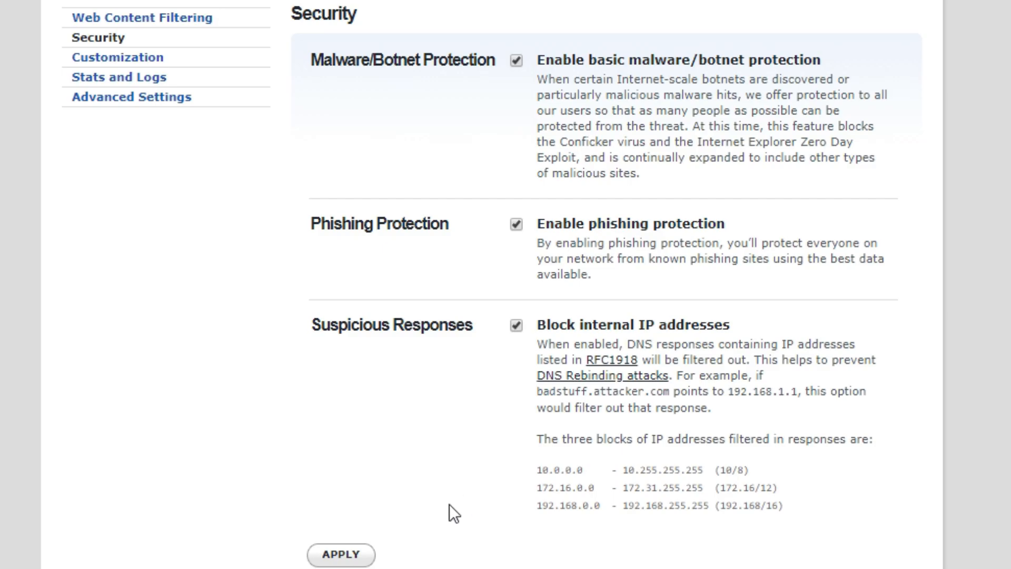
left_click(341, 553)
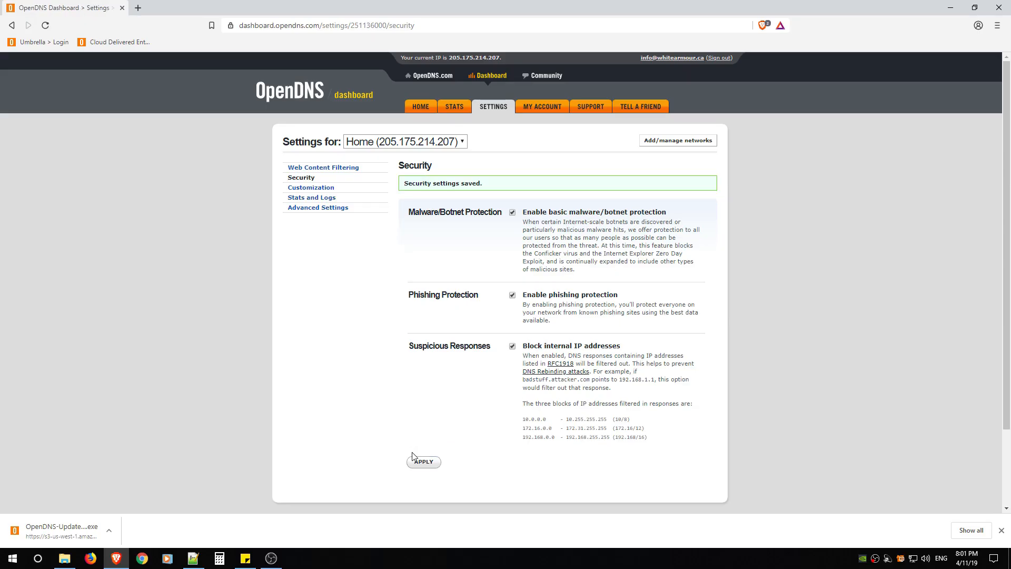
left_click(310, 187)
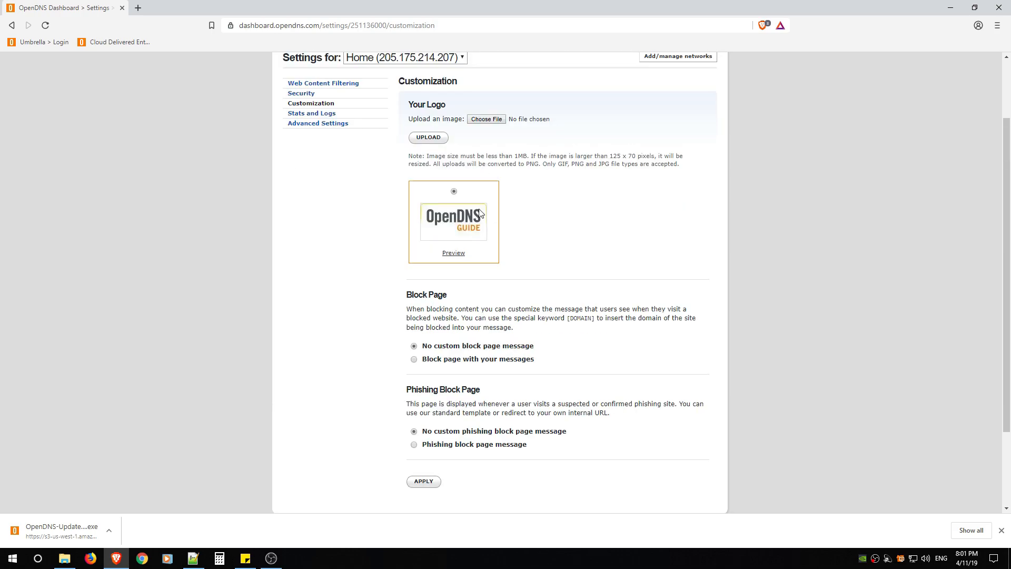
mouse_move(430, 235)
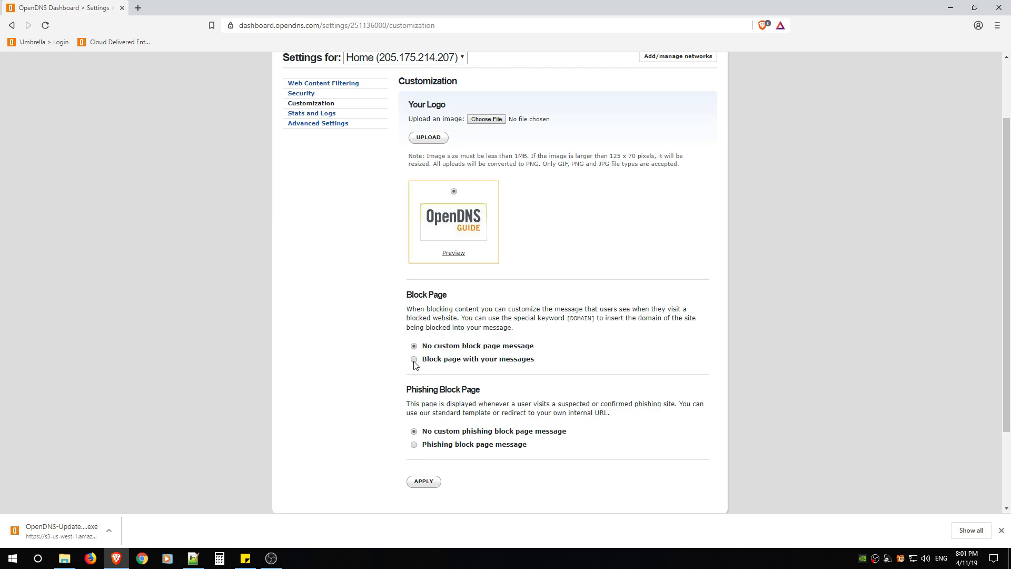
left_click(413, 358)
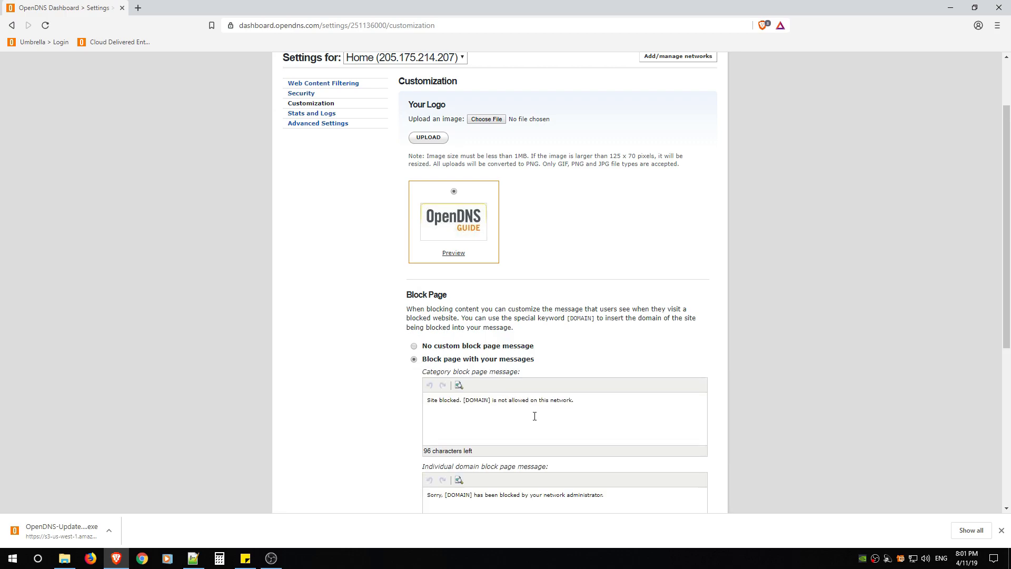
mouse_move(591, 403)
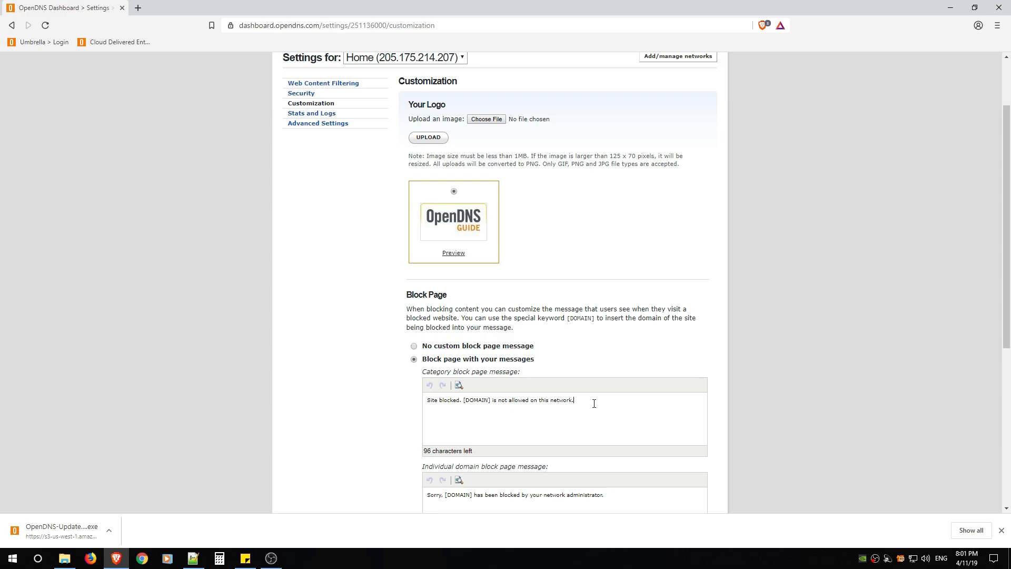
mouse_move(528, 433)
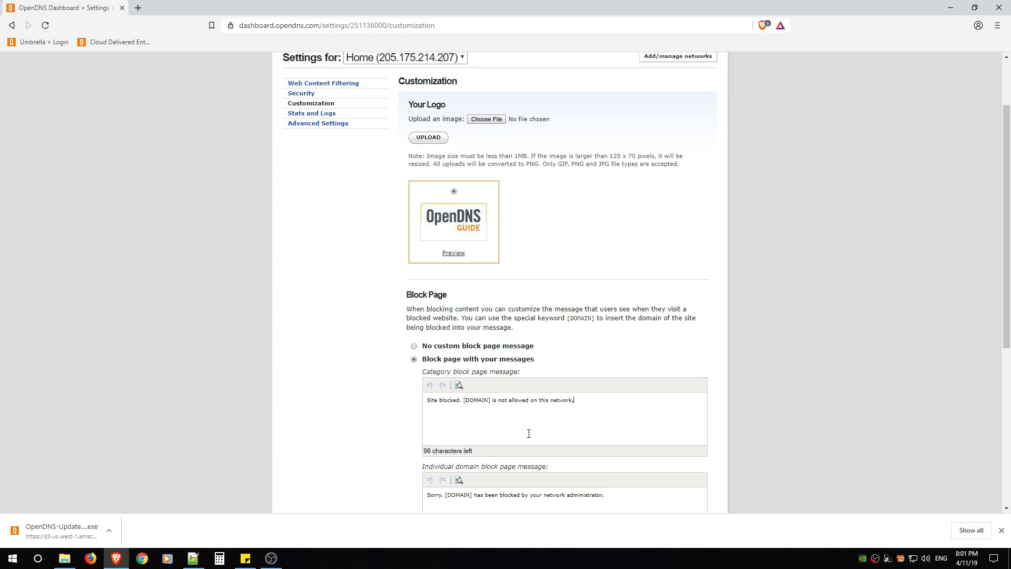
scroll("down", 3)
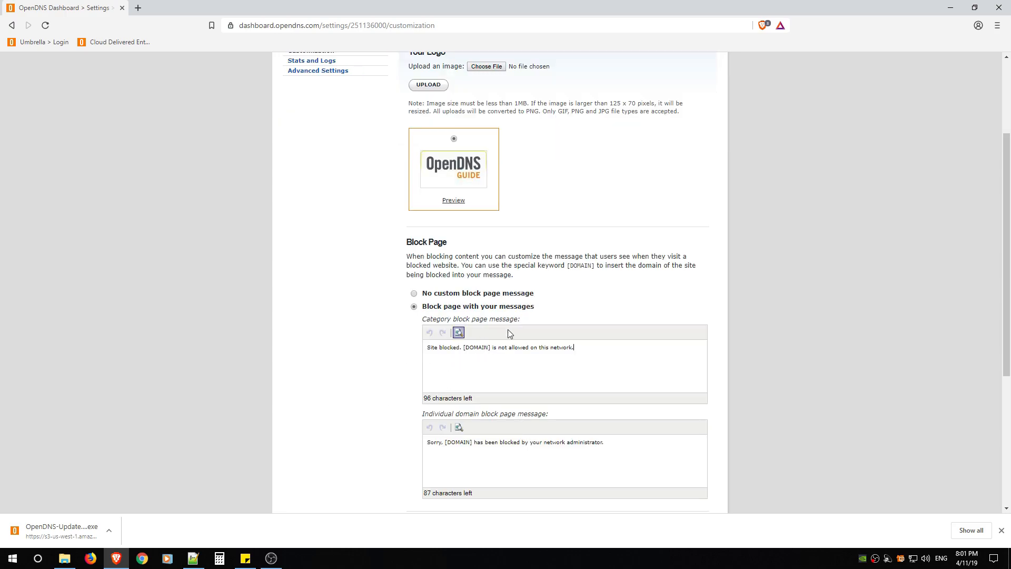
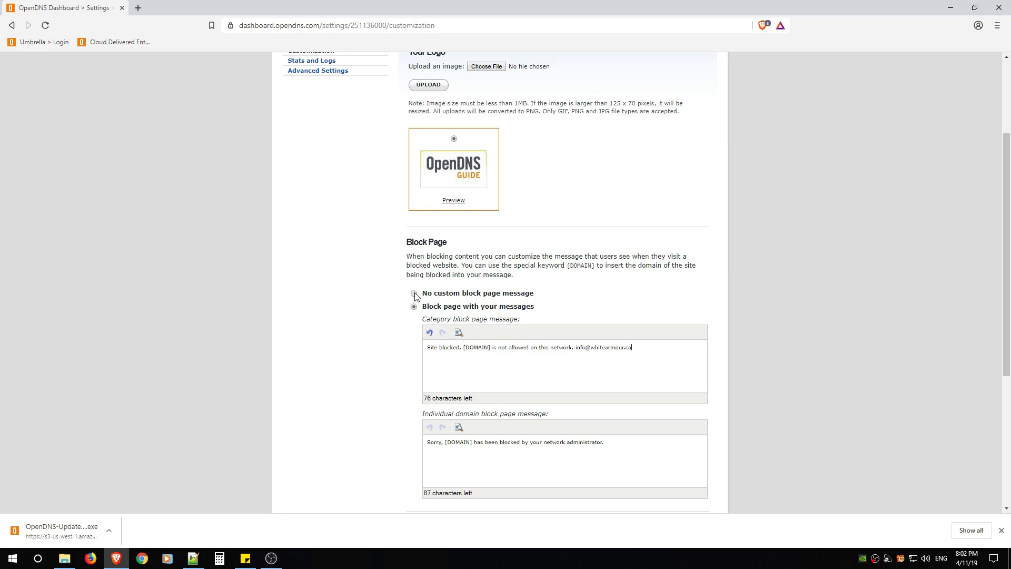
left_click(413, 293)
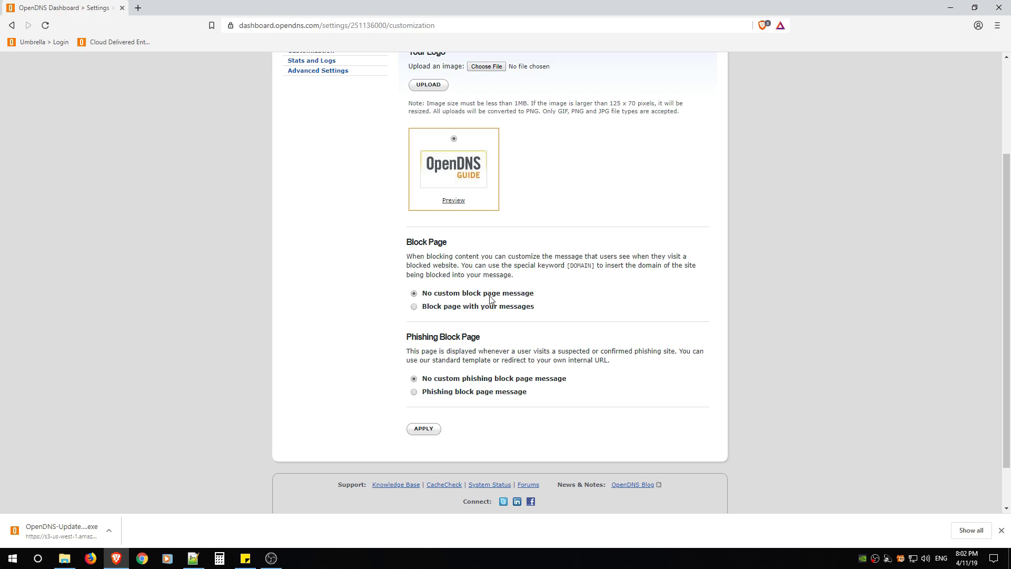
left_click(423, 428)
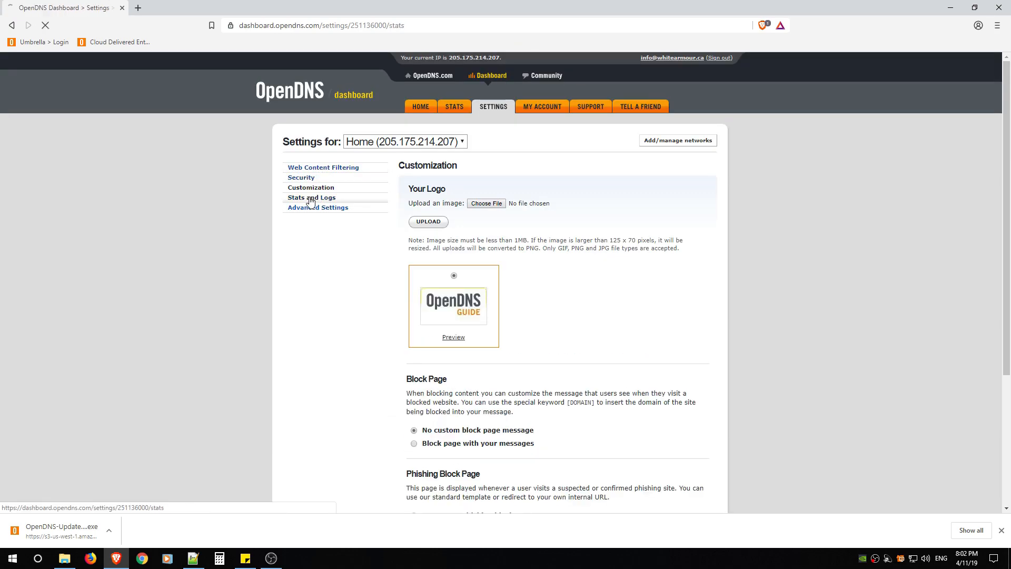
- Enable stats and logs for Home and apply, then switch logging off again
left_click(311, 198)
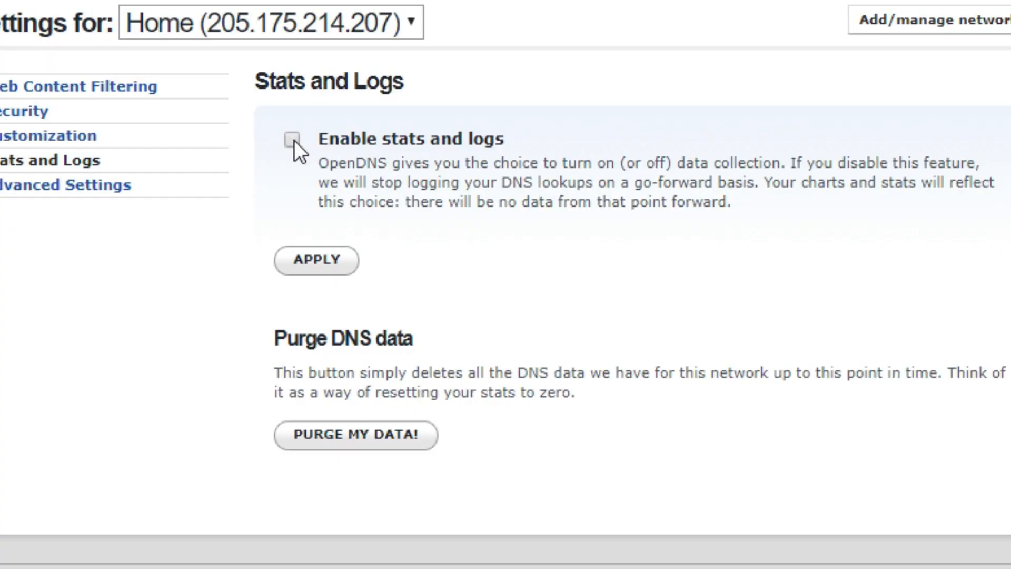
mouse_move(333, 182)
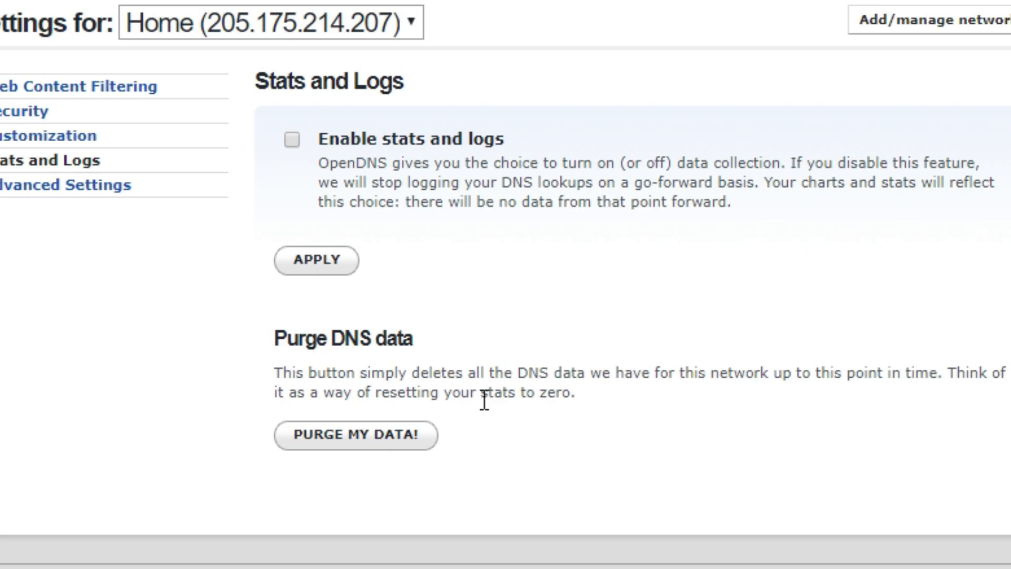
left_click(291, 140)
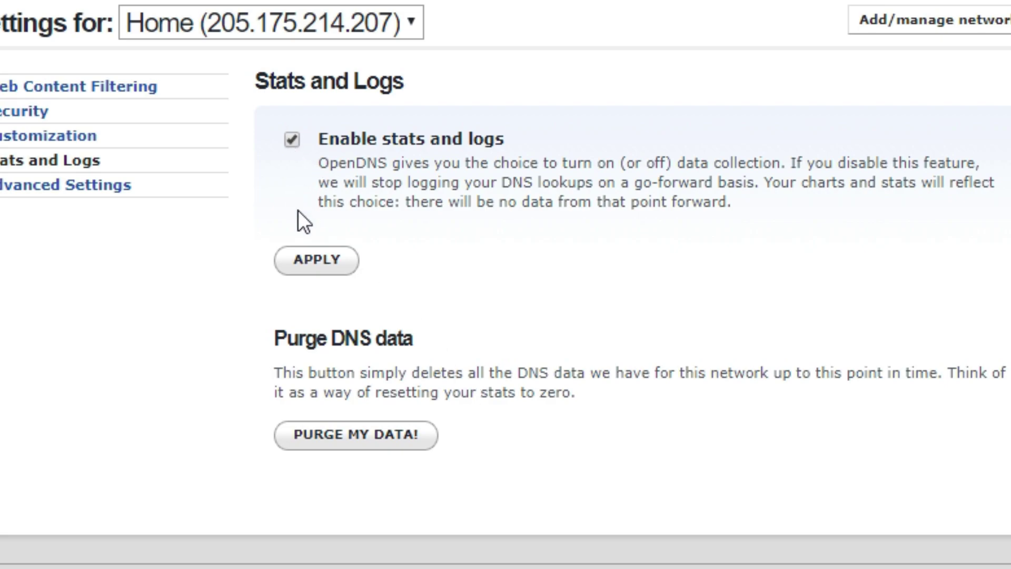
left_click(315, 260)
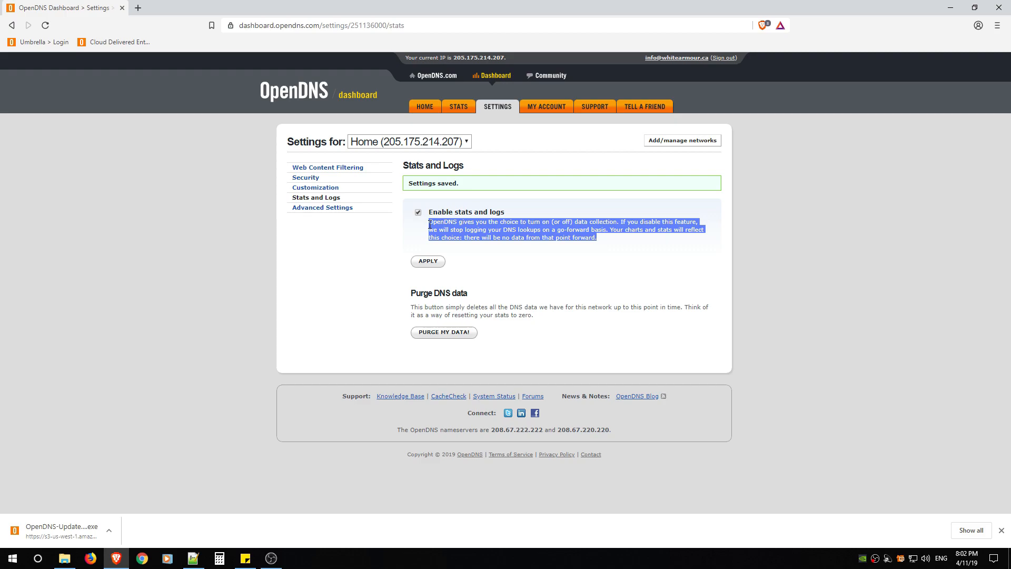
left_click(418, 212)
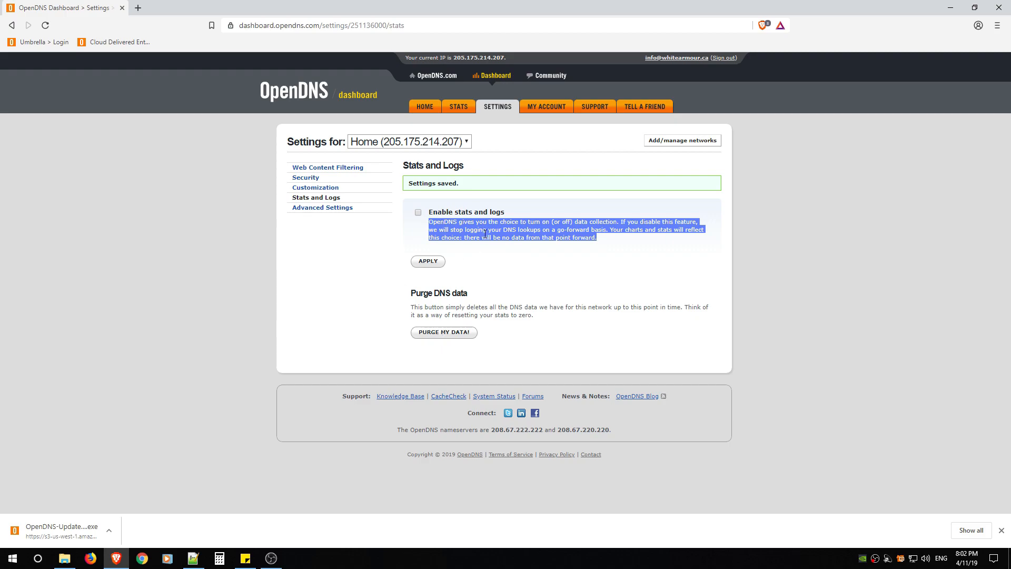
left_click(512, 230)
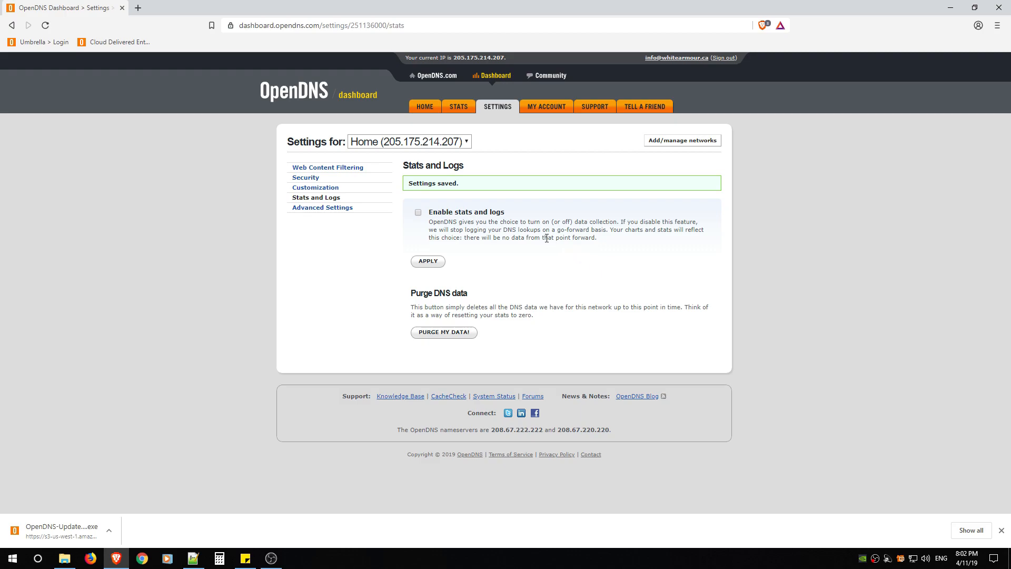
mouse_move(505, 230)
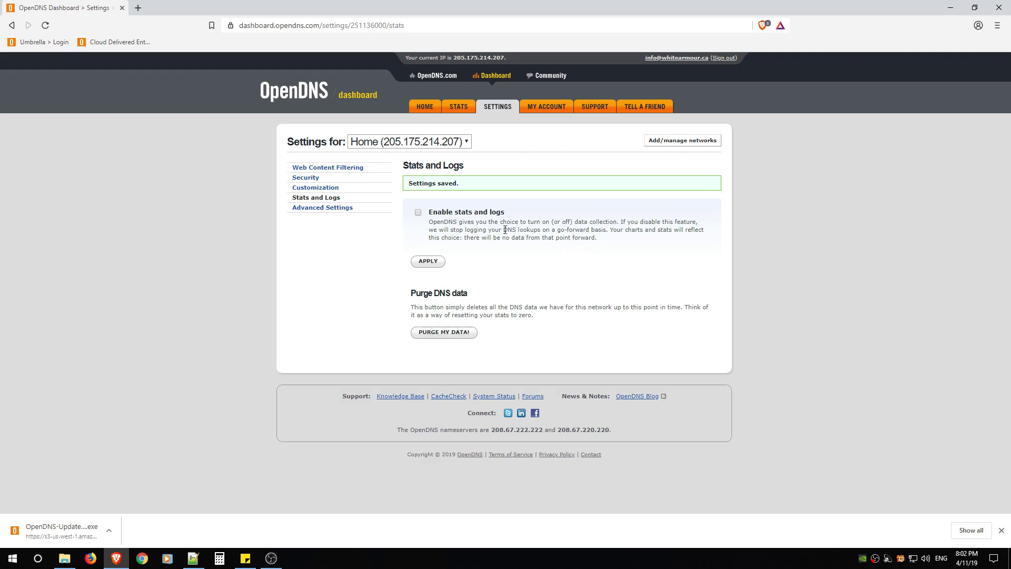
mouse_move(514, 224)
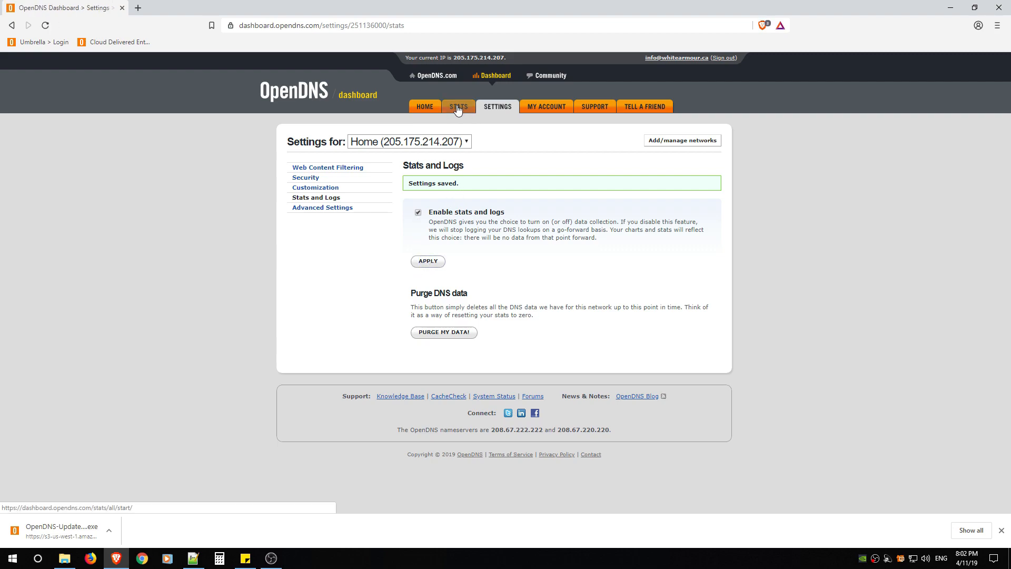
mouse_move(499, 115)
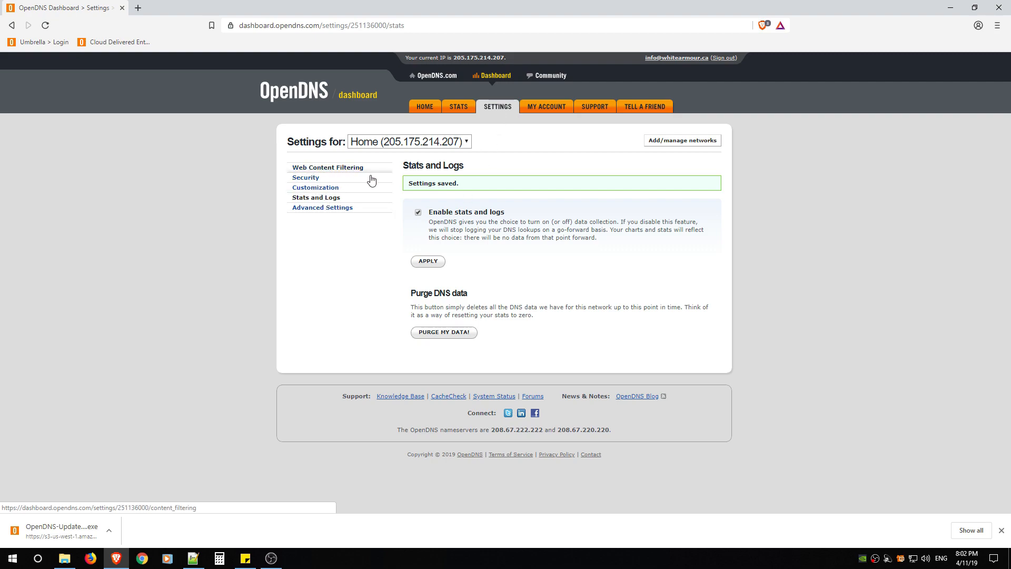
mouse_move(314, 220)
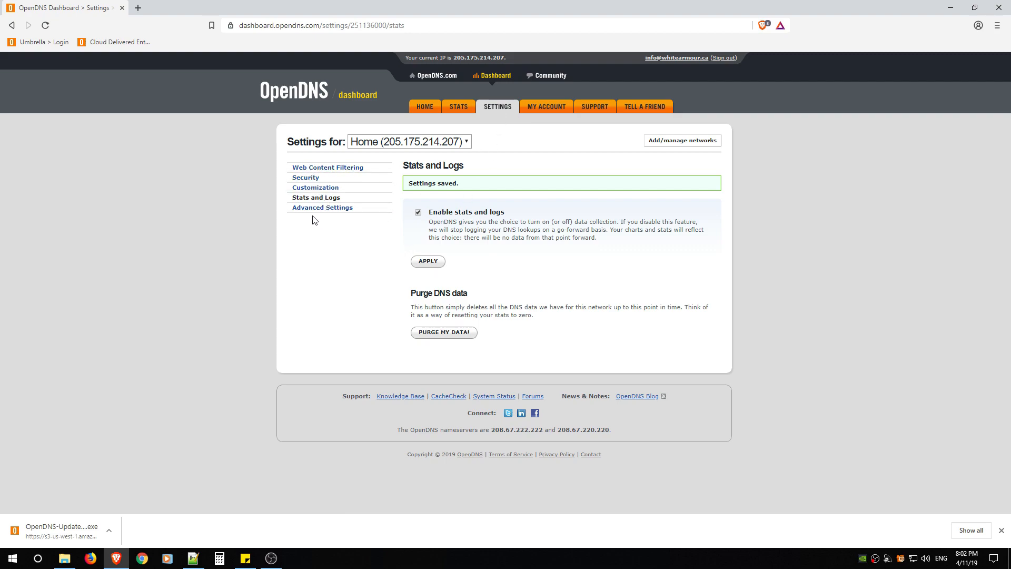
- Apply the Home network's Advanced Settings with 'Enable dynamic IP update' kept ticked
left_click(322, 206)
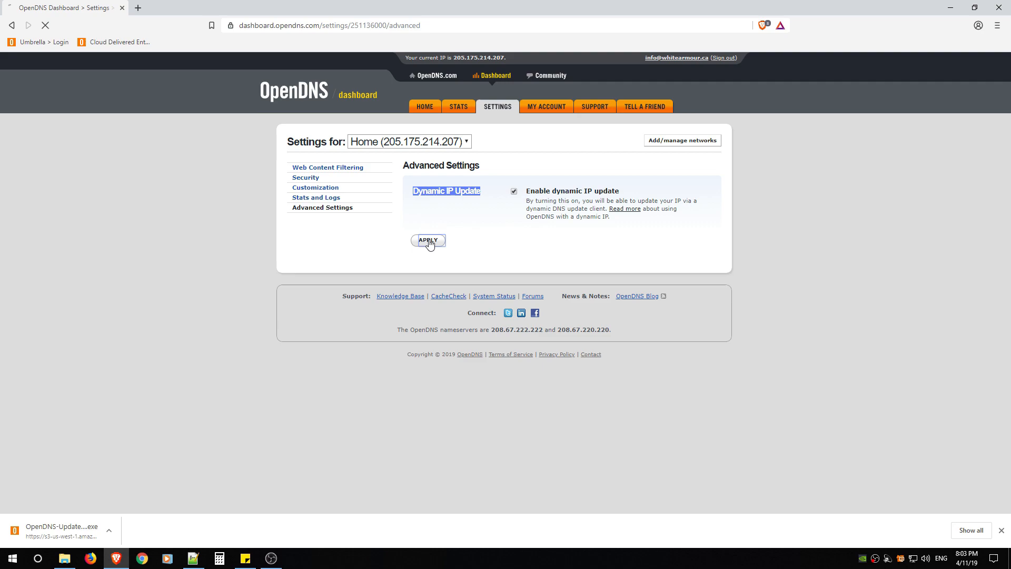
left_click(427, 240)
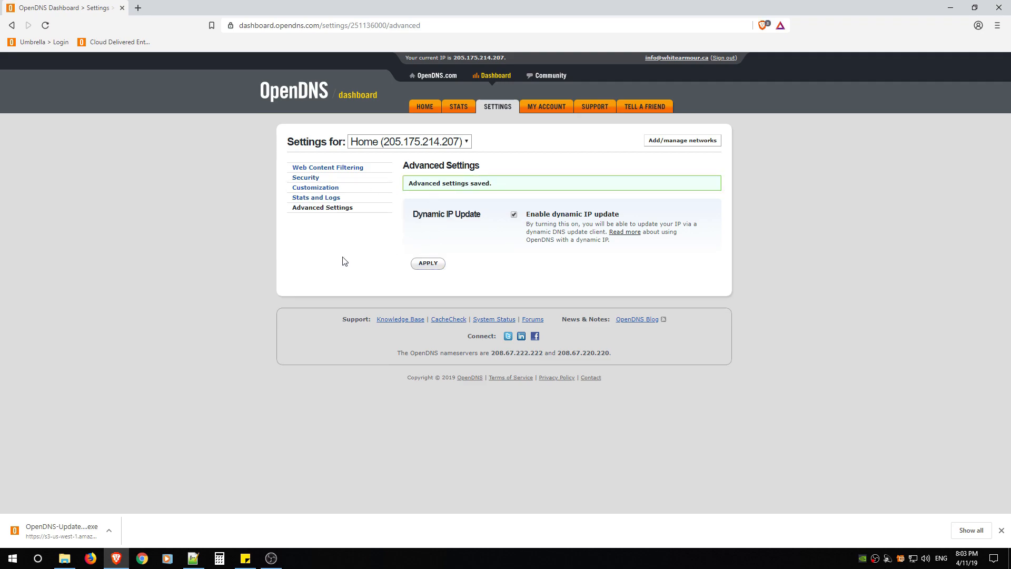
mouse_move(546, 108)
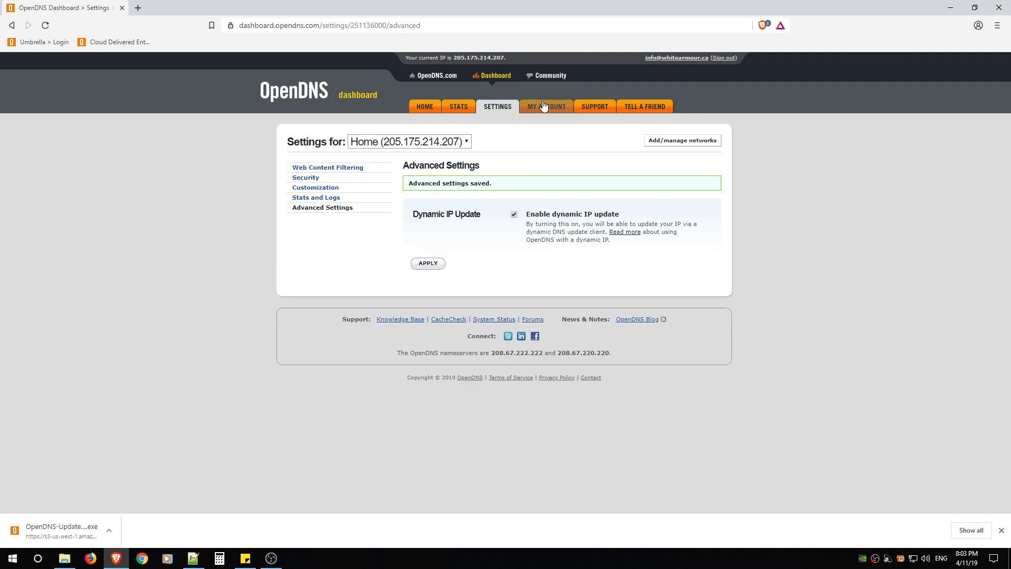
- Show the My Account page with its empty Contact Info form
left_click(546, 106)
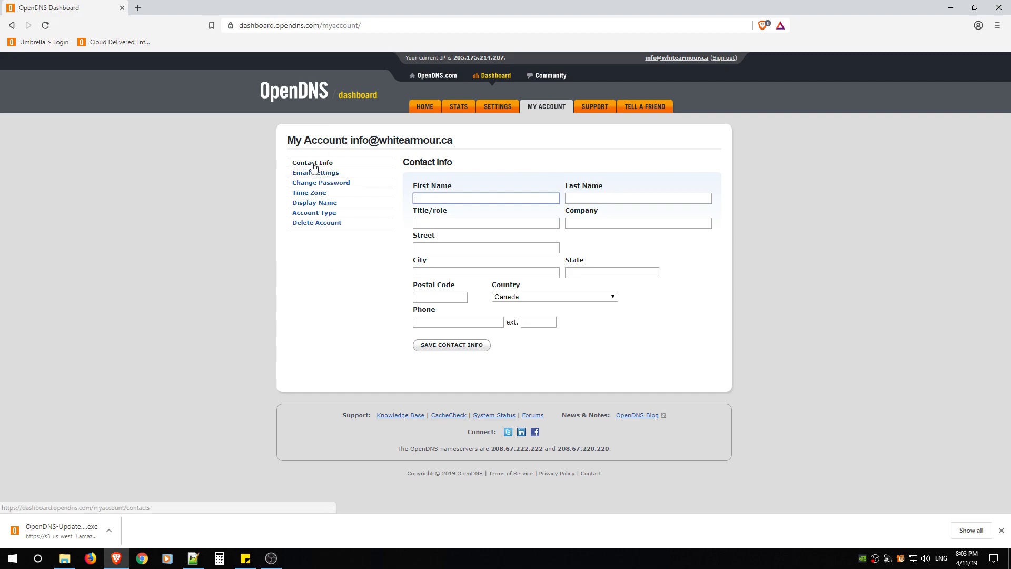
mouse_move(312, 216)
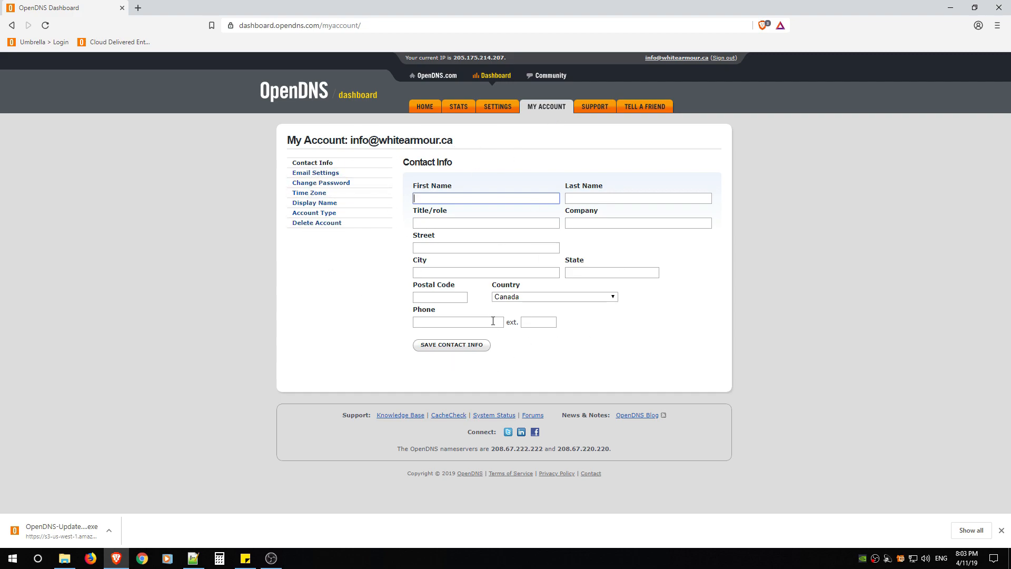
mouse_move(492, 111)
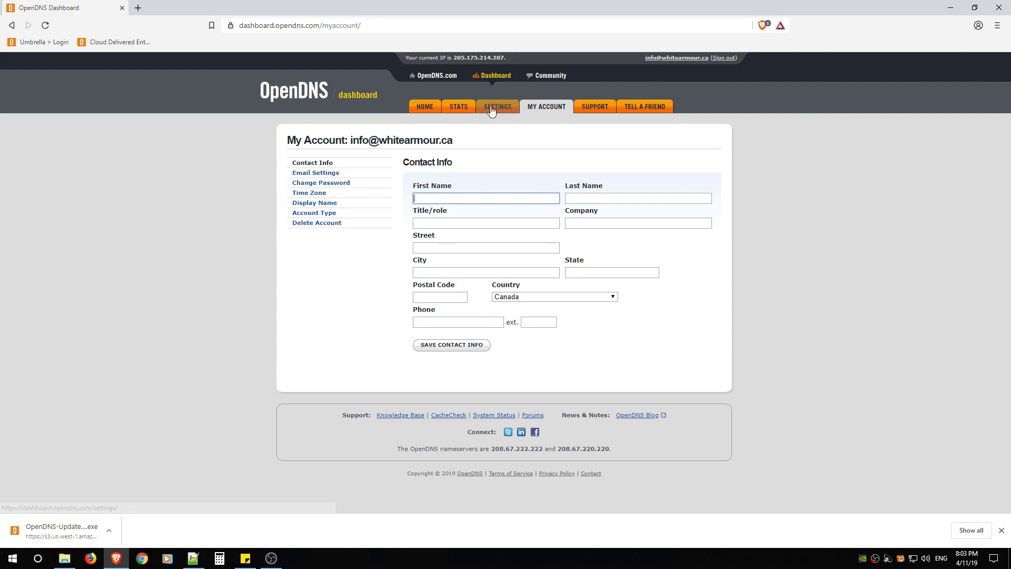
- Browse the Stats pages, which show no domain data, then go to Settings listing Home
left_click(457, 106)
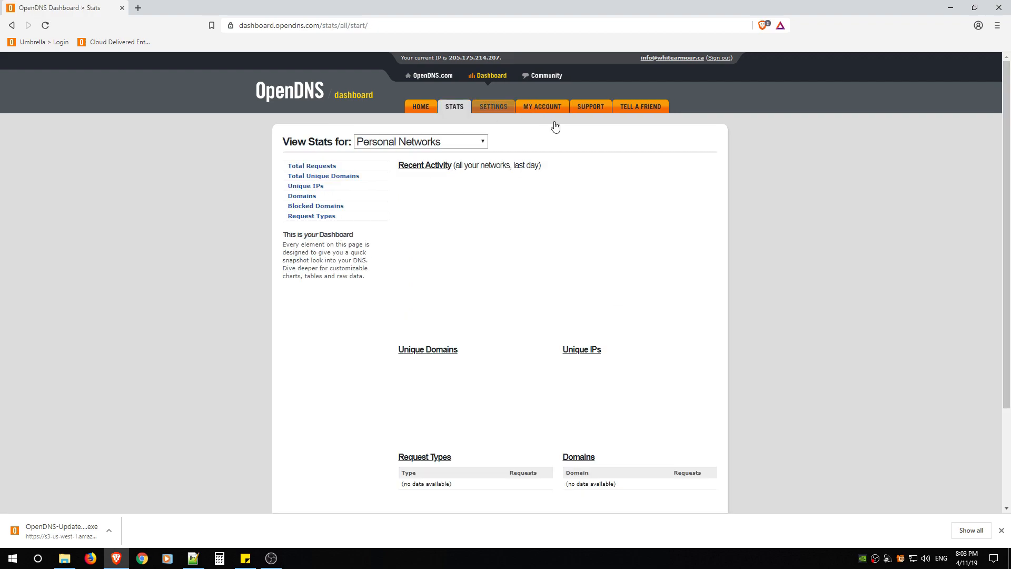
scroll("down", 3)
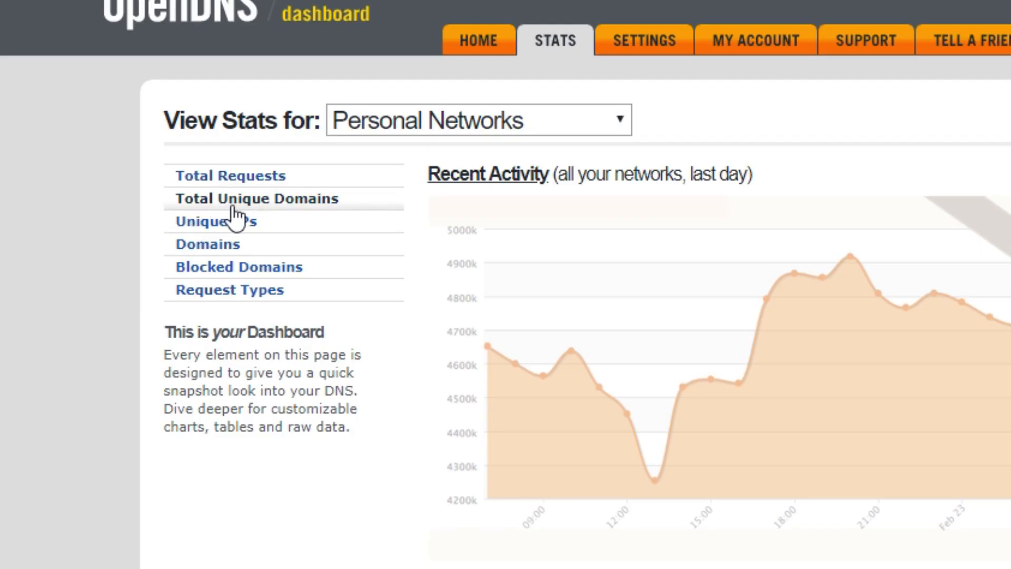
mouse_move(241, 232)
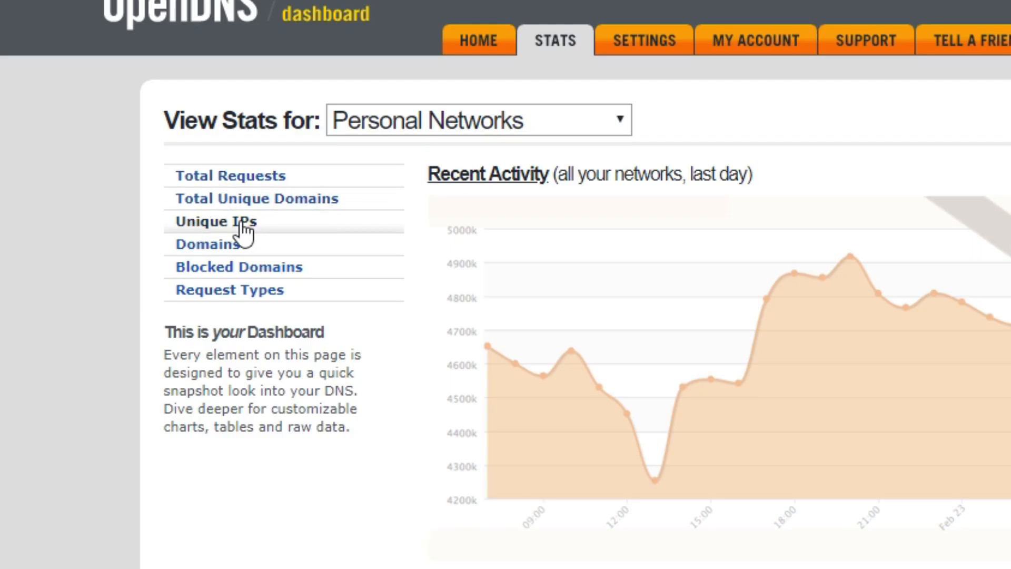
mouse_move(228, 307)
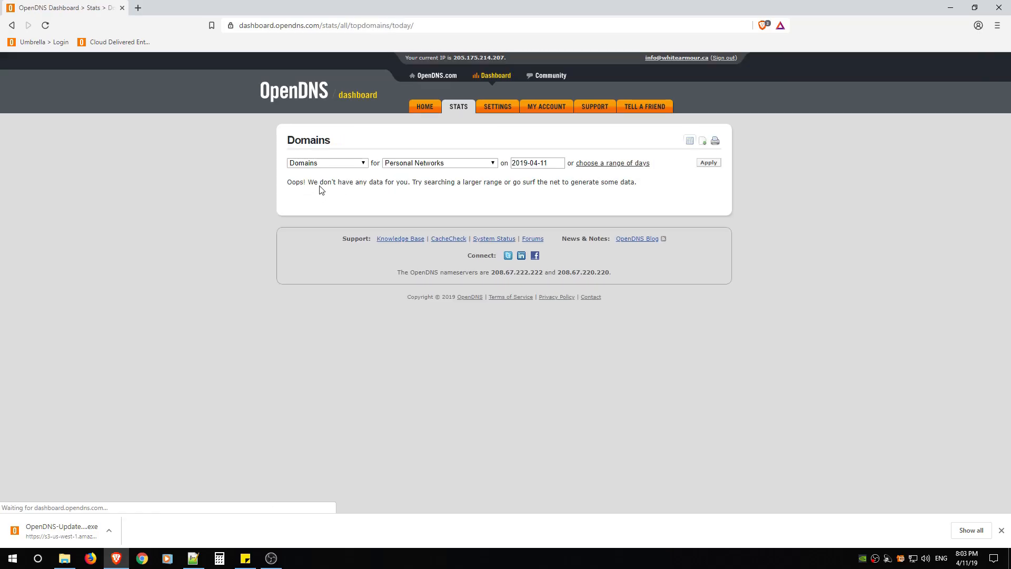
left_click(458, 107)
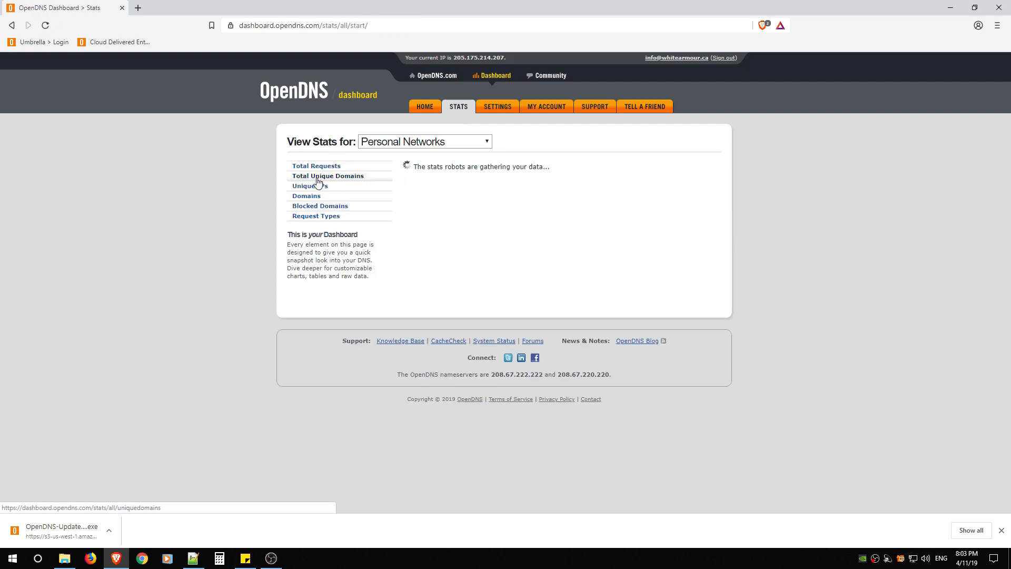
left_click(319, 205)
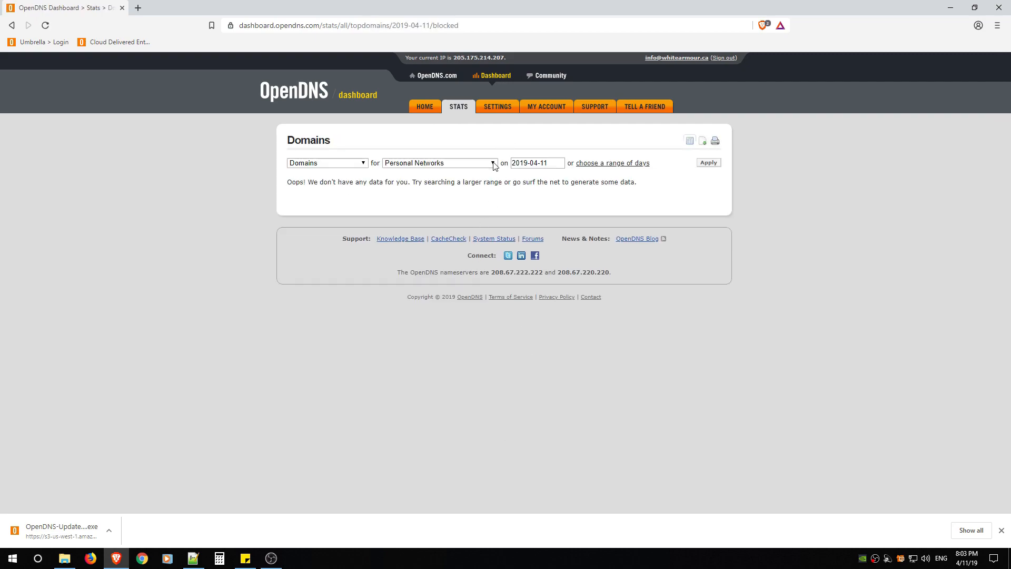
left_click(457, 107)
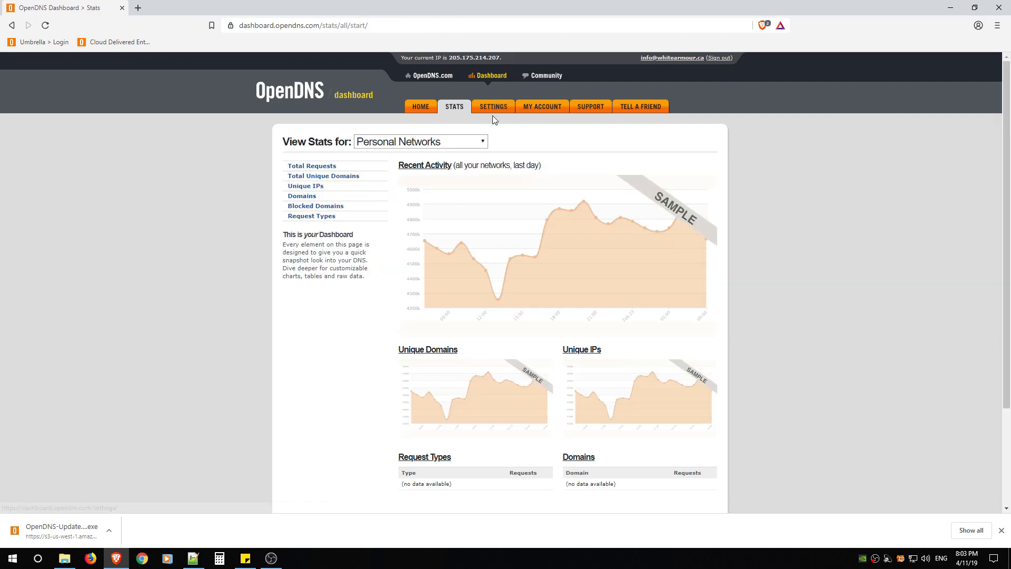
mouse_move(493, 109)
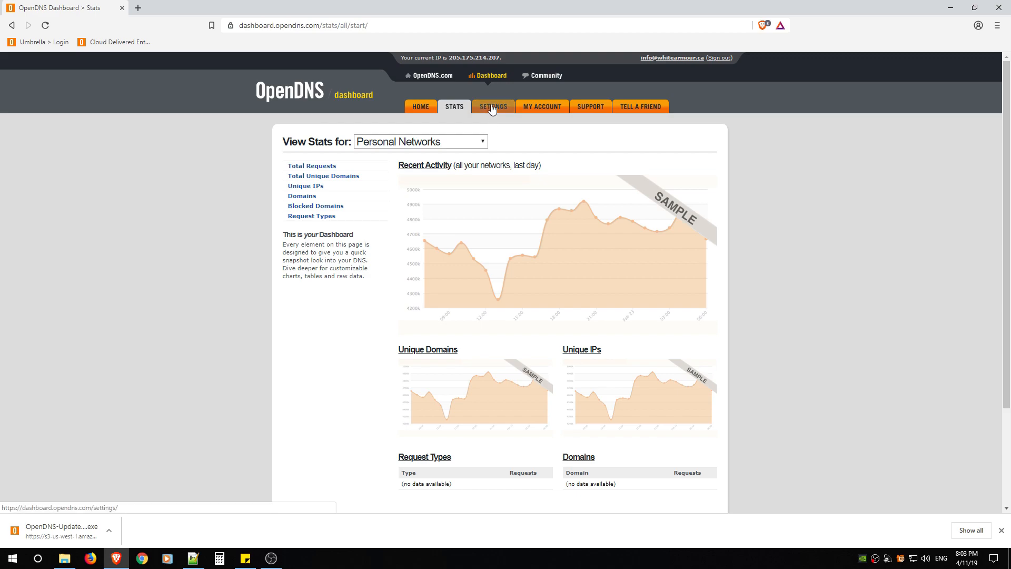
left_click(492, 107)
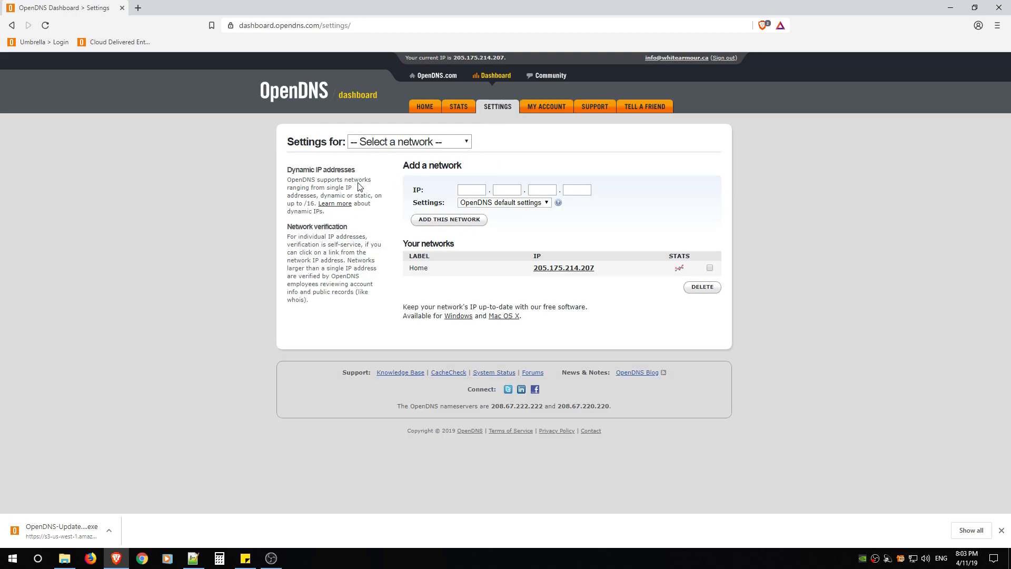
- Review the High level's 28 blocked categories for Home and select High filtering
left_click(563, 267)
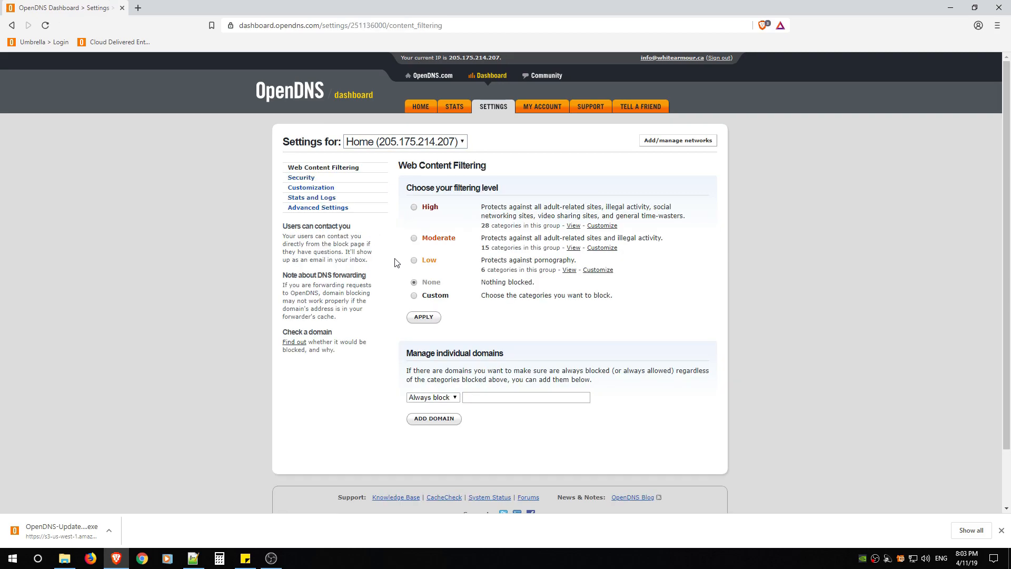
mouse_move(449, 309)
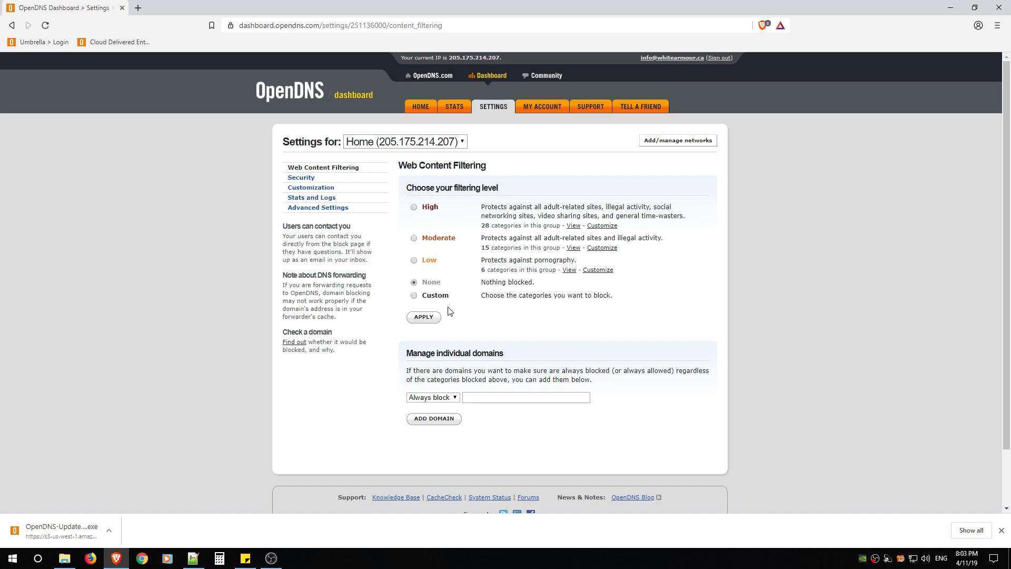
mouse_move(430, 313)
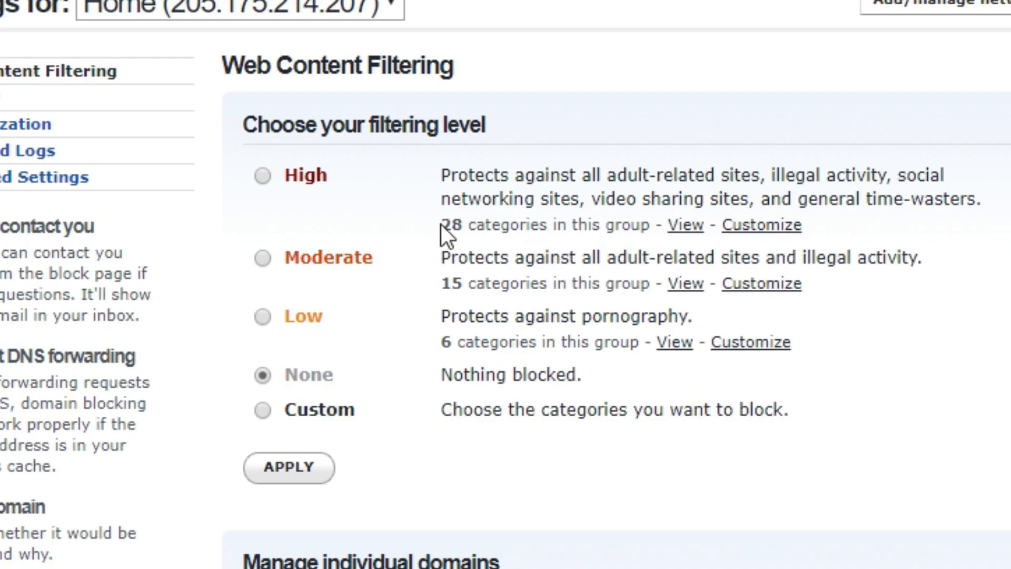
left_click_drag(445, 224, 644, 224)
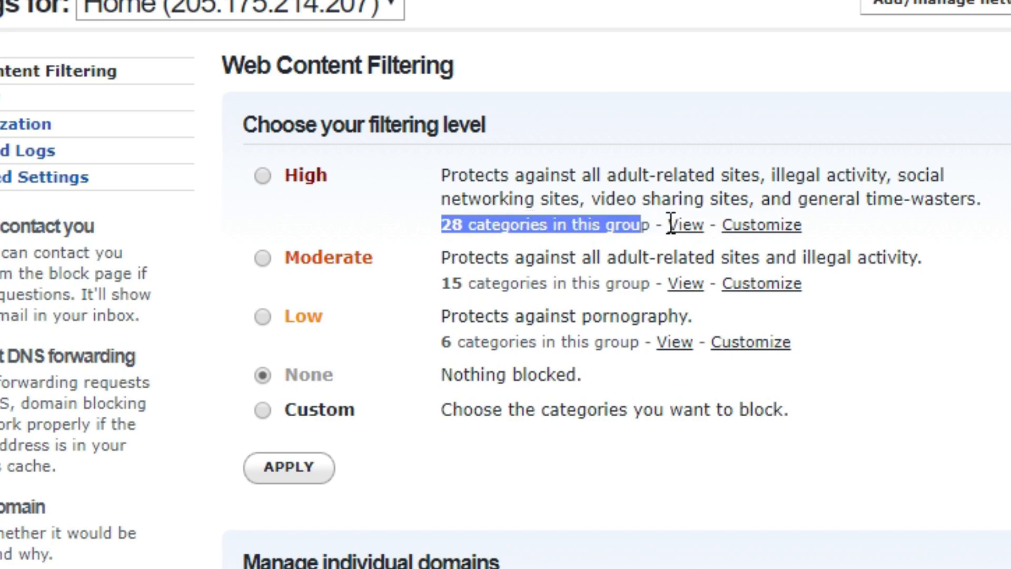
mouse_move(689, 235)
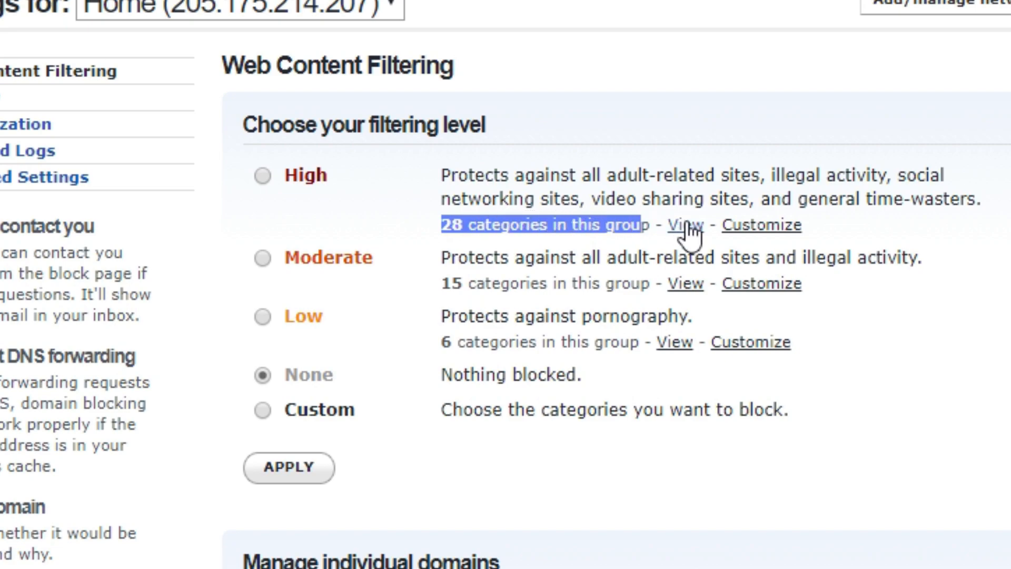
left_click(686, 225)
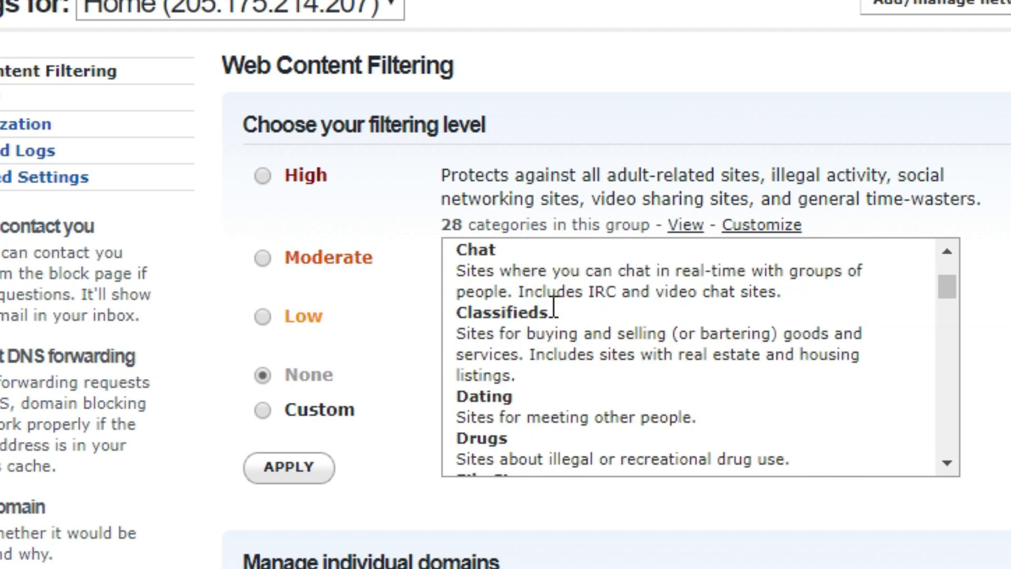
scroll("down", 3)
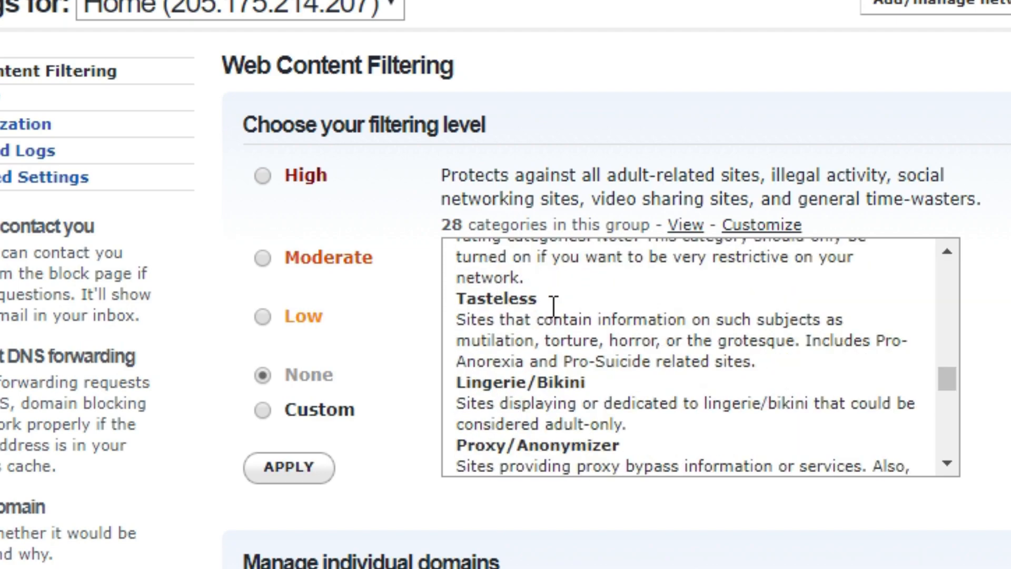
scroll("down", 3)
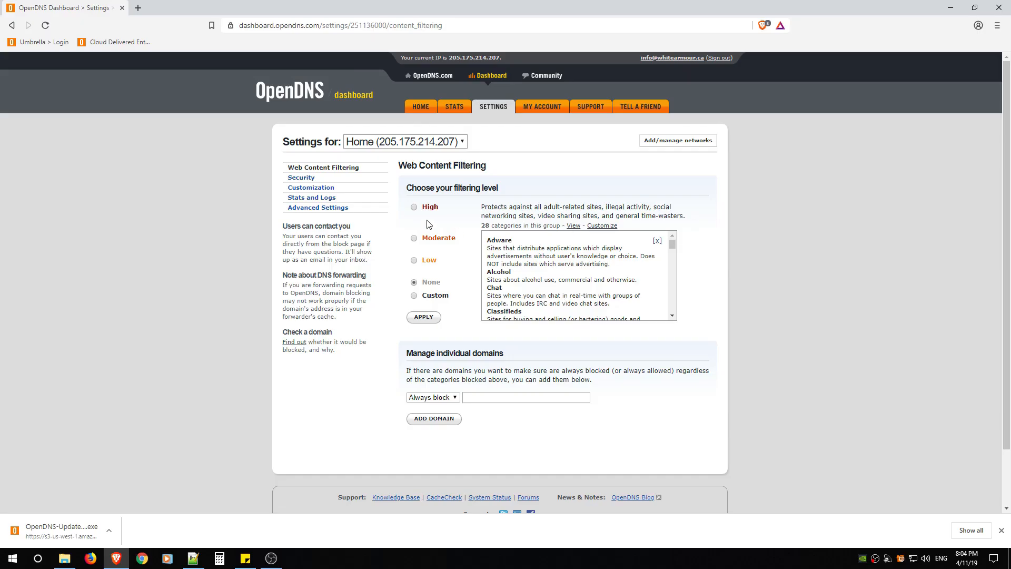
left_click(413, 206)
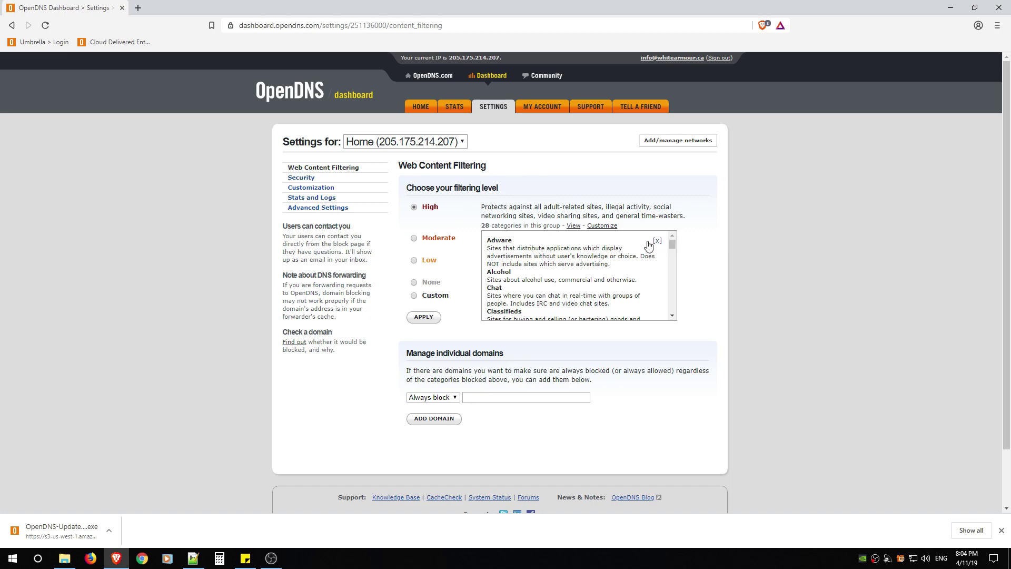
left_click(657, 241)
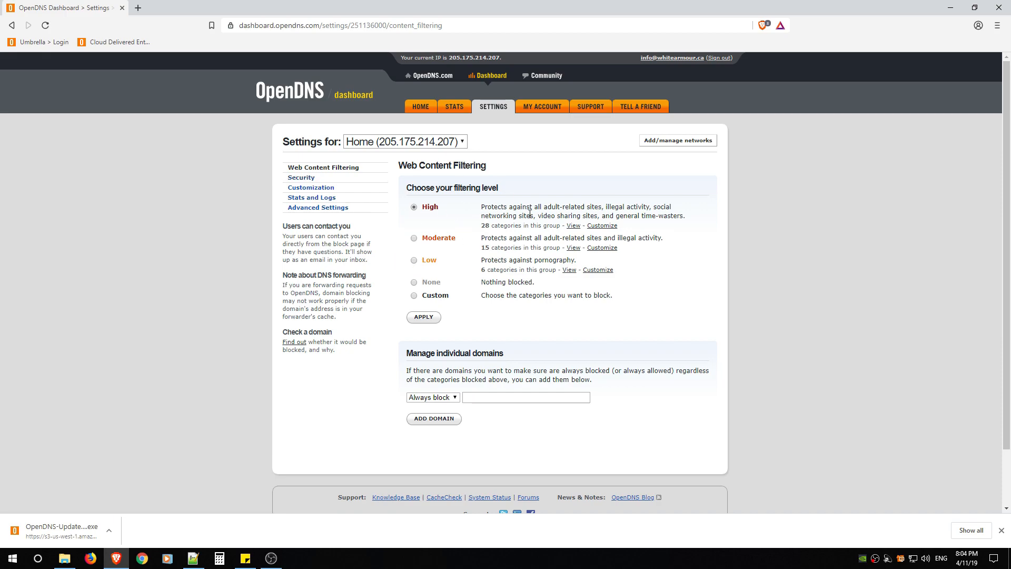
mouse_move(602, 227)
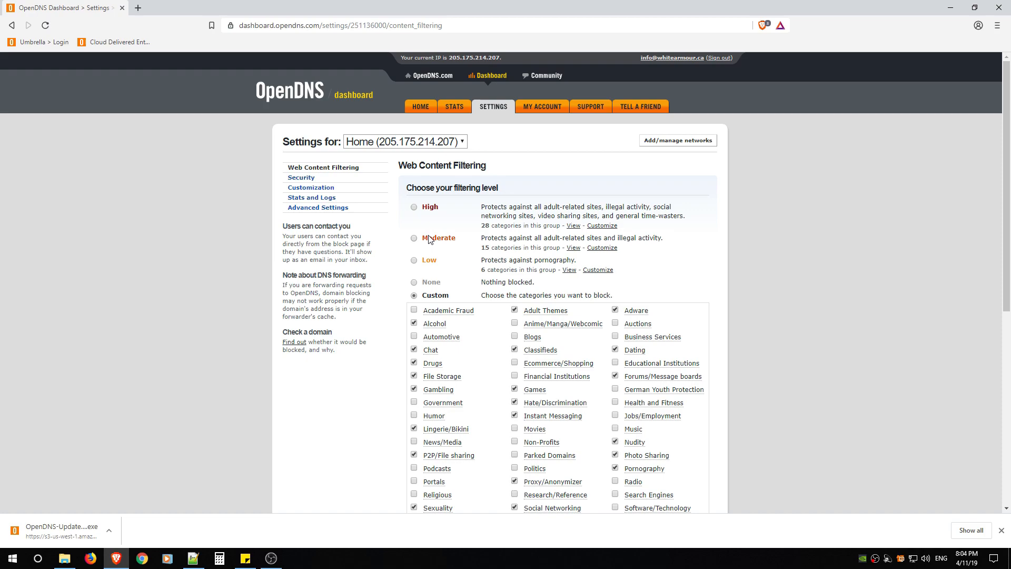
- Apply Custom filtering to Home, blocking only Pornography and Social Networking
scroll("down", 3)
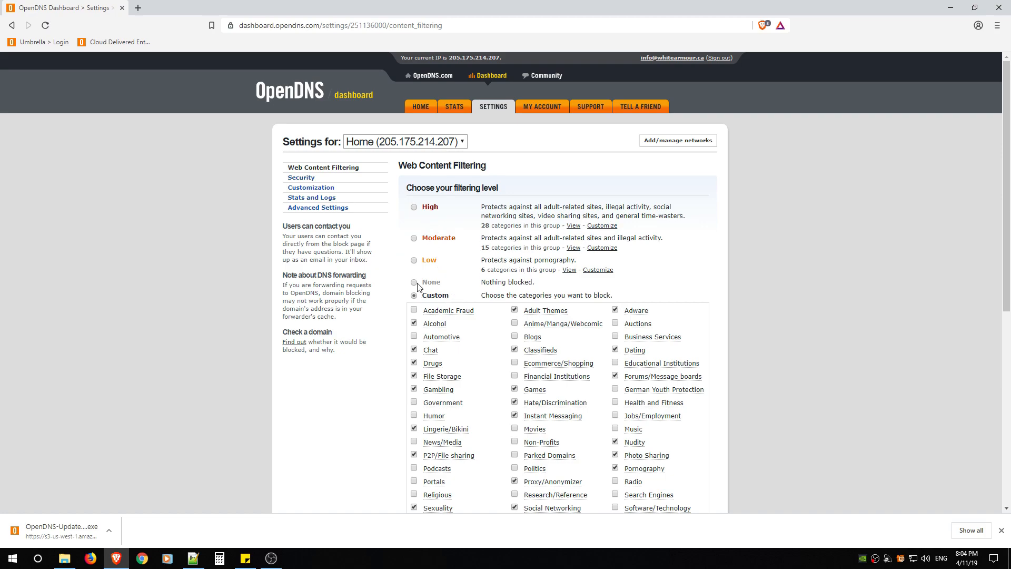
left_click(413, 207)
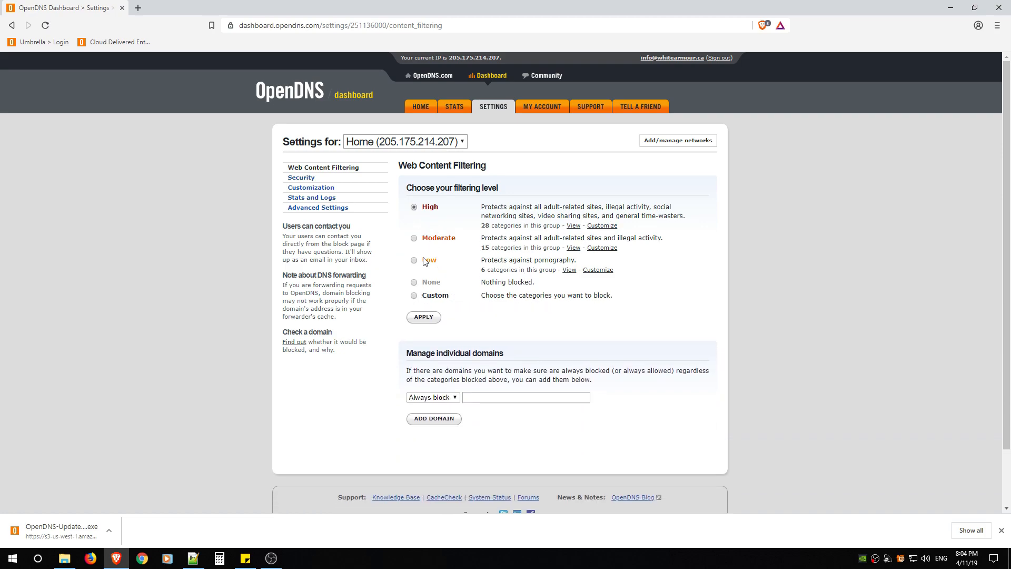
left_click(413, 295)
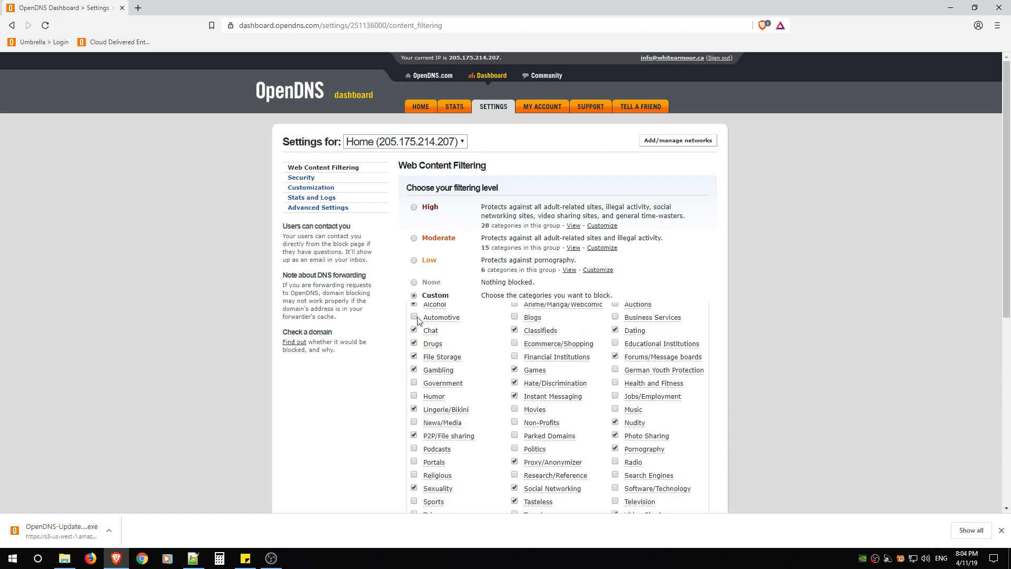
scroll("down", 3)
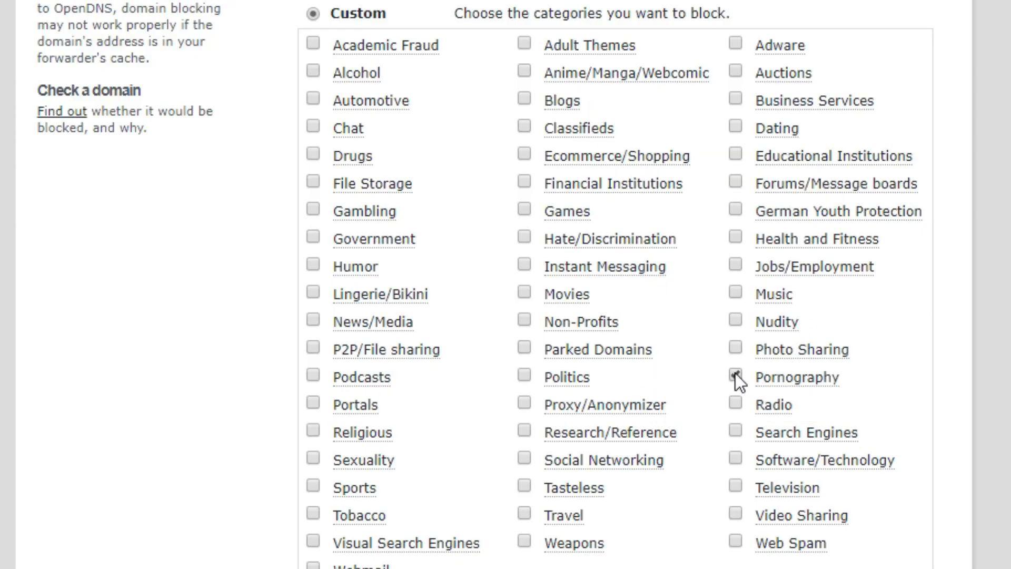
left_click(734, 377)
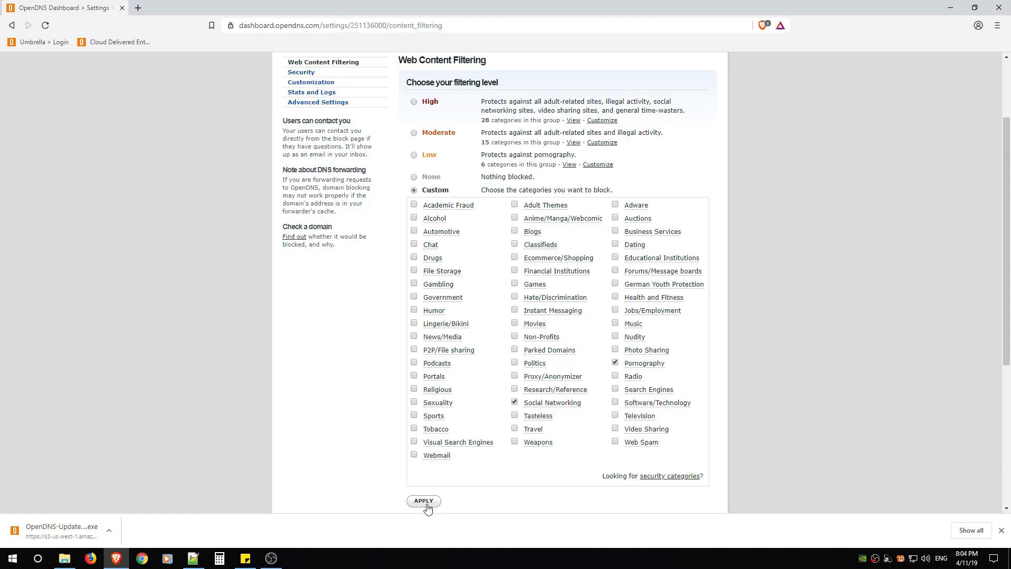
left_click(424, 501)
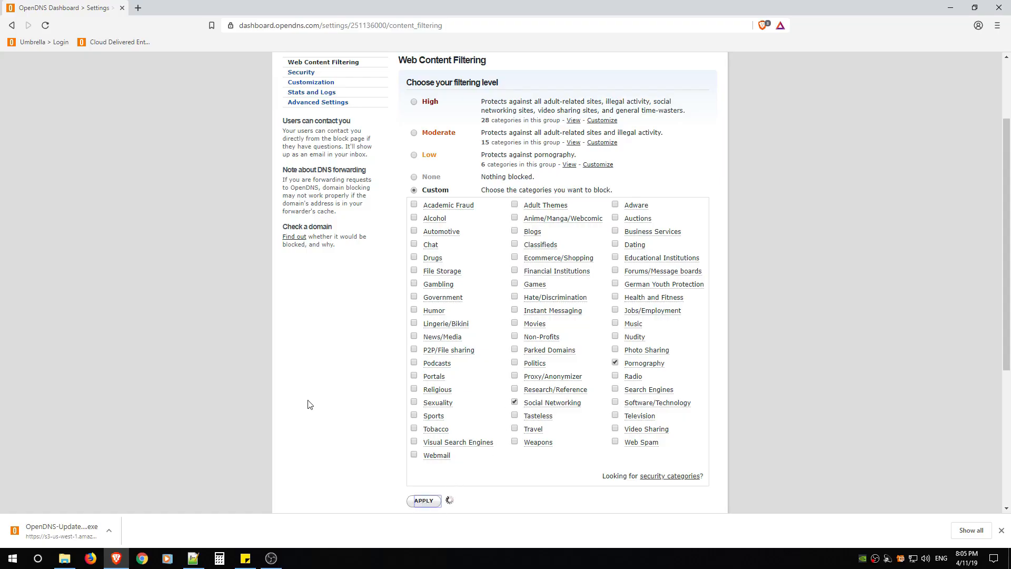
scroll("down", 3)
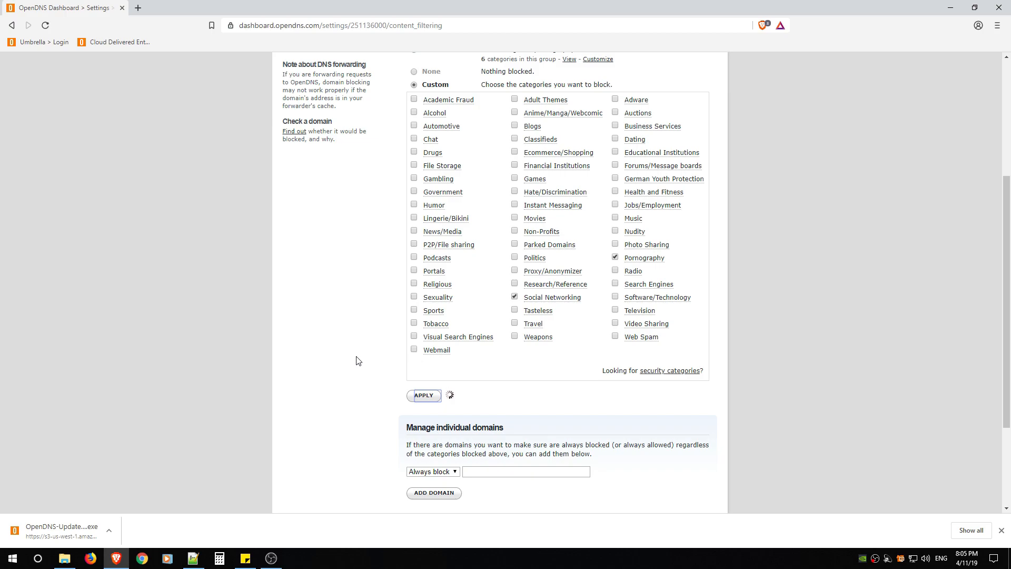
- Add cnn.com as a Never block domain, then delete it from the list
left_click(423, 395)
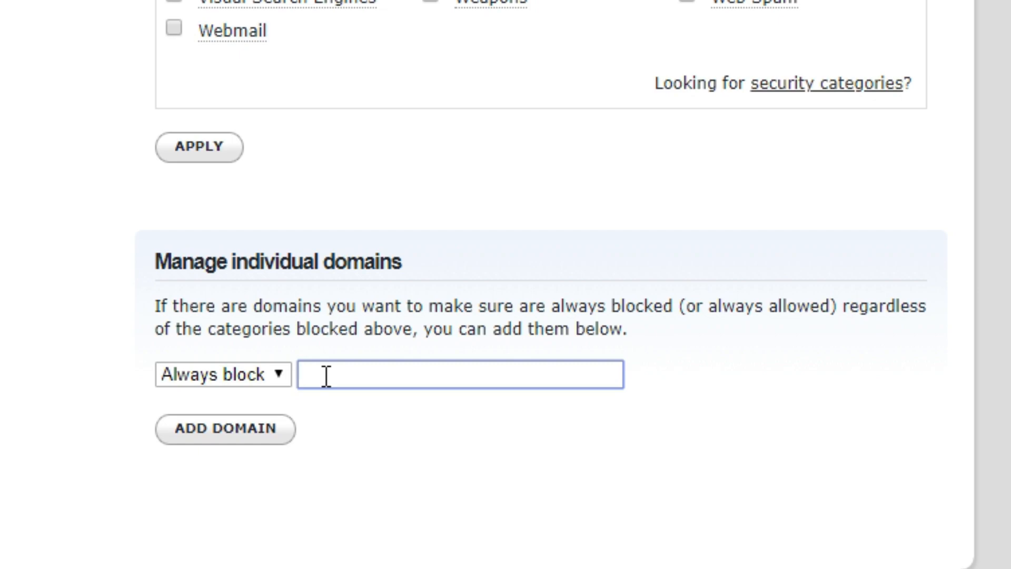
left_click(326, 375)
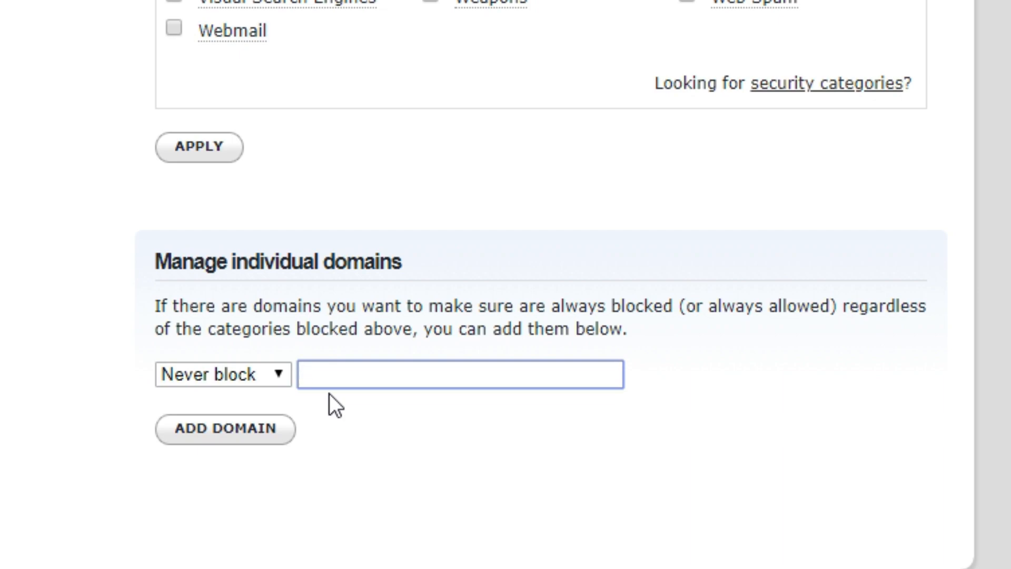
type("cnn.com")
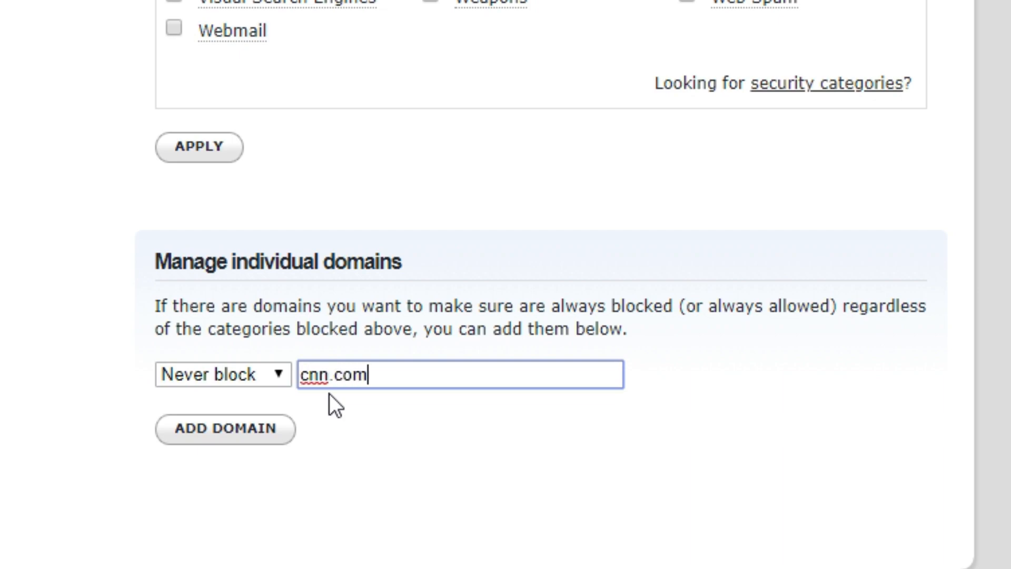
left_click(223, 443)
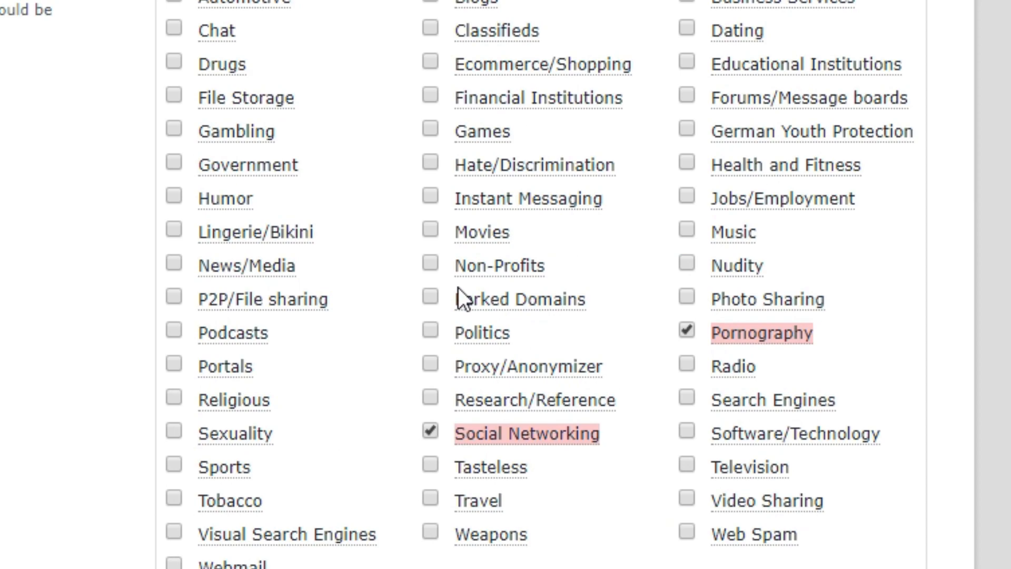
scroll("down", 3)
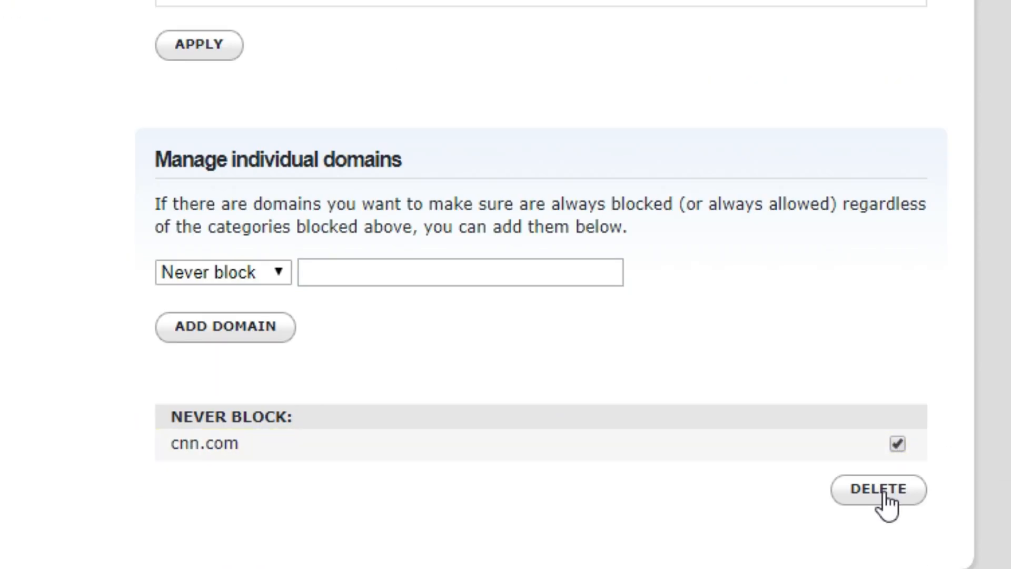
left_click(222, 271)
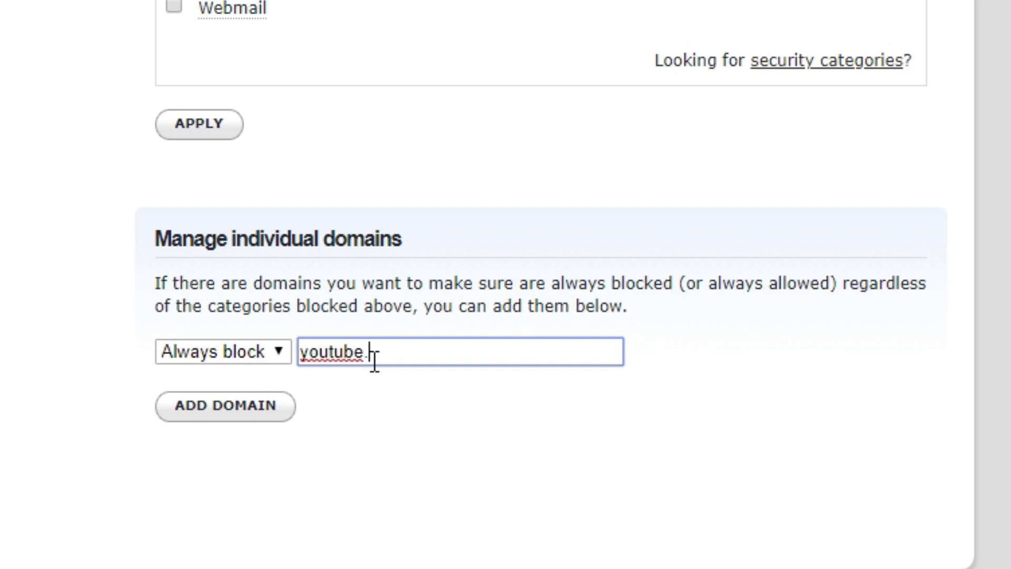
- Confirm an Always block rule for just the individual youtube.com domain
type("com")
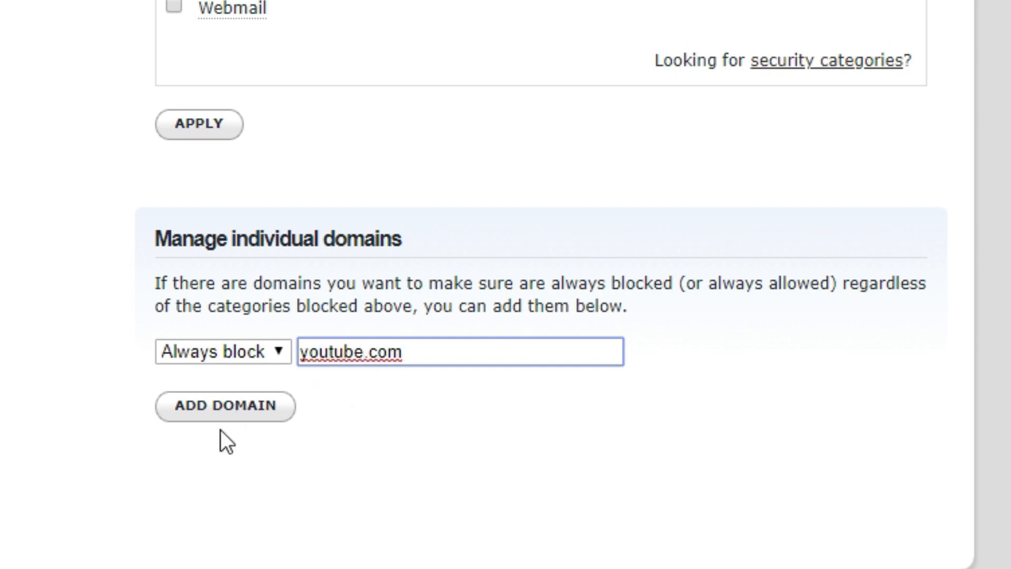
left_click(225, 420)
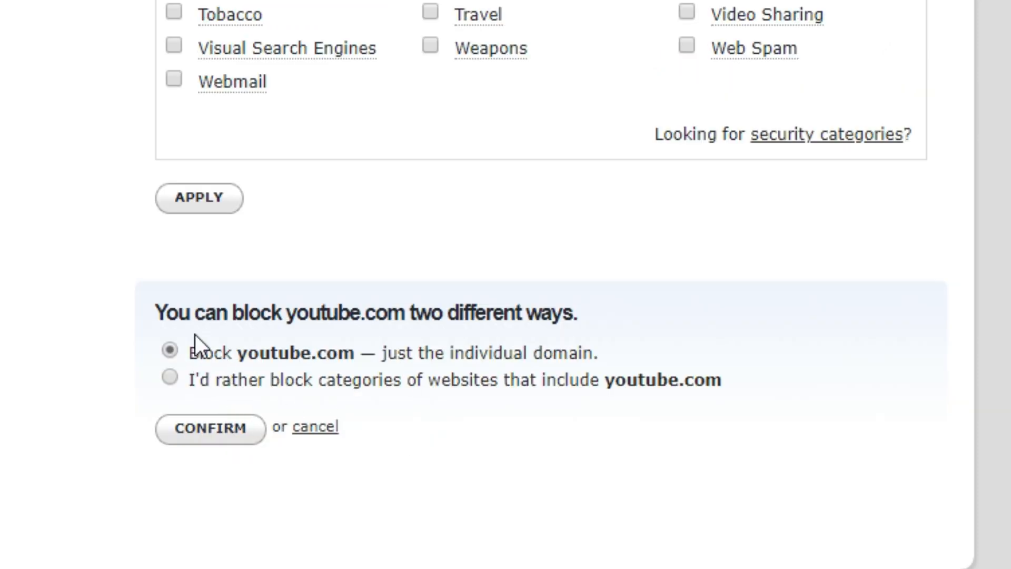
mouse_move(499, 345)
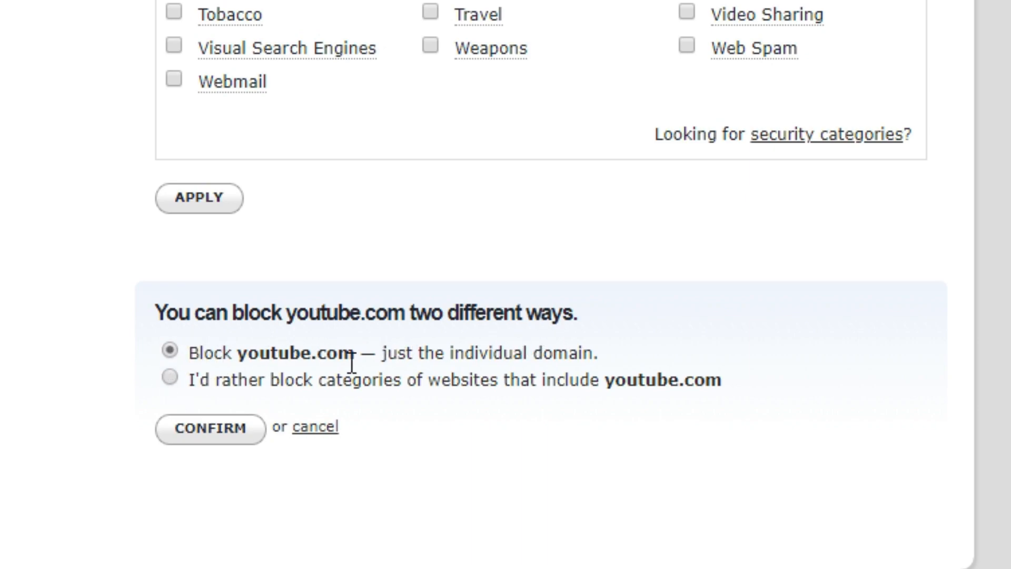
mouse_move(231, 409)
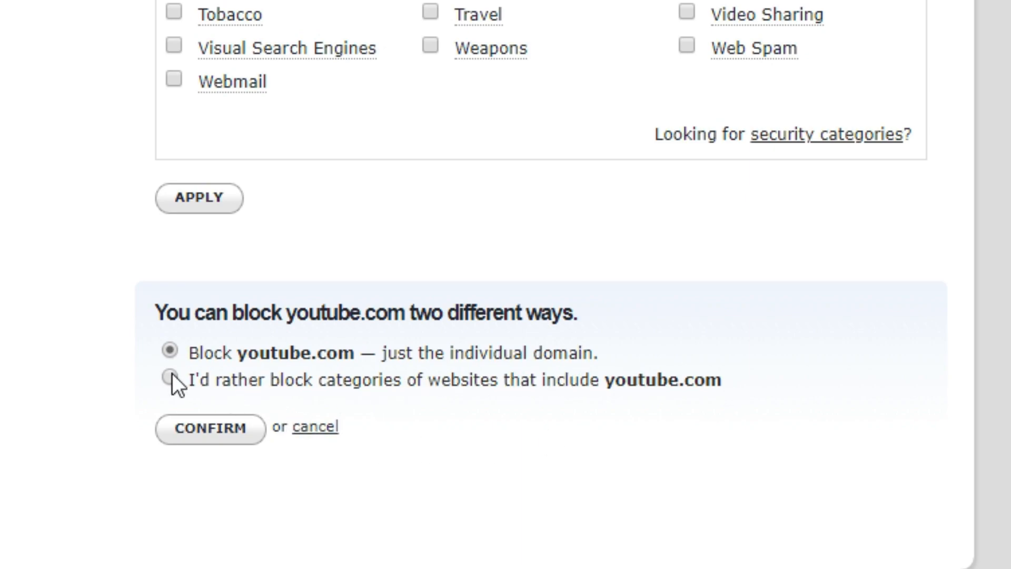
left_click(168, 380)
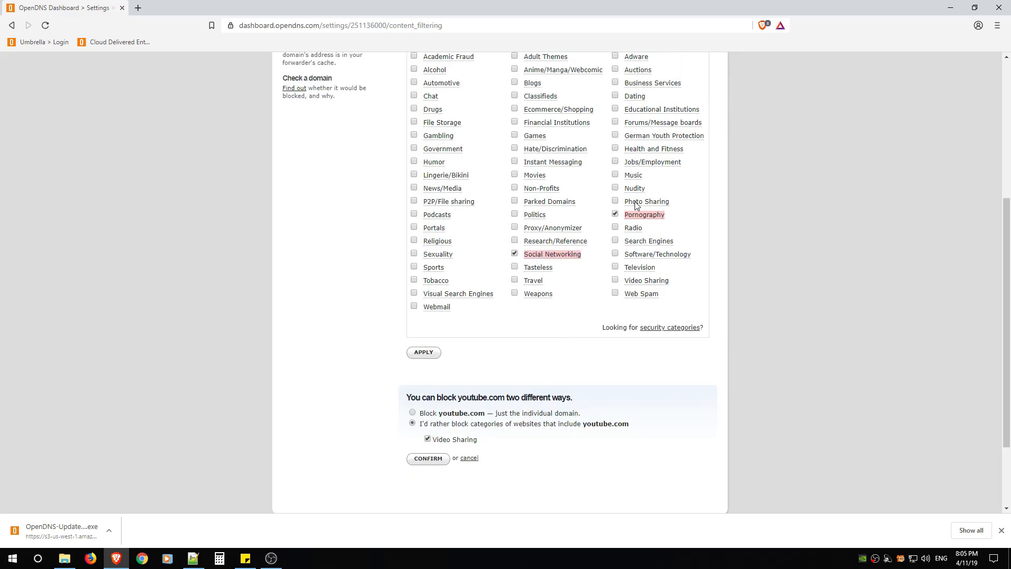
mouse_move(646, 280)
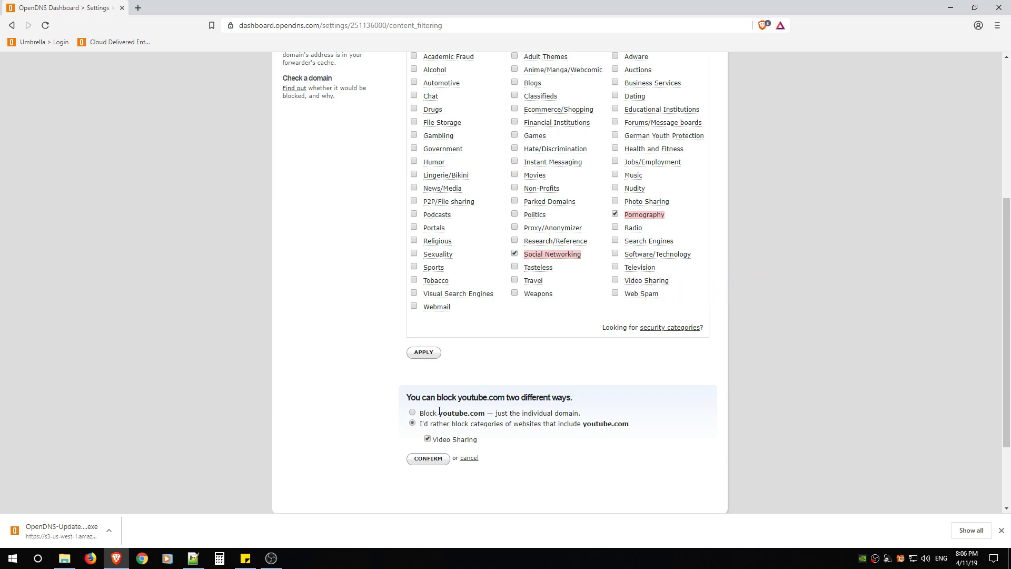
left_click(412, 412)
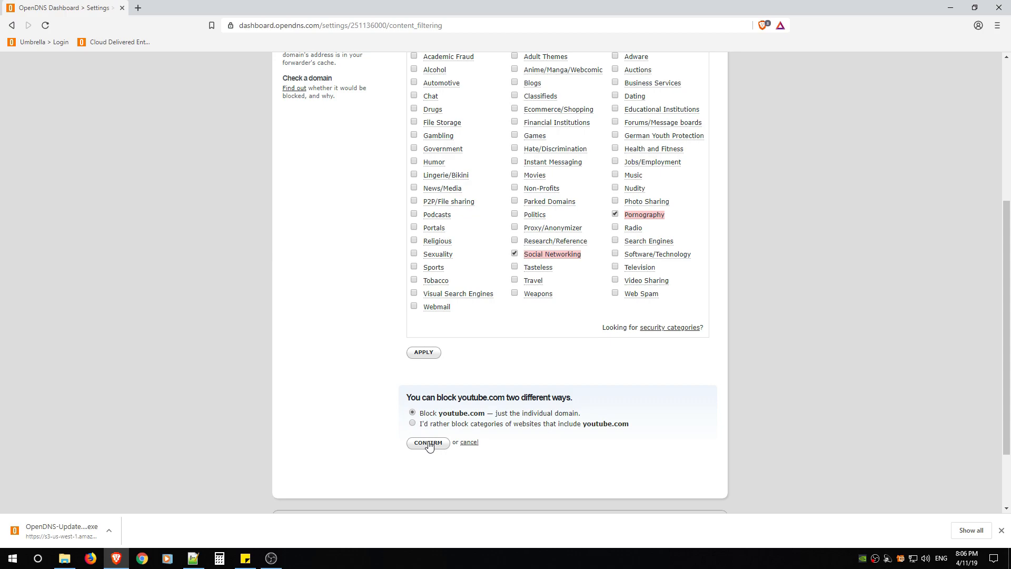
left_click(428, 443)
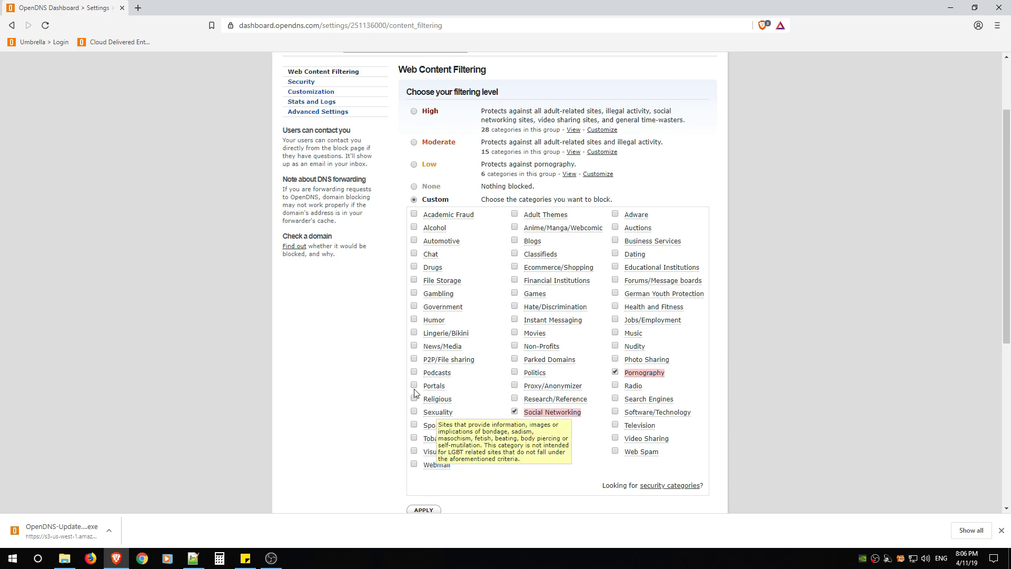
- Test youtube.com in a new browser tab, then close it
left_click(263, 8)
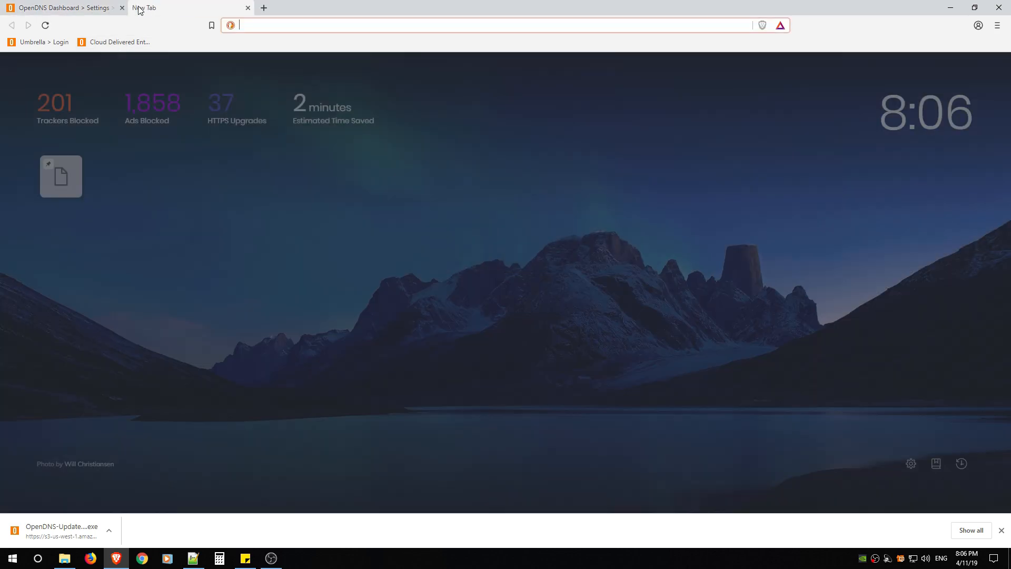
type("youtube.com")
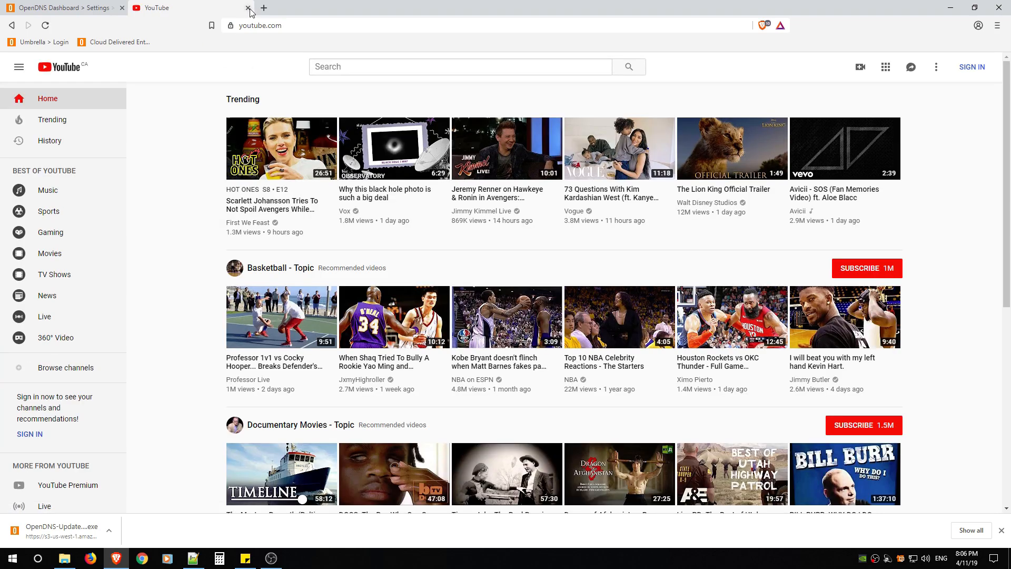
left_click(243, 8)
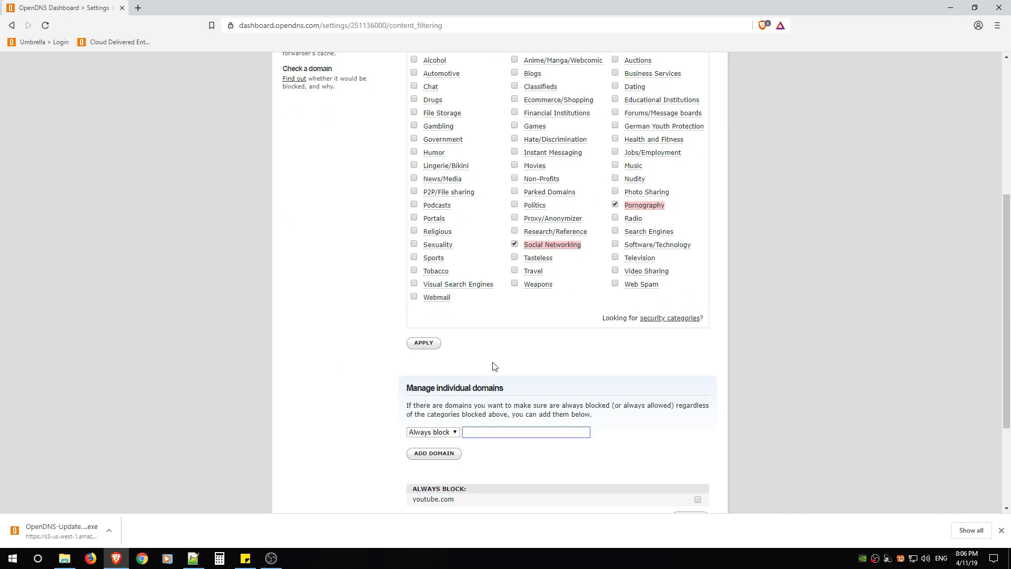
- Leave Web Content Filtering for the Settings overview listing Home and its IP
left_click(526, 432)
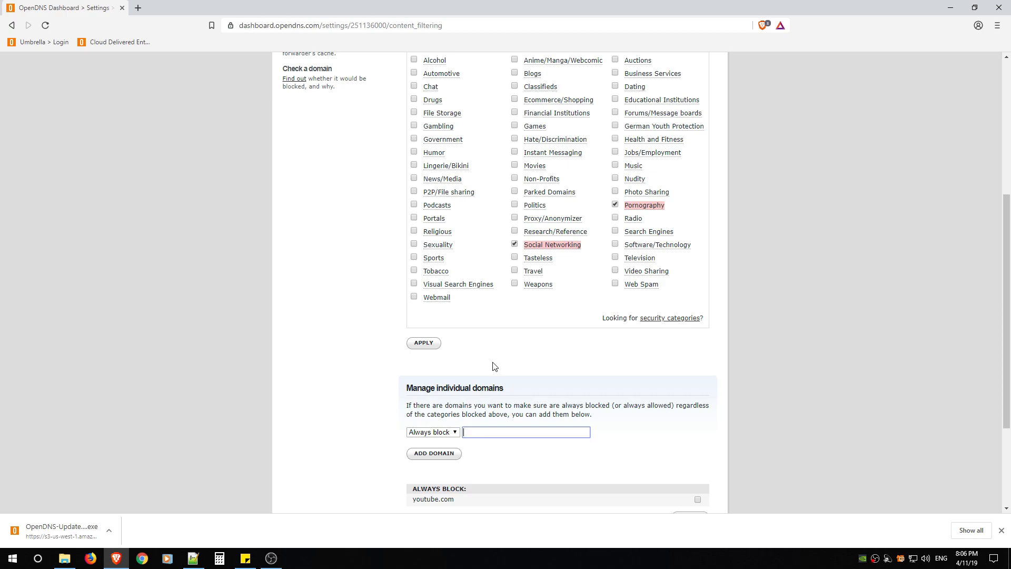
scroll("up", 3)
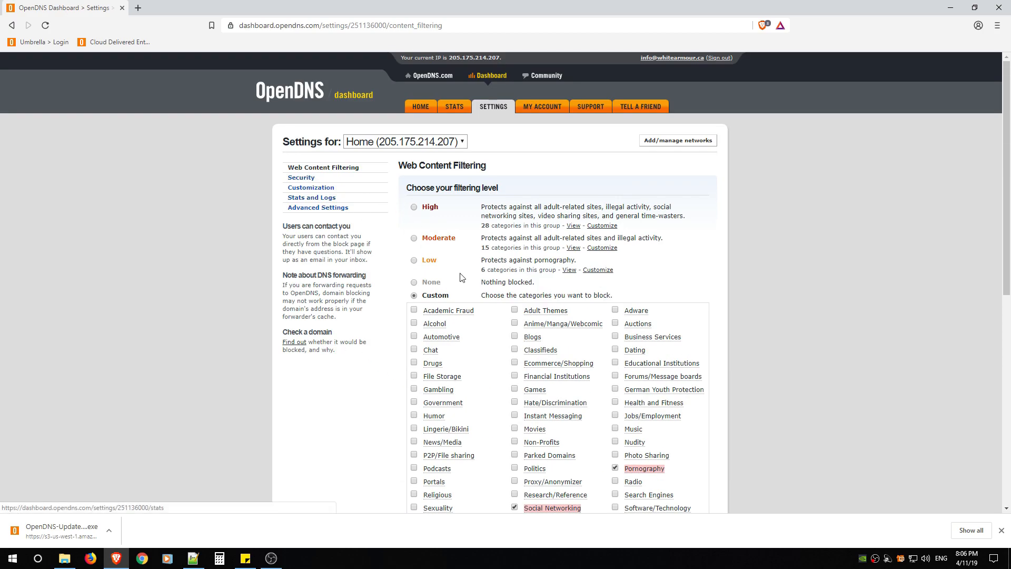
scroll("down", 3)
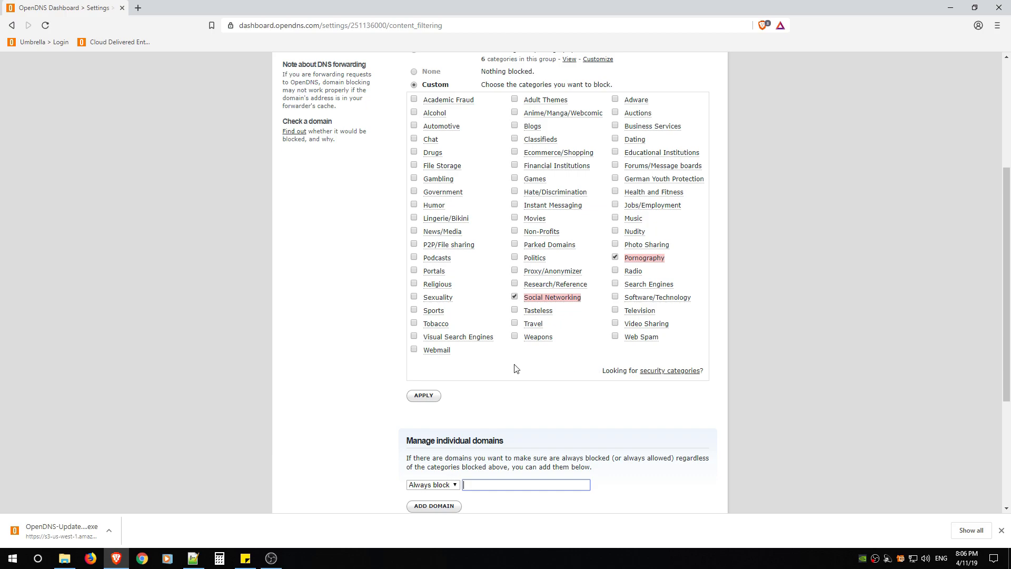
mouse_move(424, 274)
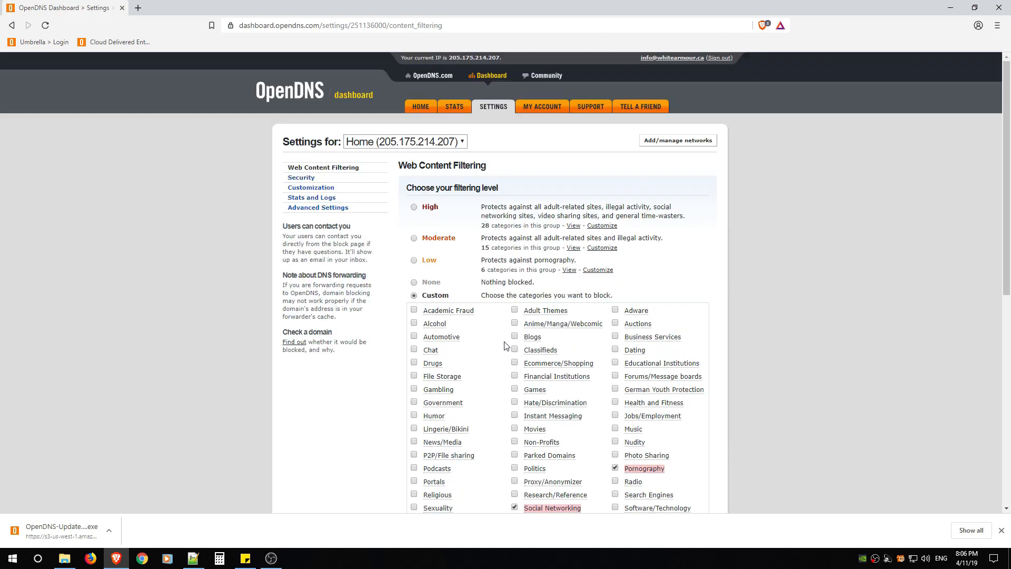
mouse_move(405, 142)
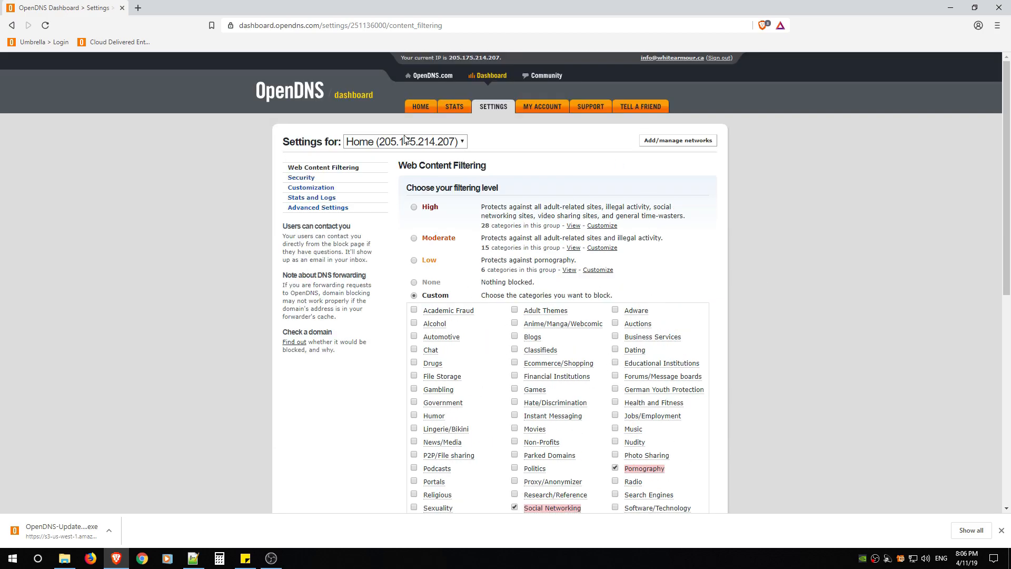
left_click(404, 141)
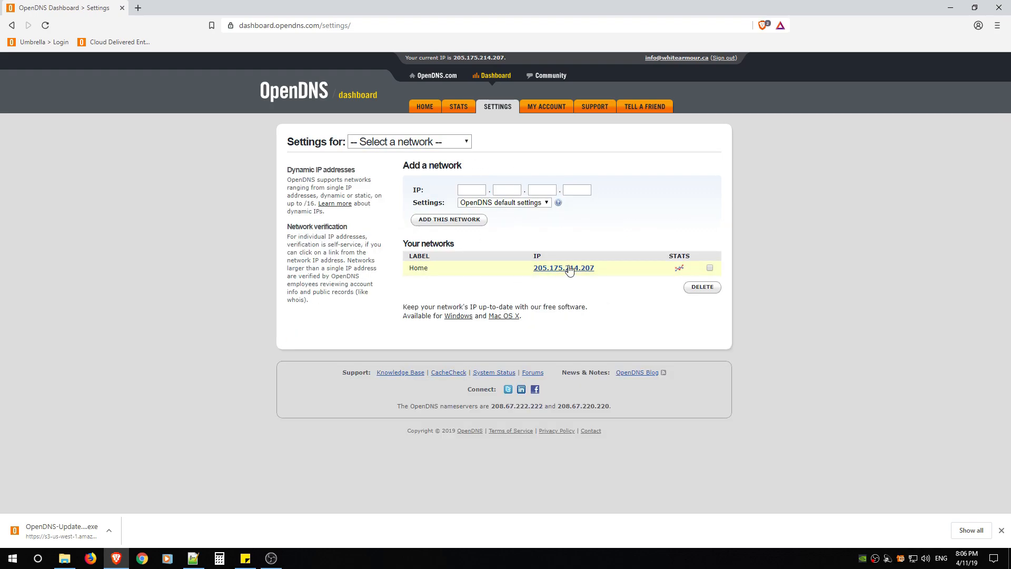
mouse_move(463, 323)
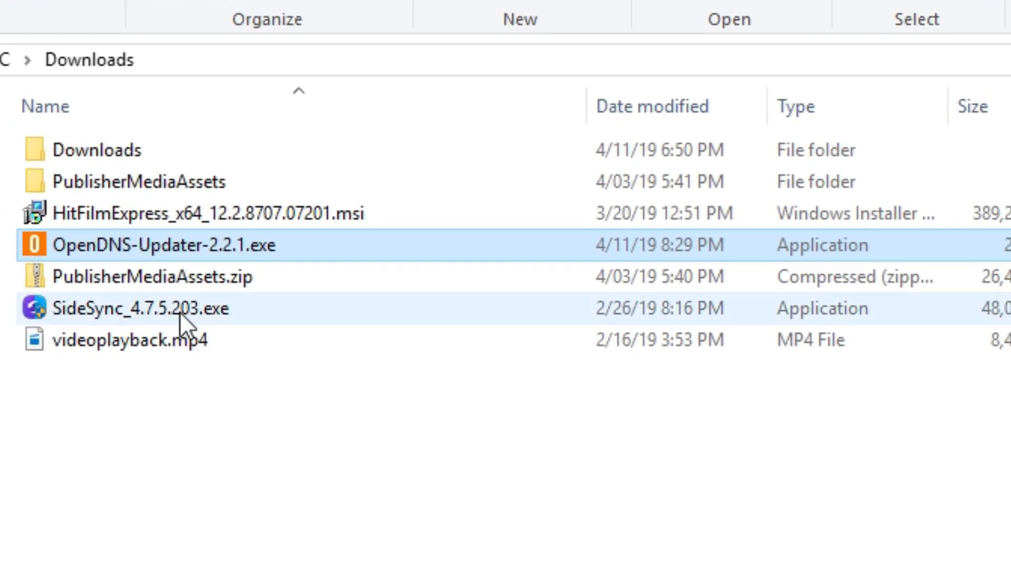
- Run OpenDNS-Updater-2.2.1.exe from Downloads via its context menu
right_click(179, 245)
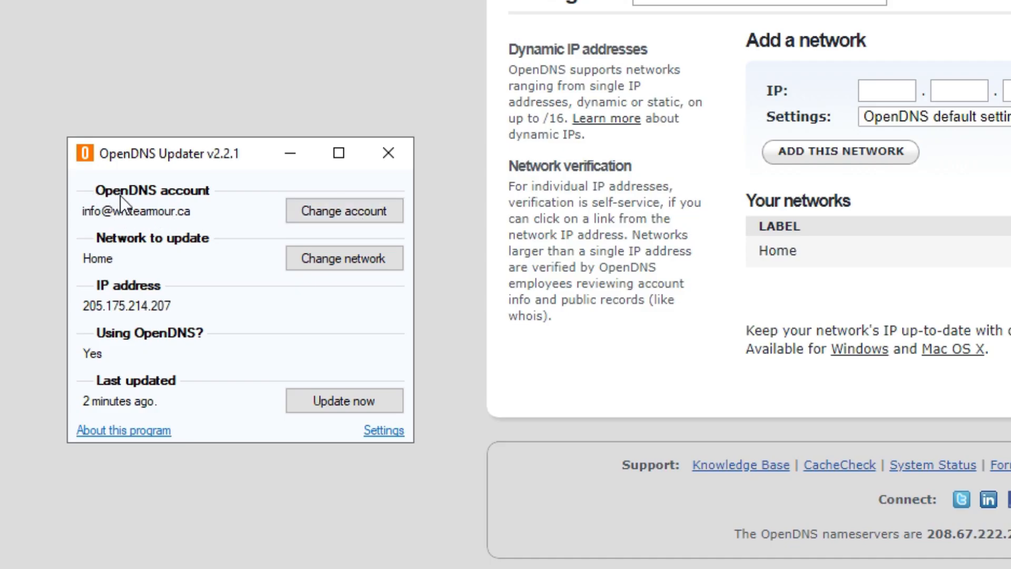
mouse_move(152, 221)
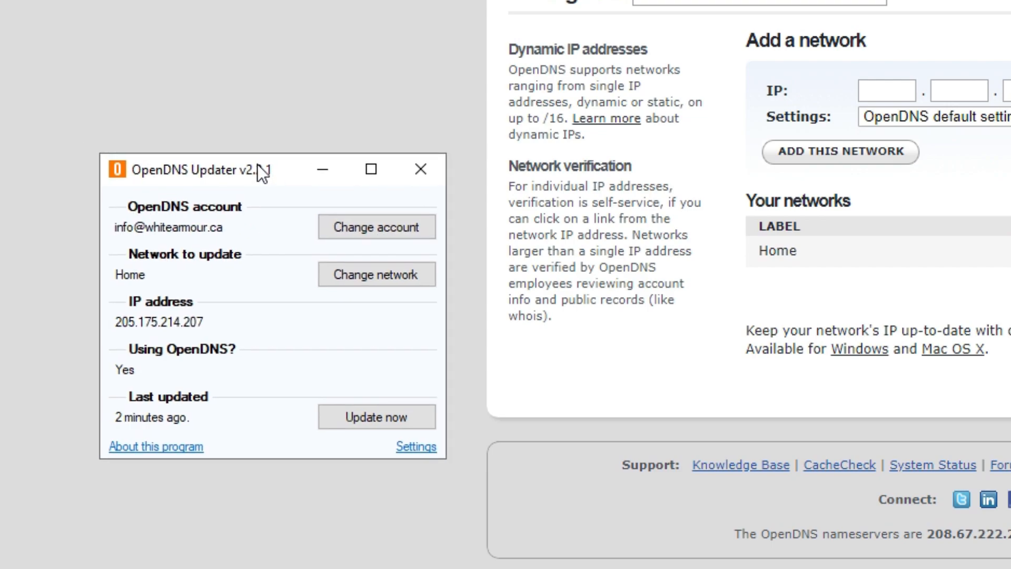
left_click(376, 226)
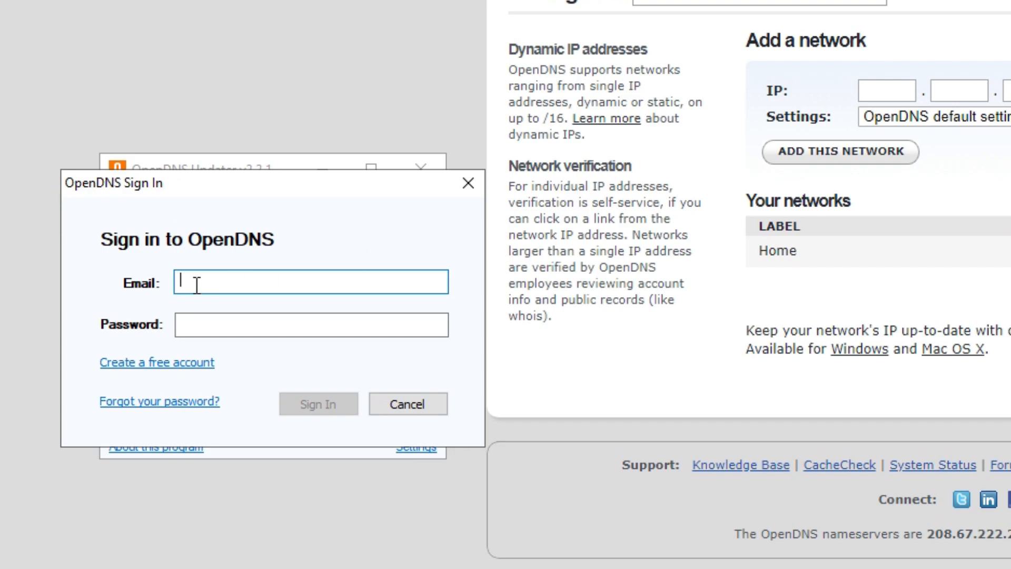
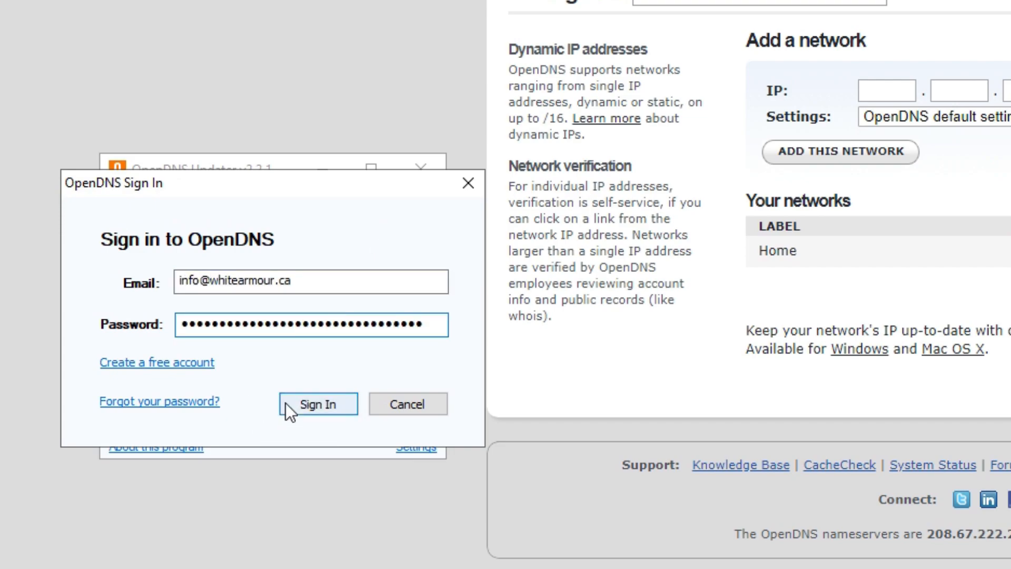
left_click(318, 403)
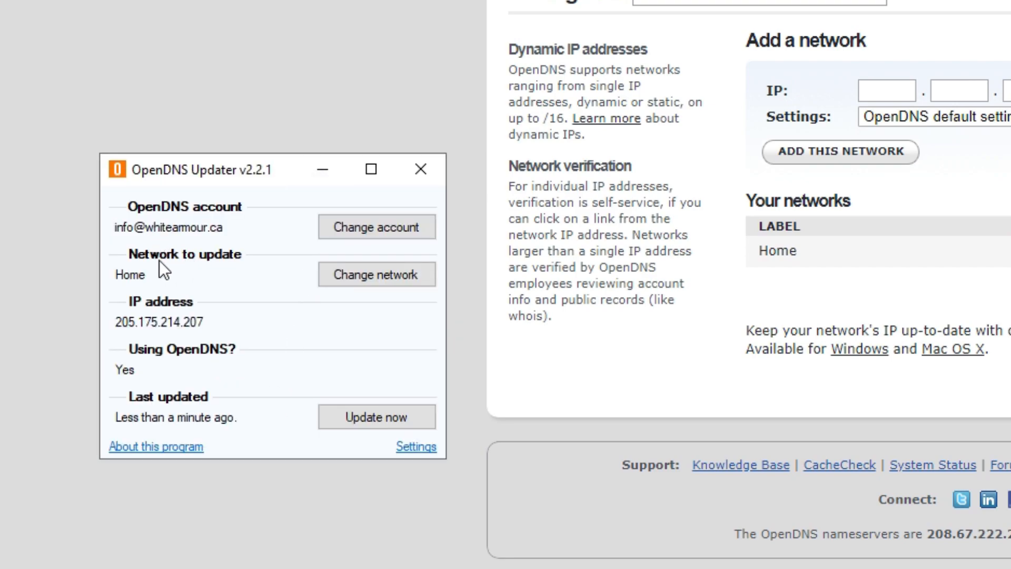
left_click(376, 274)
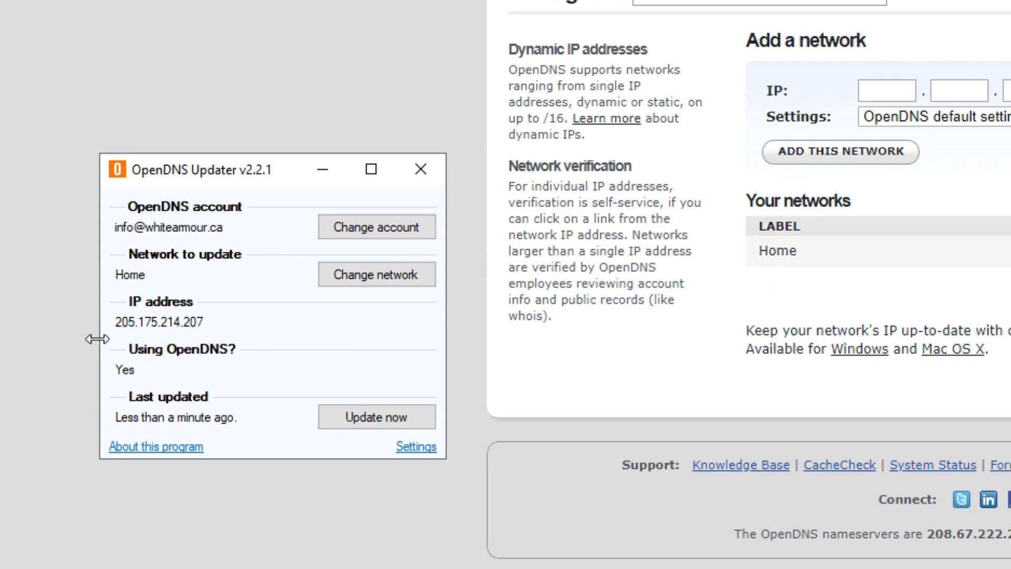
mouse_move(179, 359)
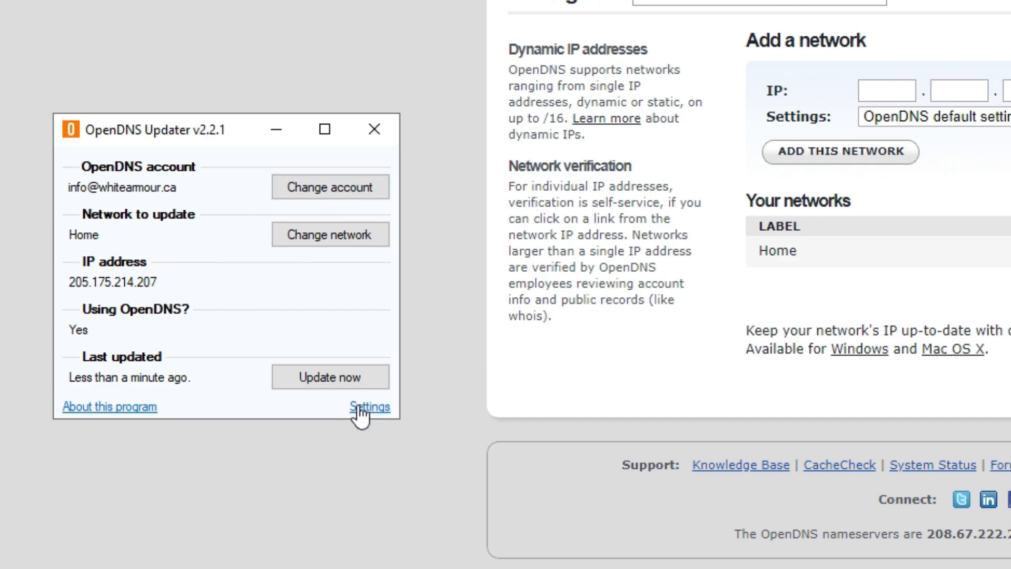
left_click(369, 406)
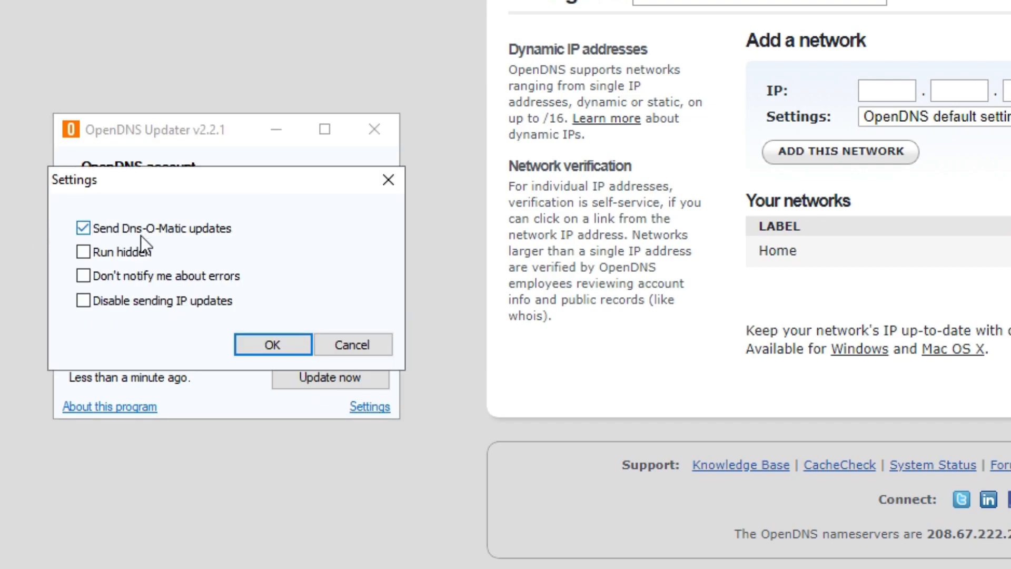
mouse_move(173, 237)
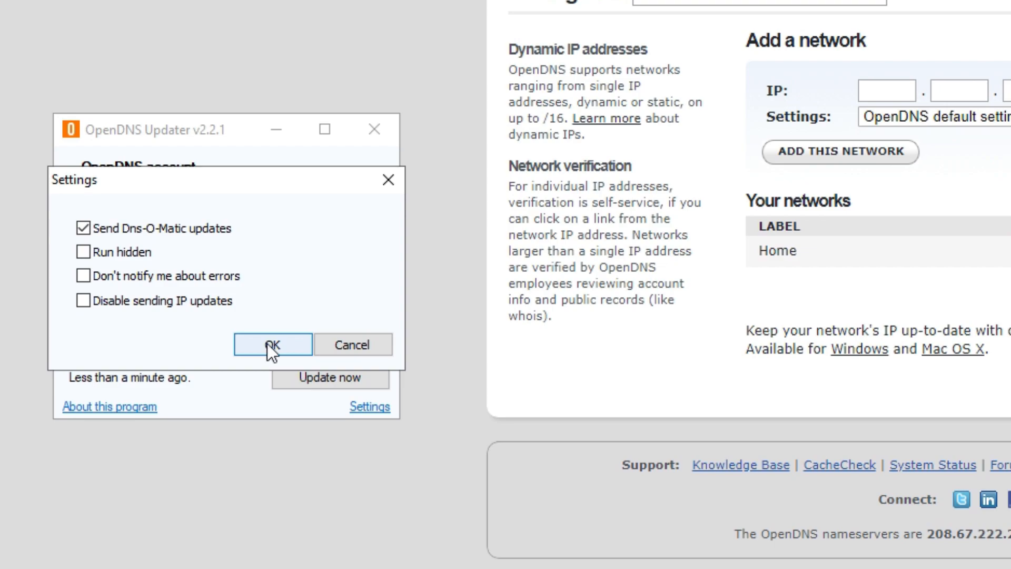
left_click(271, 344)
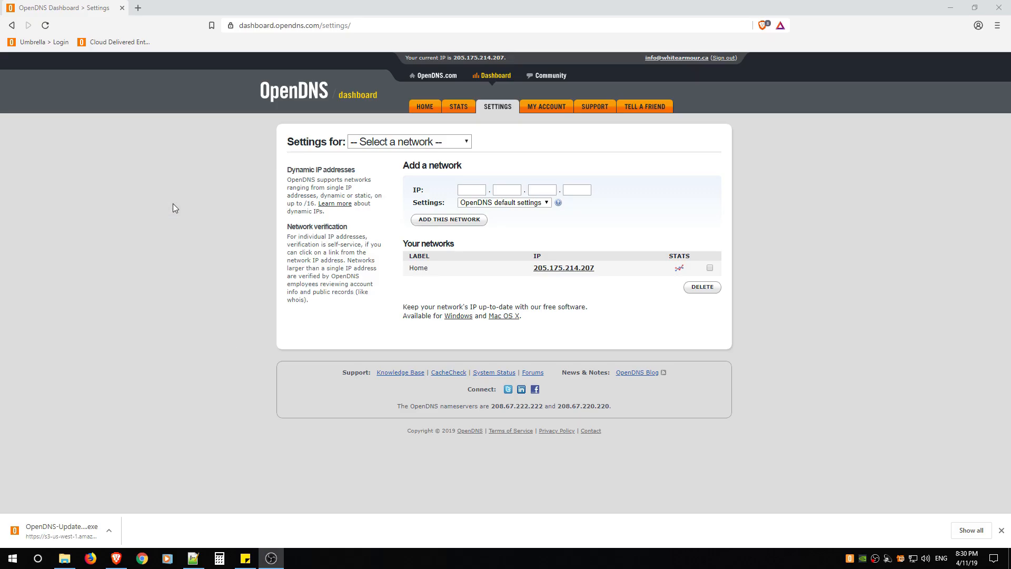
mouse_move(444, 108)
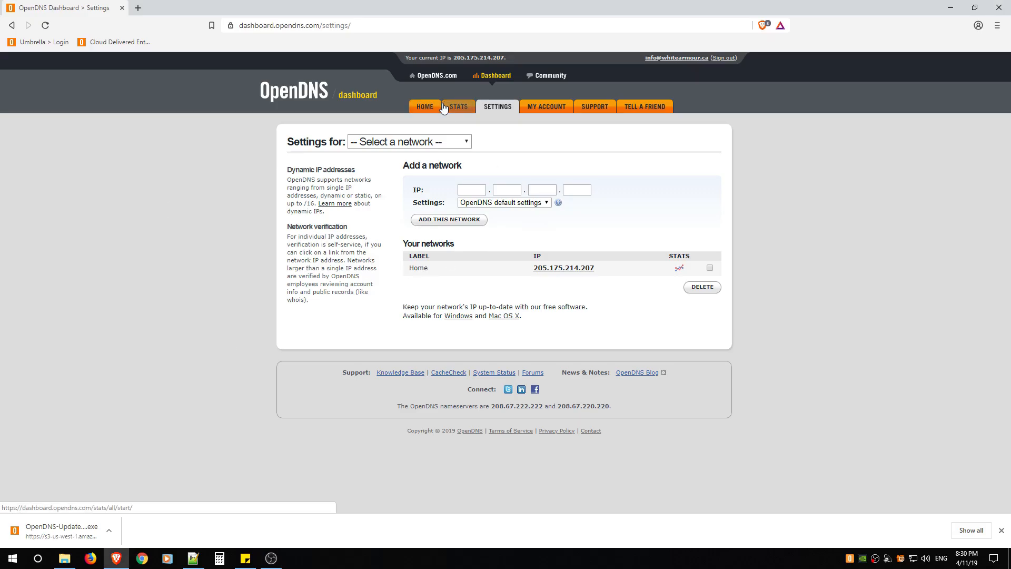
- Load facebook.com in Brave and expand the privacy error's HSTS explanation
left_click(409, 141)
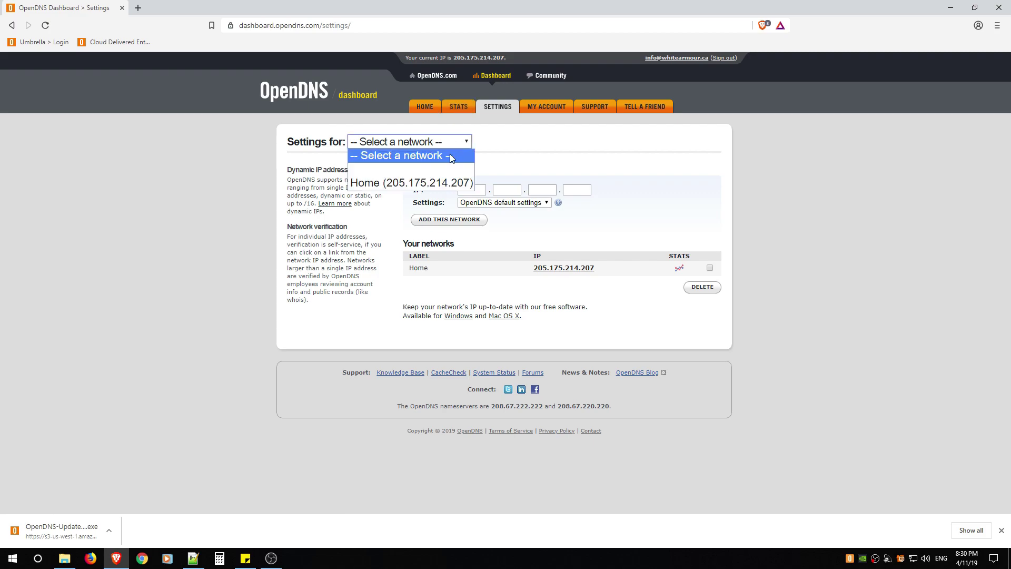
left_click(411, 182)
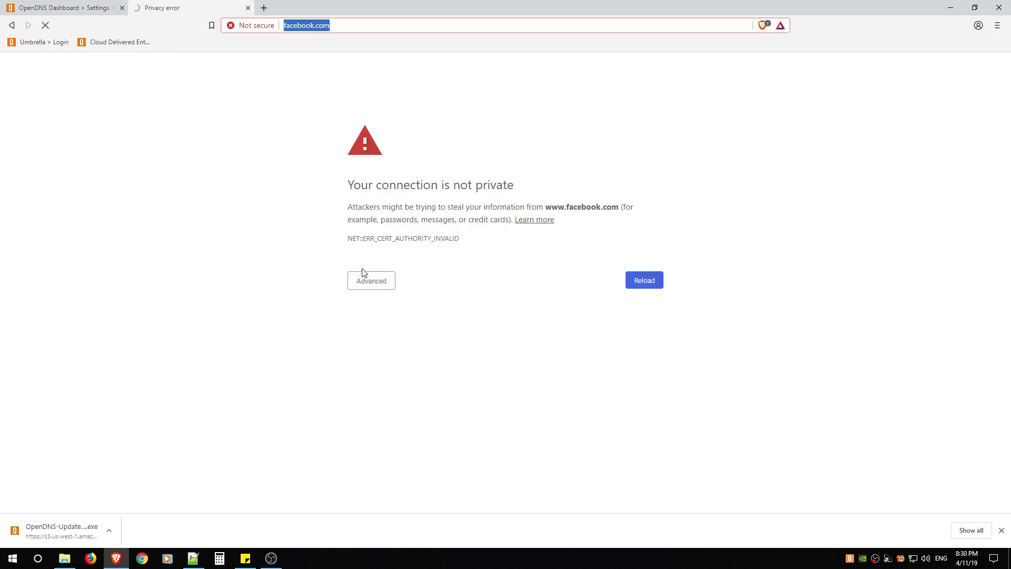
left_click(371, 281)
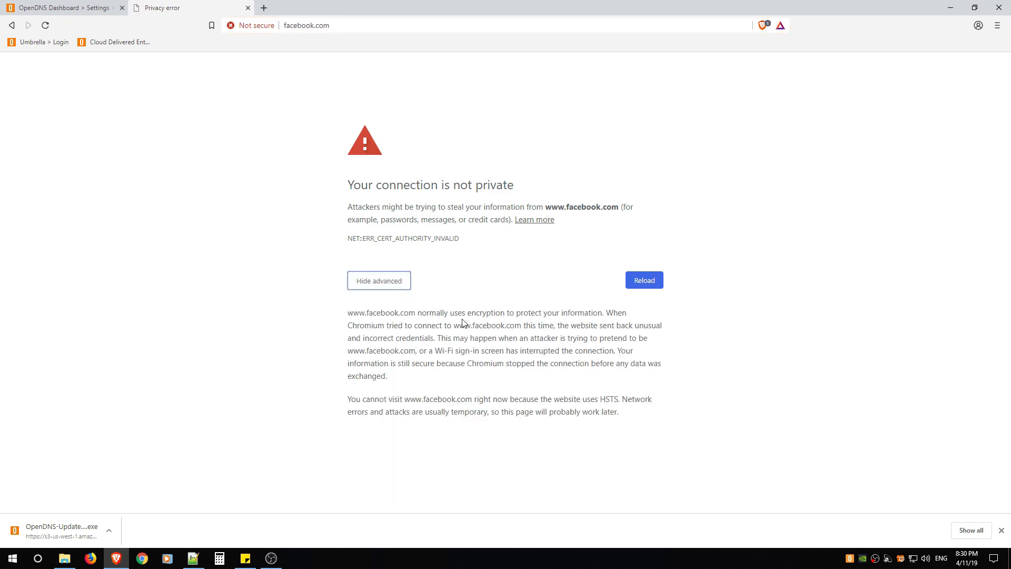
mouse_move(472, 328)
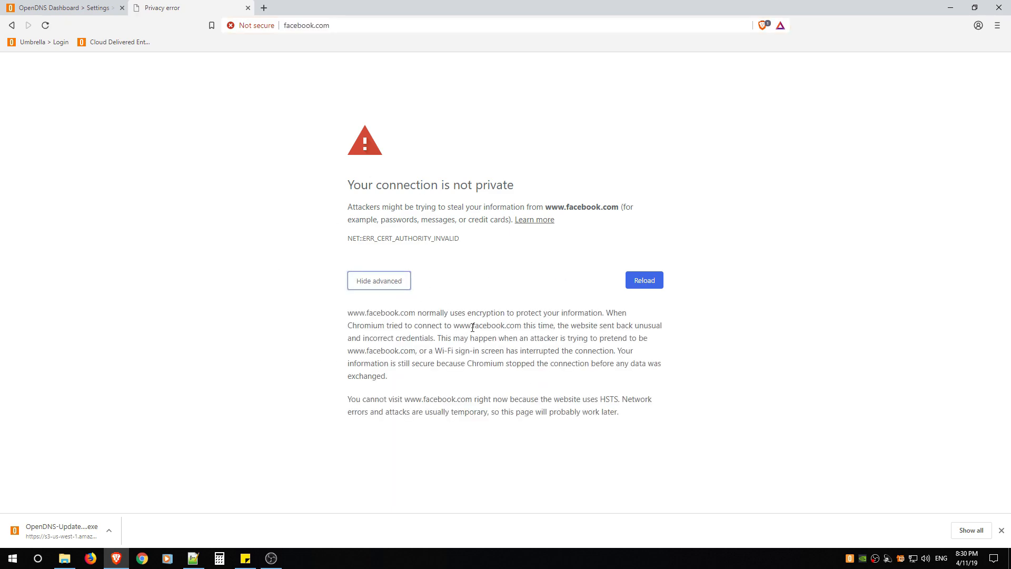
left_click(309, 25)
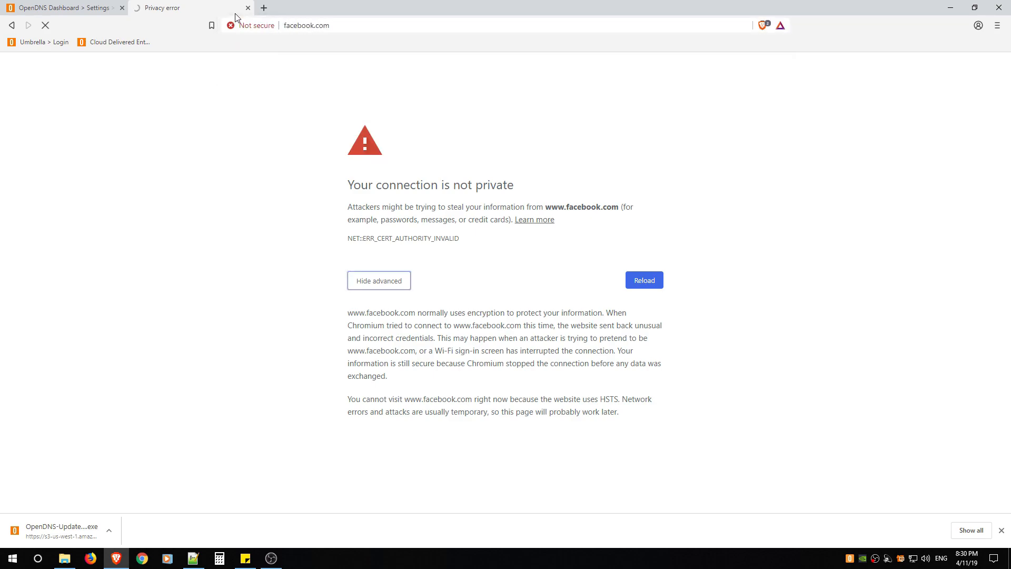
mouse_move(300, 228)
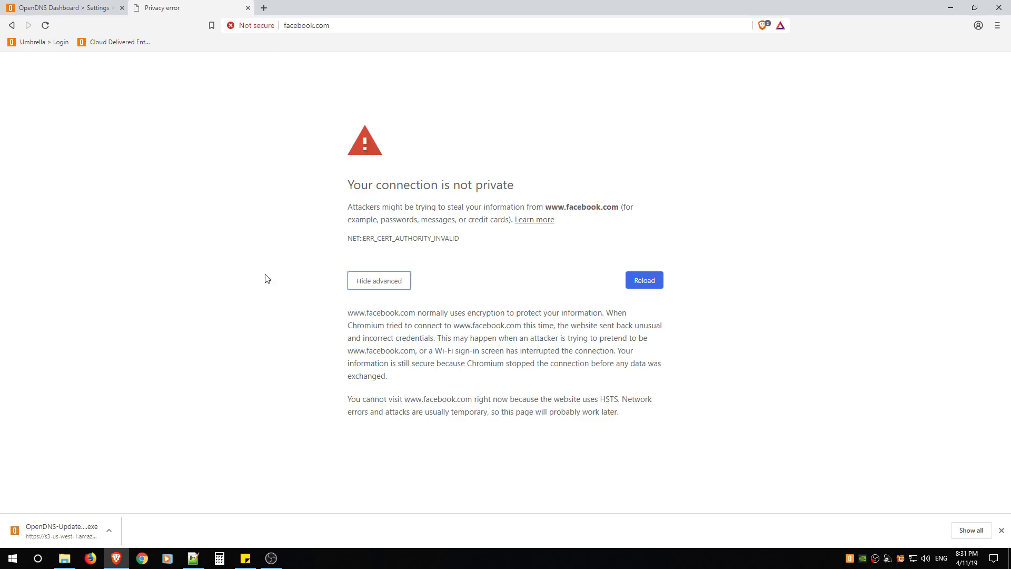
left_click(306, 25)
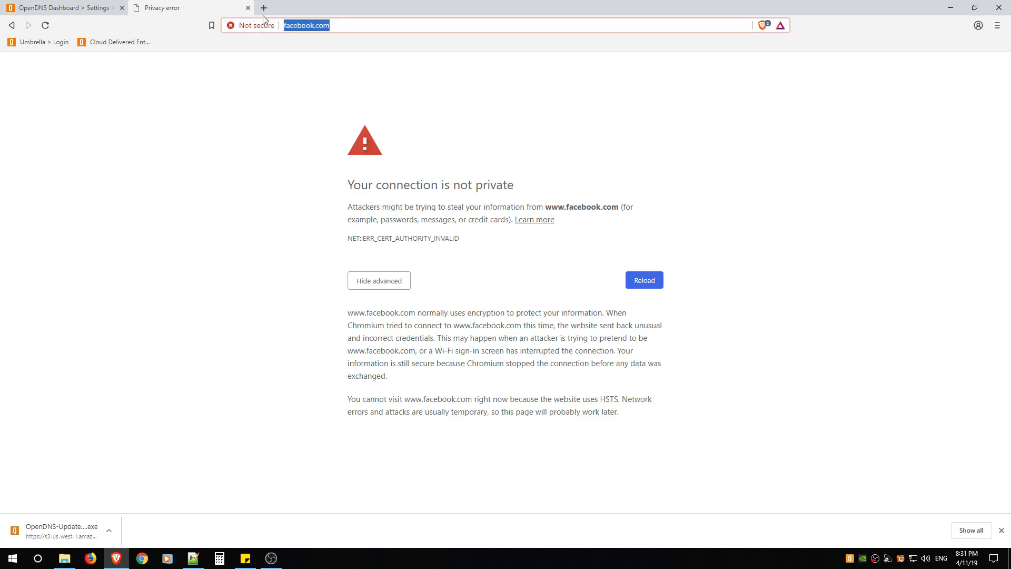
- Visit linkedin.com and proceed past the warning to reach the Social Networking block page
type("linkedin.com")
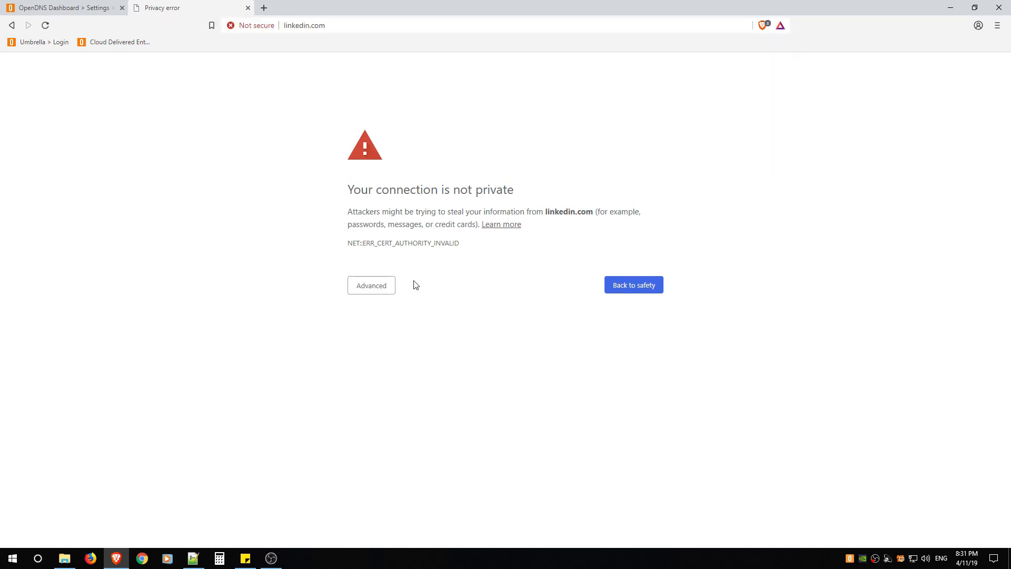
left_click(371, 285)
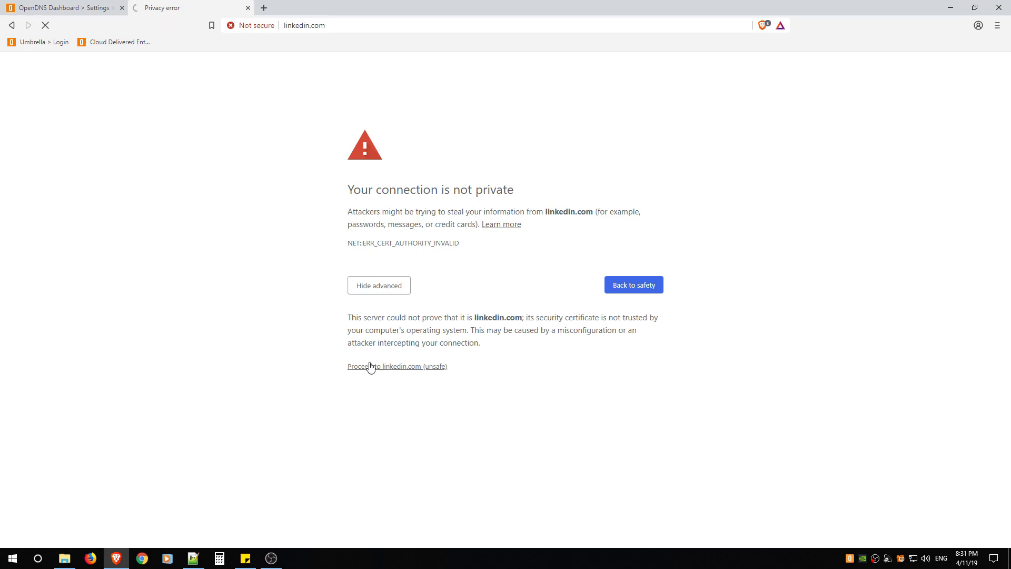
mouse_move(344, 78)
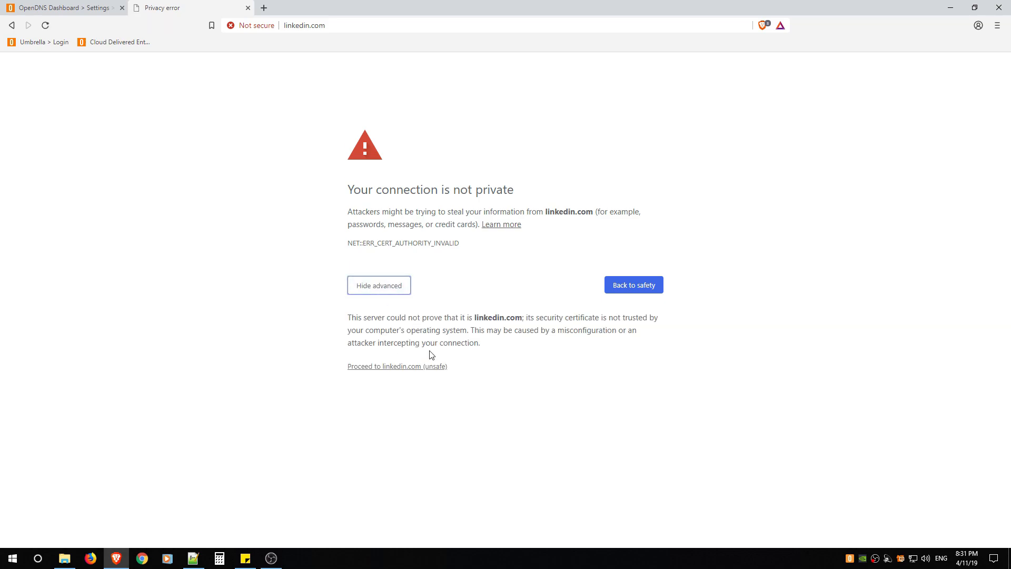
left_click(397, 366)
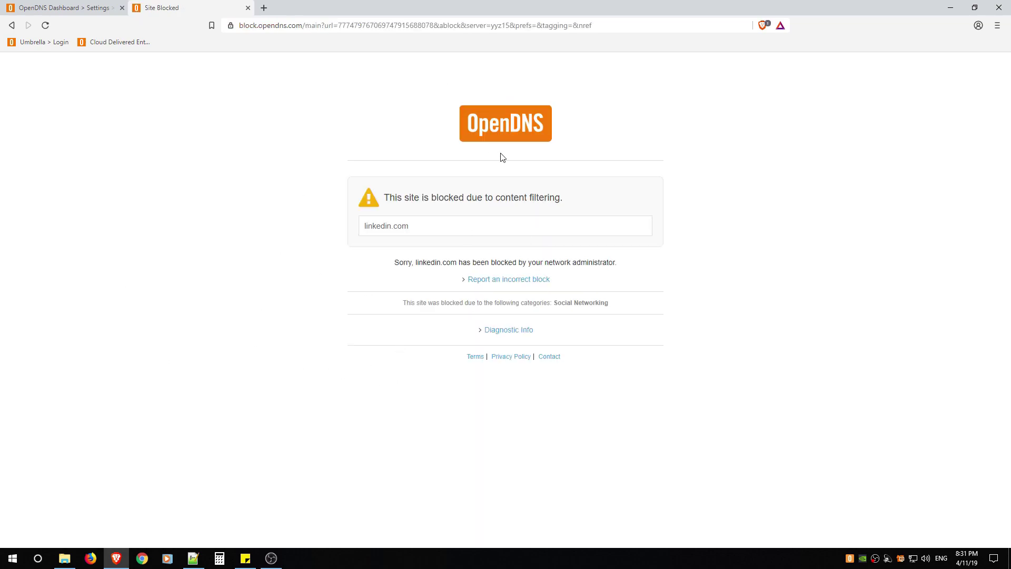
mouse_move(369, 191)
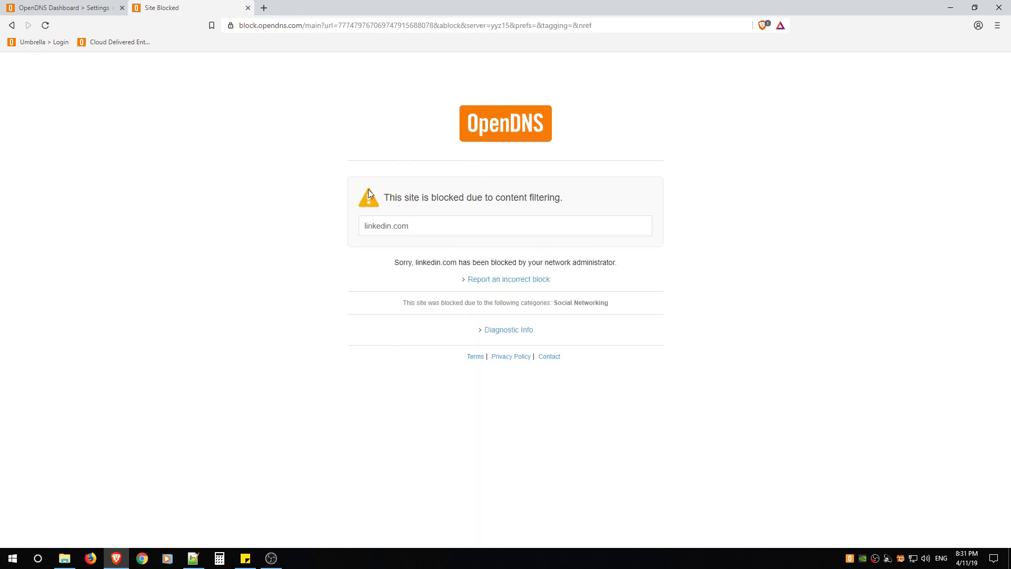
mouse_move(432, 481)
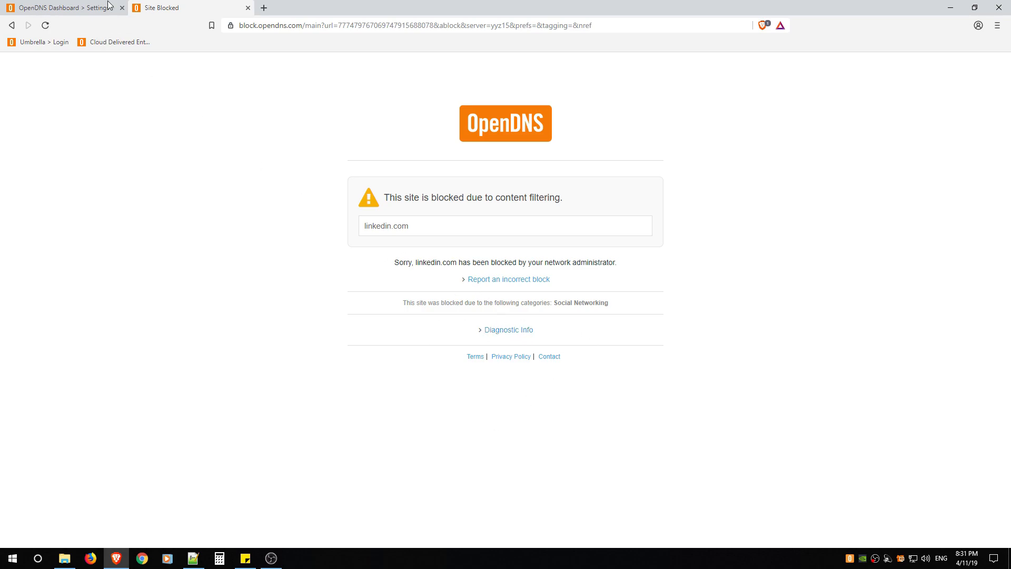
- Return to the OpenDNS Dashboard and view the Block Page options under Customization
left_click(63, 8)
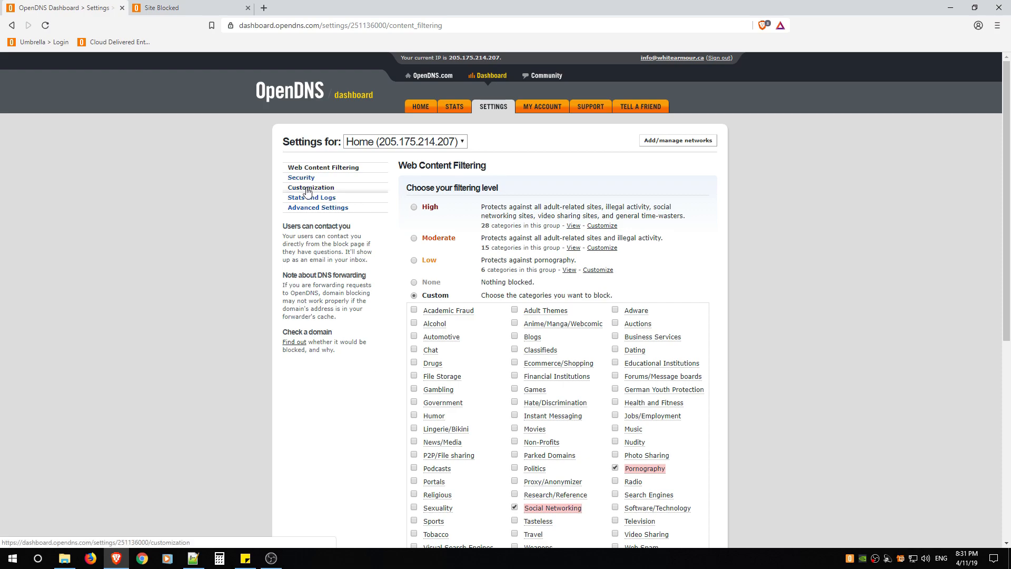
left_click(168, 8)
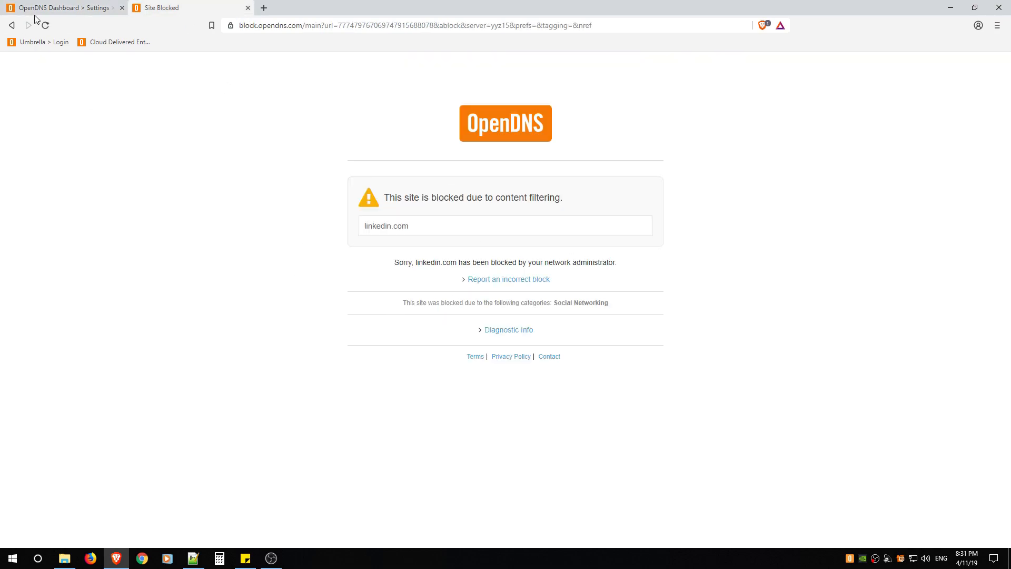
left_click(63, 8)
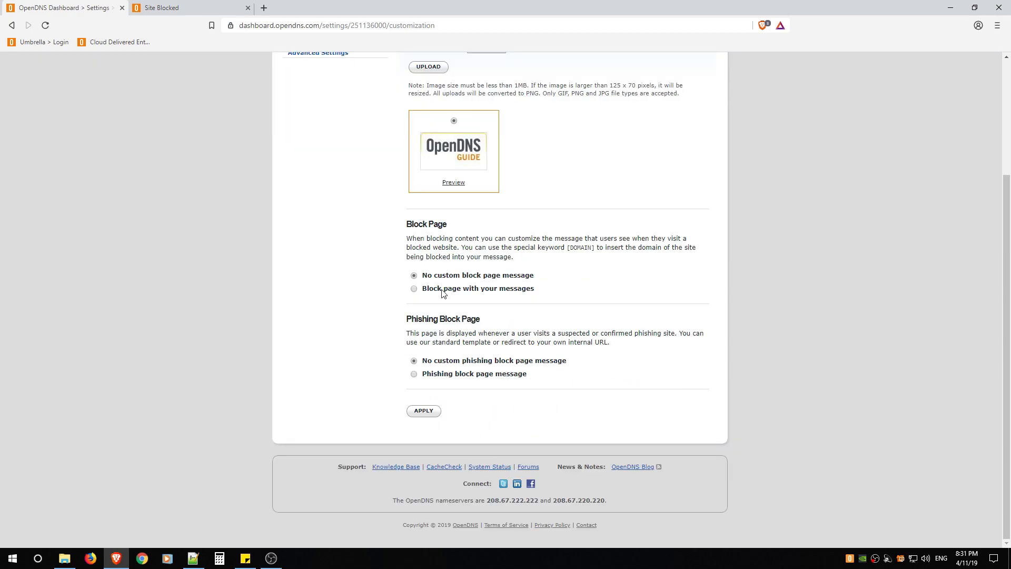
double_click(426, 224)
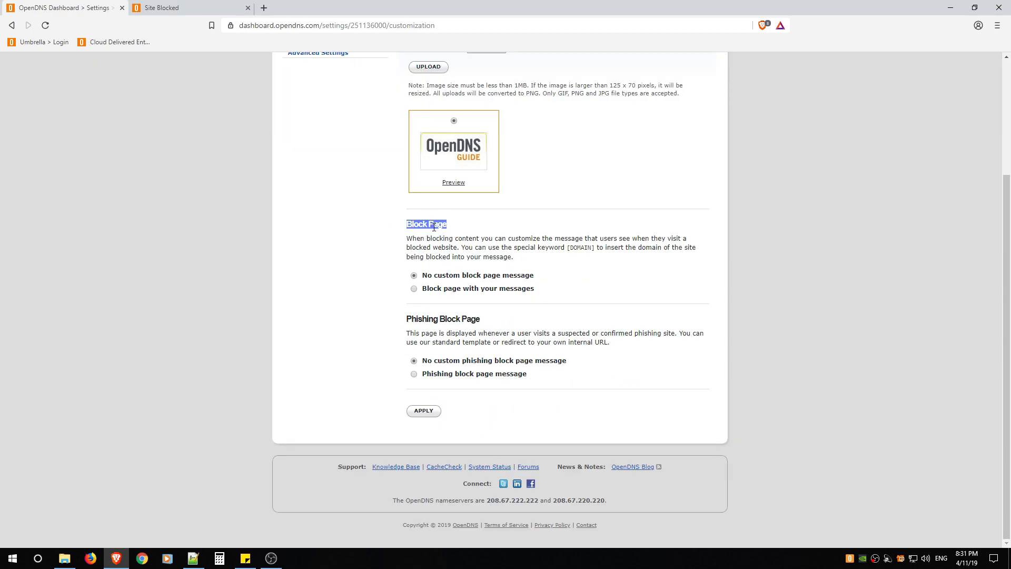
- Compare the Block Page options with the live block page, keeping No custom message
left_click(413, 288)
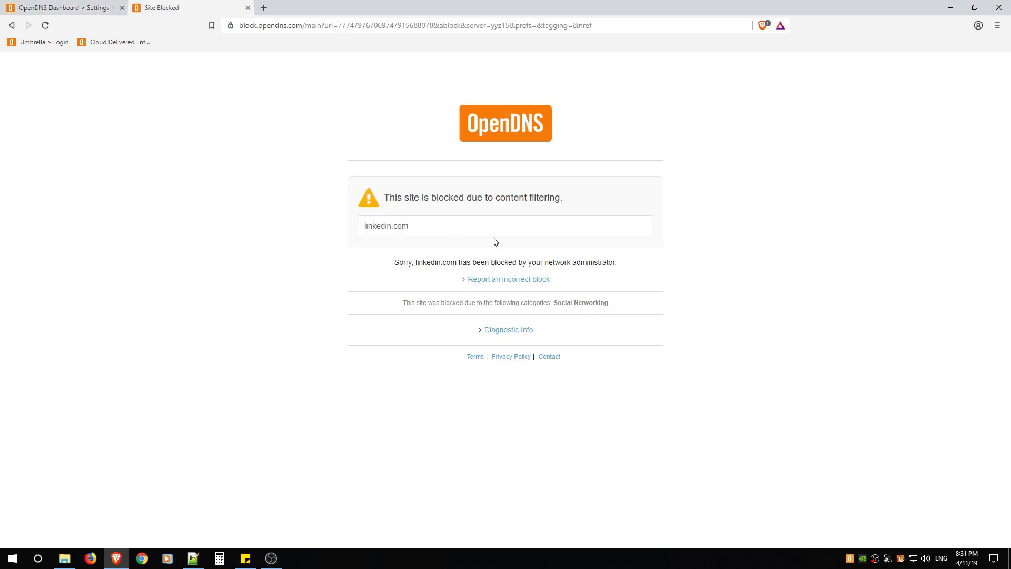
left_click(63, 8)
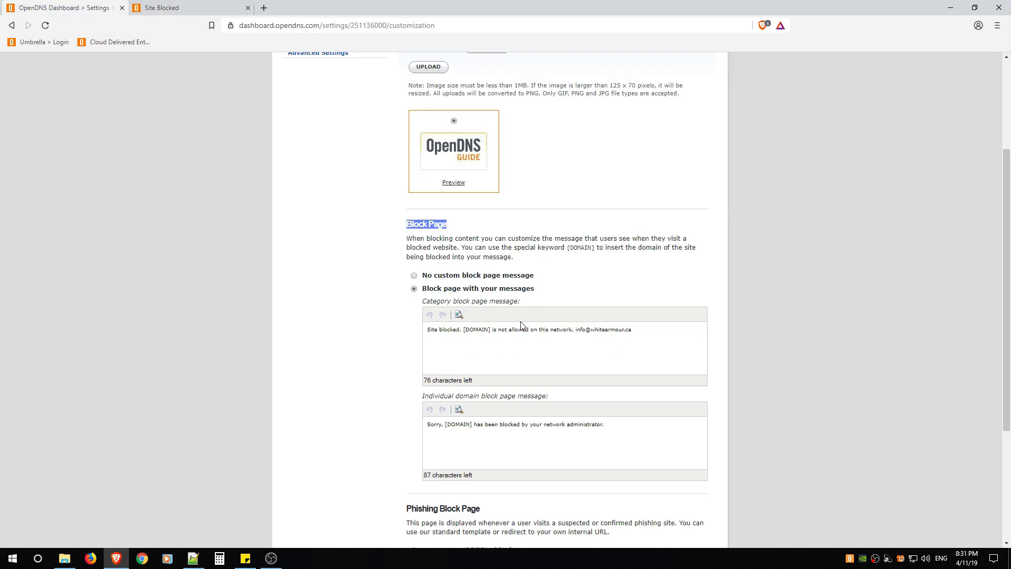
scroll("down", 3)
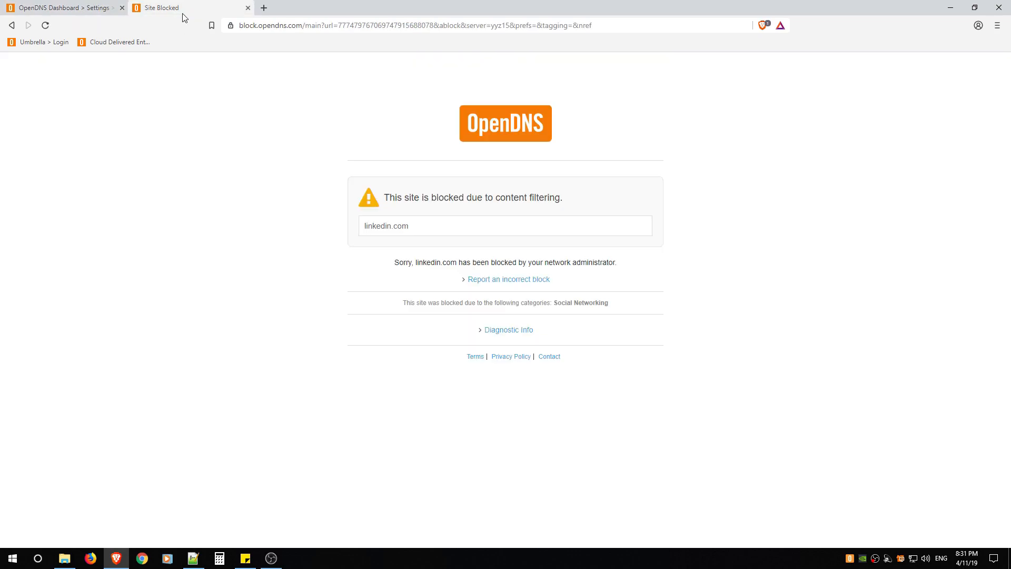
mouse_move(356, 171)
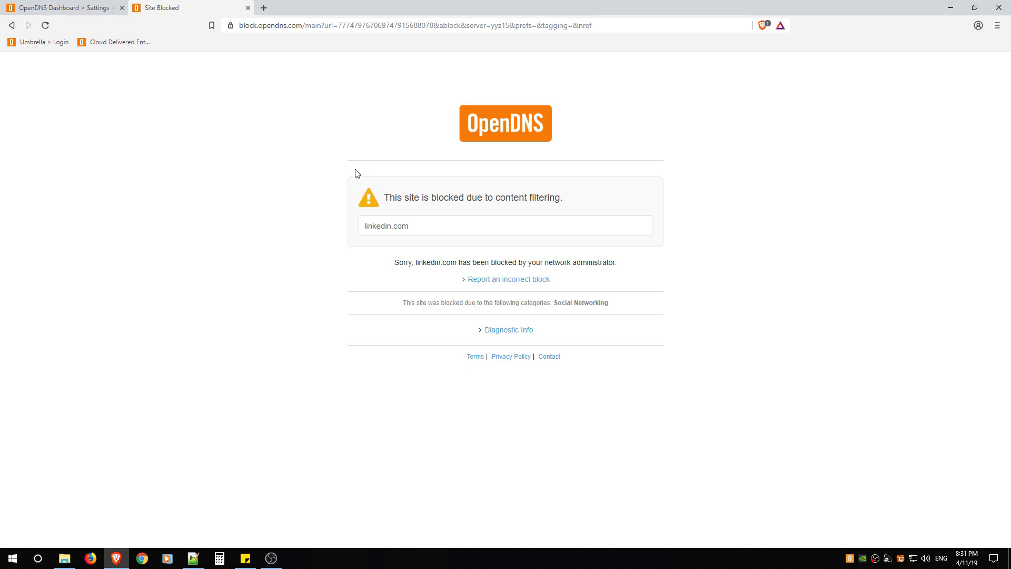
mouse_move(327, 158)
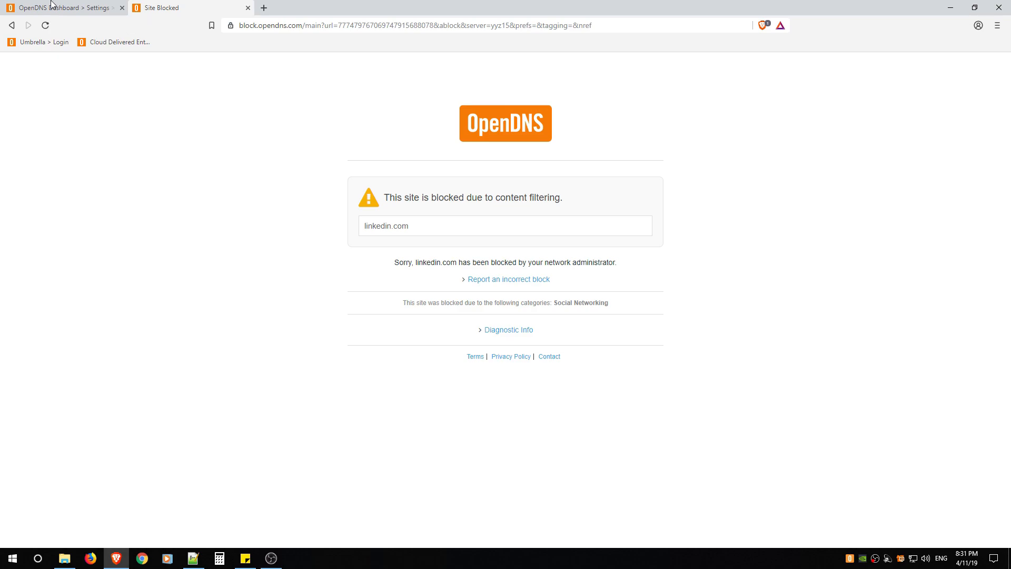
left_click(58, 8)
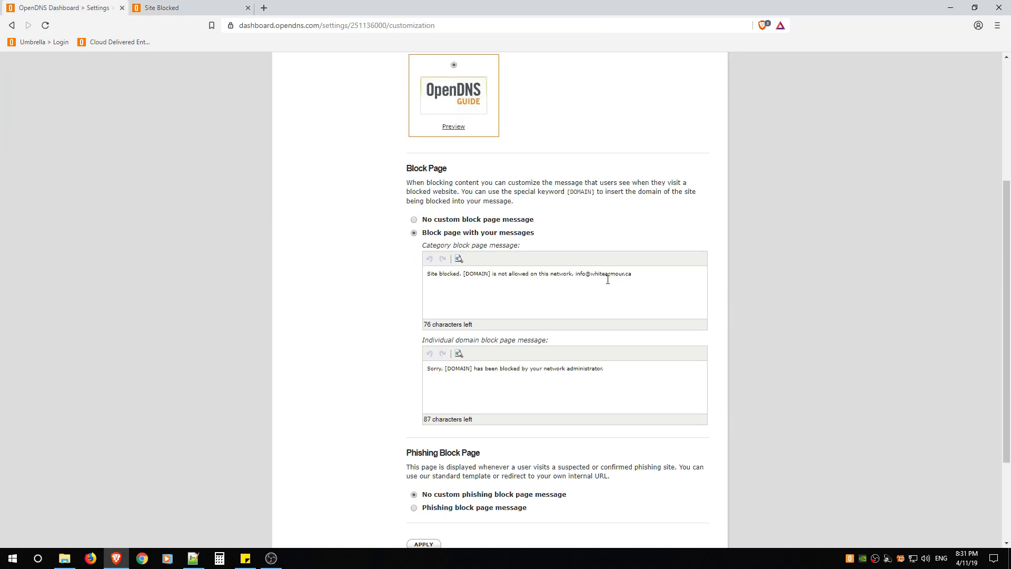
left_click(179, 8)
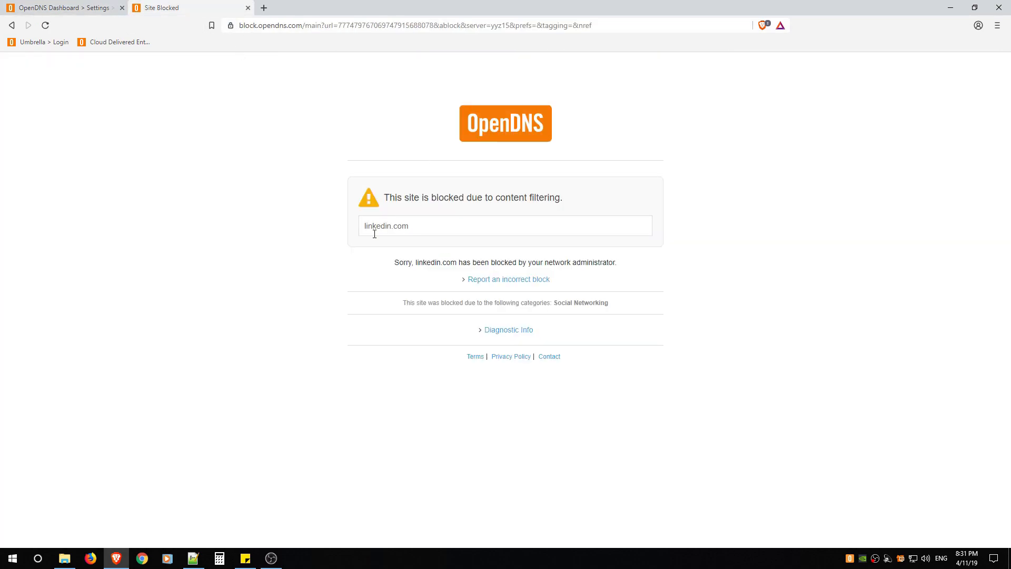
left_click(63, 8)
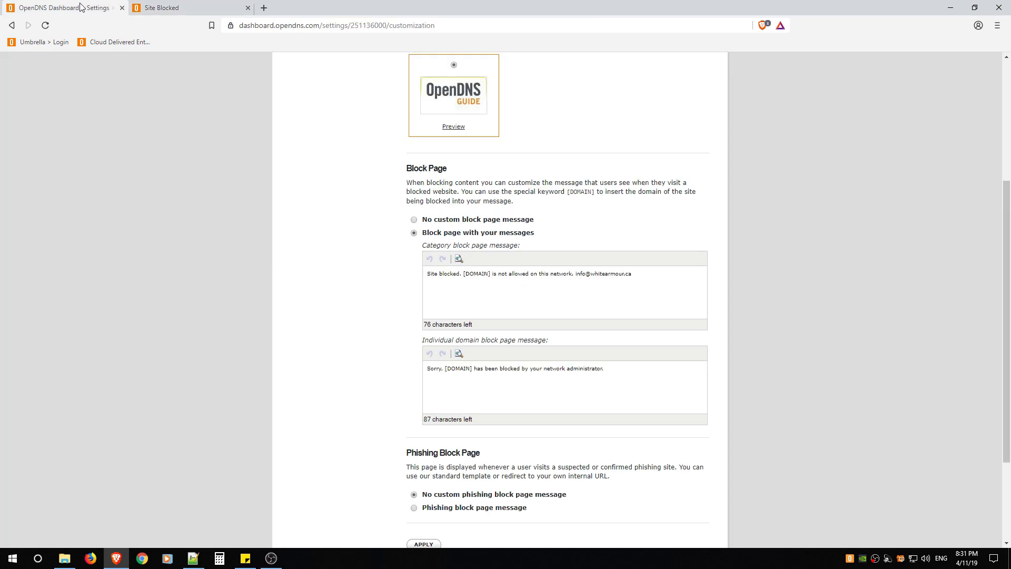
left_click_drag(575, 273, 632, 273)
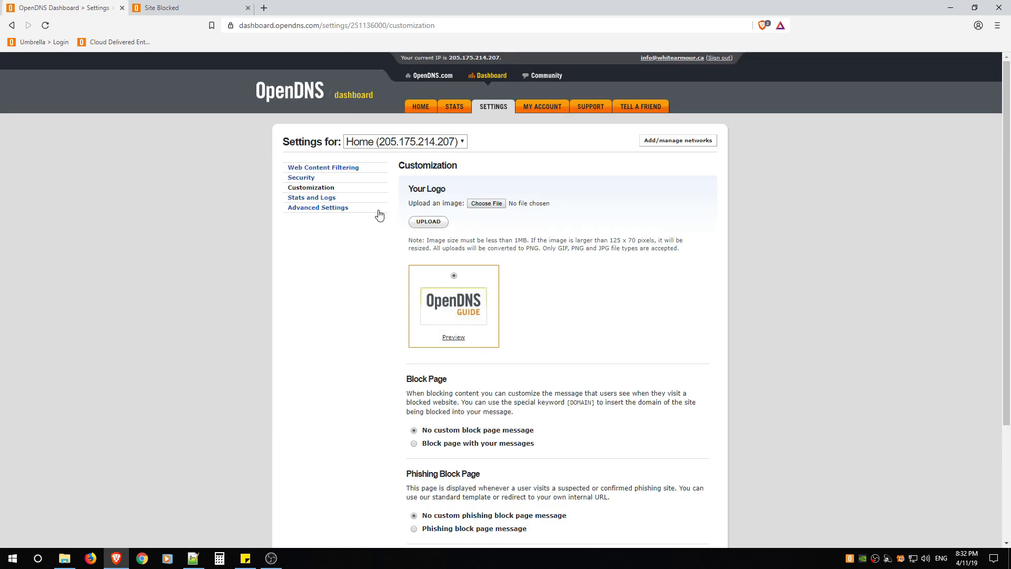
- Glance at the Site Blocked tab, then reopen the Home network's Web Content Filtering page
left_click(189, 8)
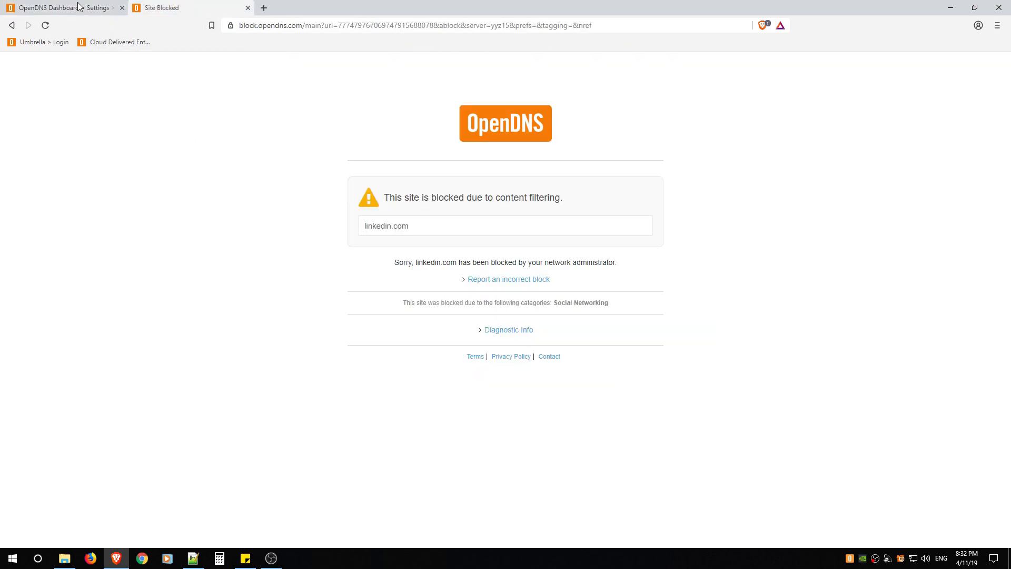
left_click(58, 8)
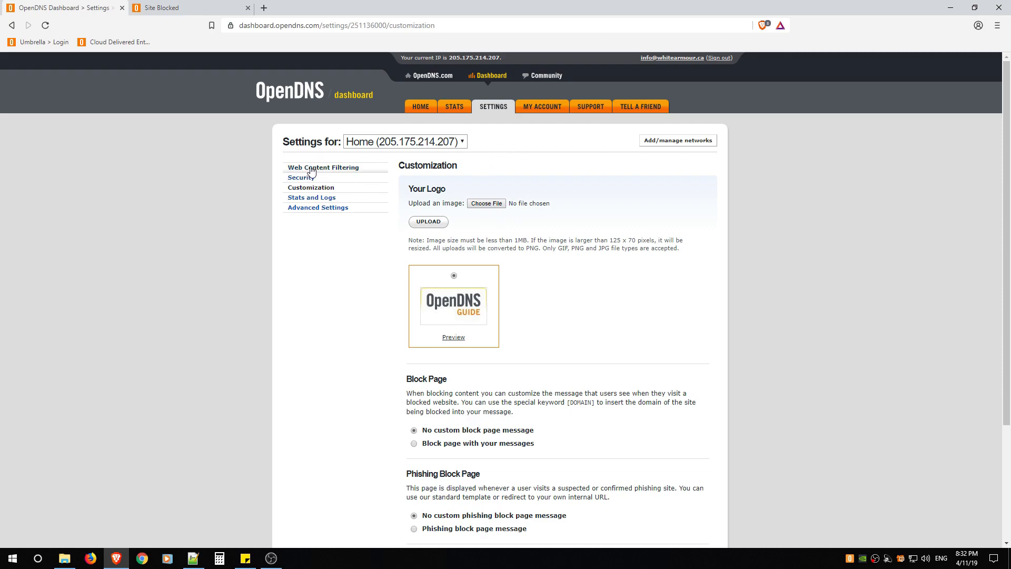
left_click(322, 167)
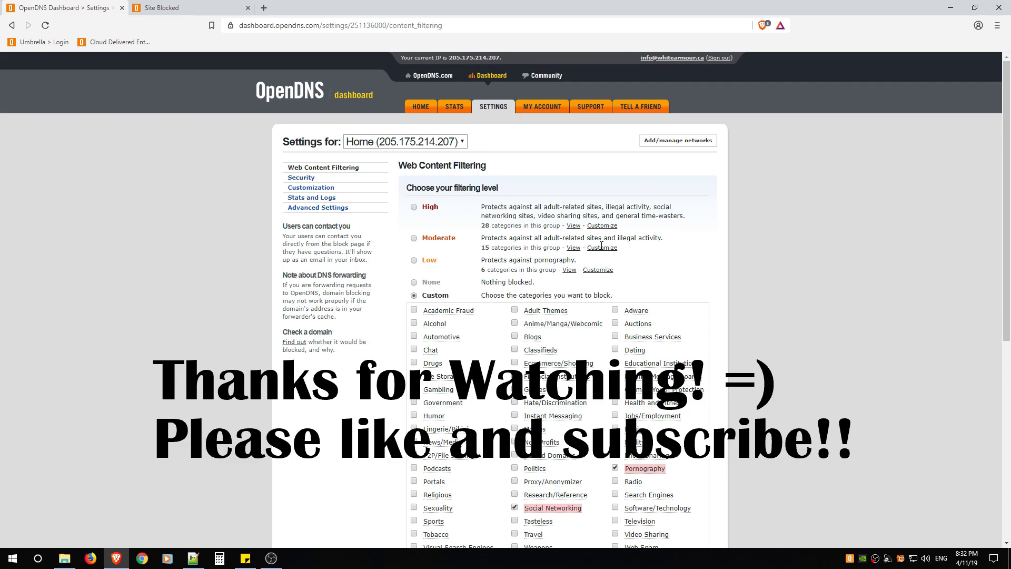
mouse_move(693, 317)
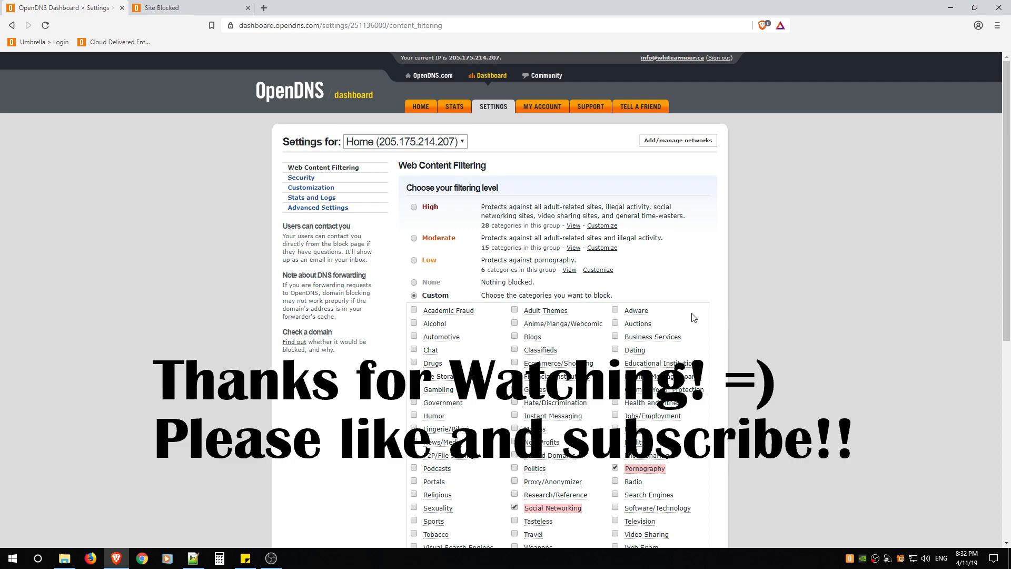